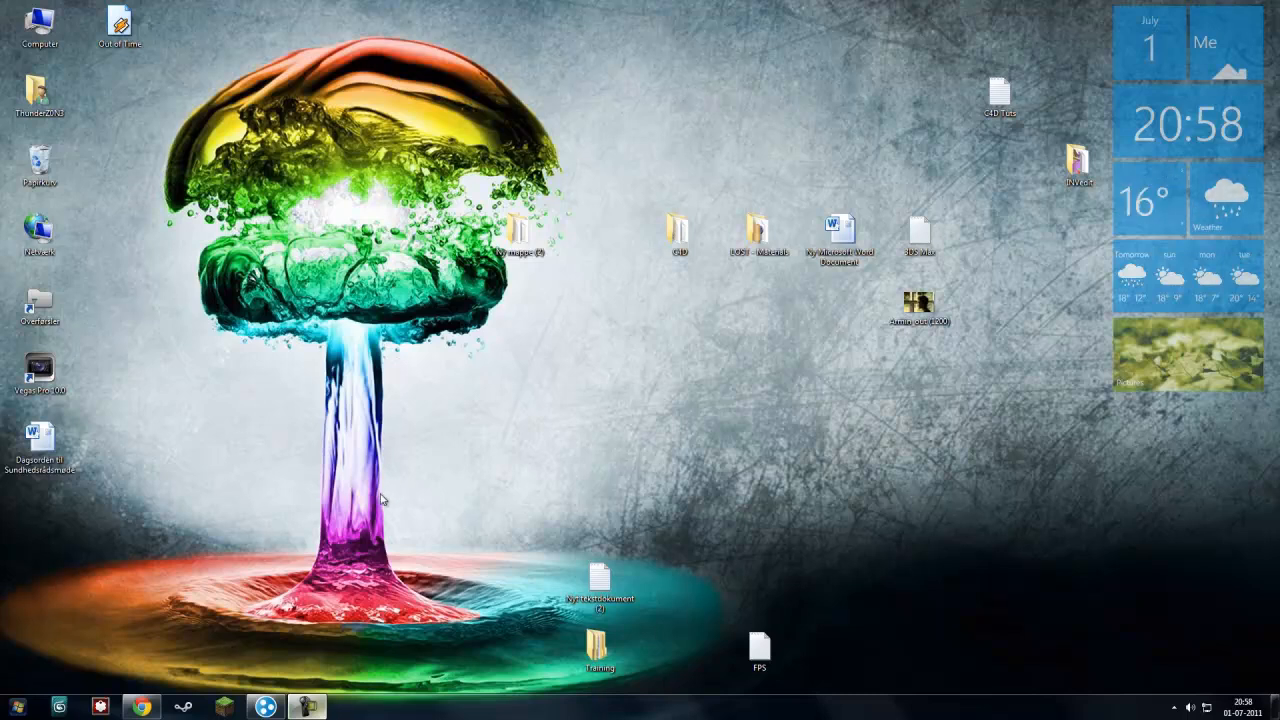
# Step: Download the craftbukkit-0.0.1-SNAPSHOT.jar from recommended build #953 and keep it despite the warning
pyautogui.rightClick(380, 498)
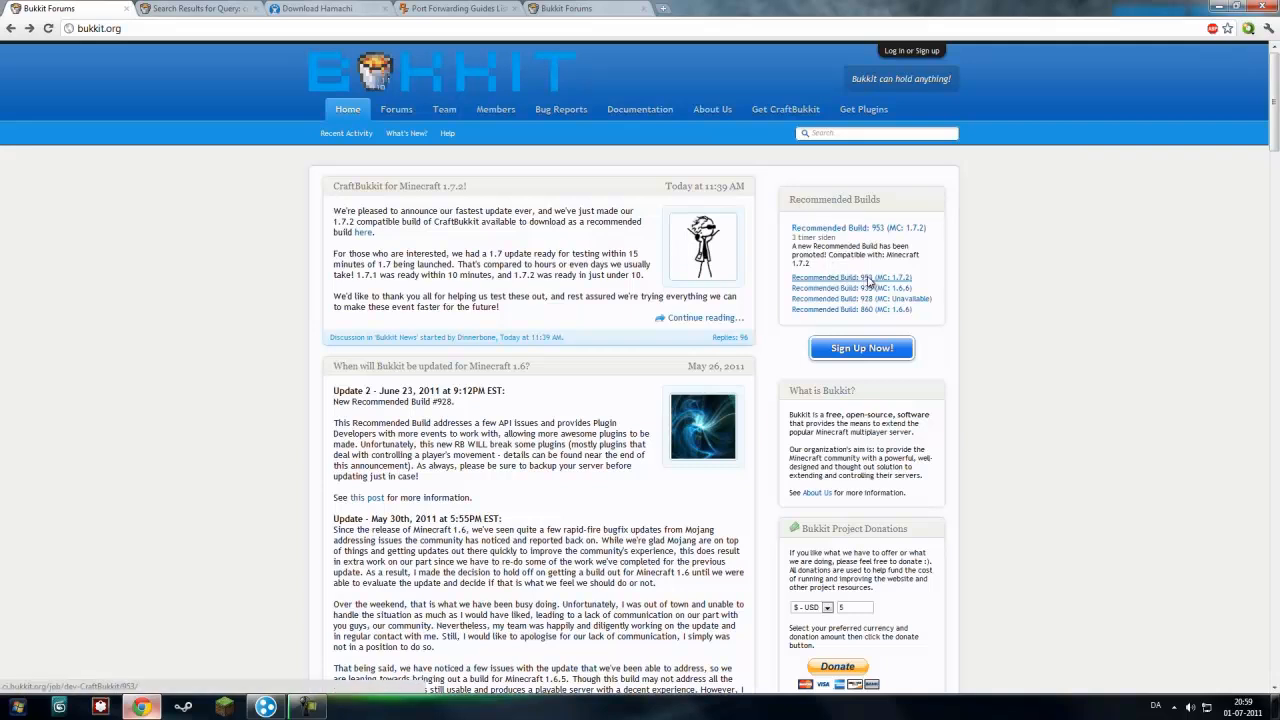
pyautogui.moveTo(920, 284)
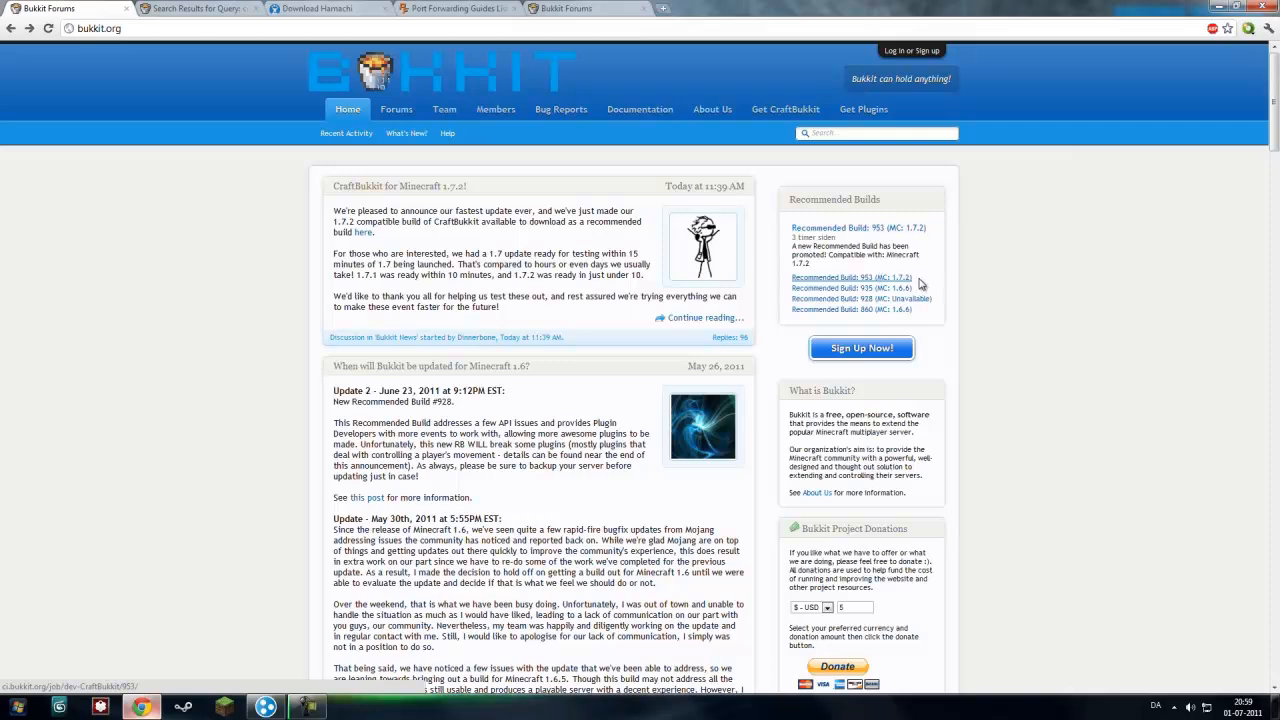
pyautogui.click(852, 276)
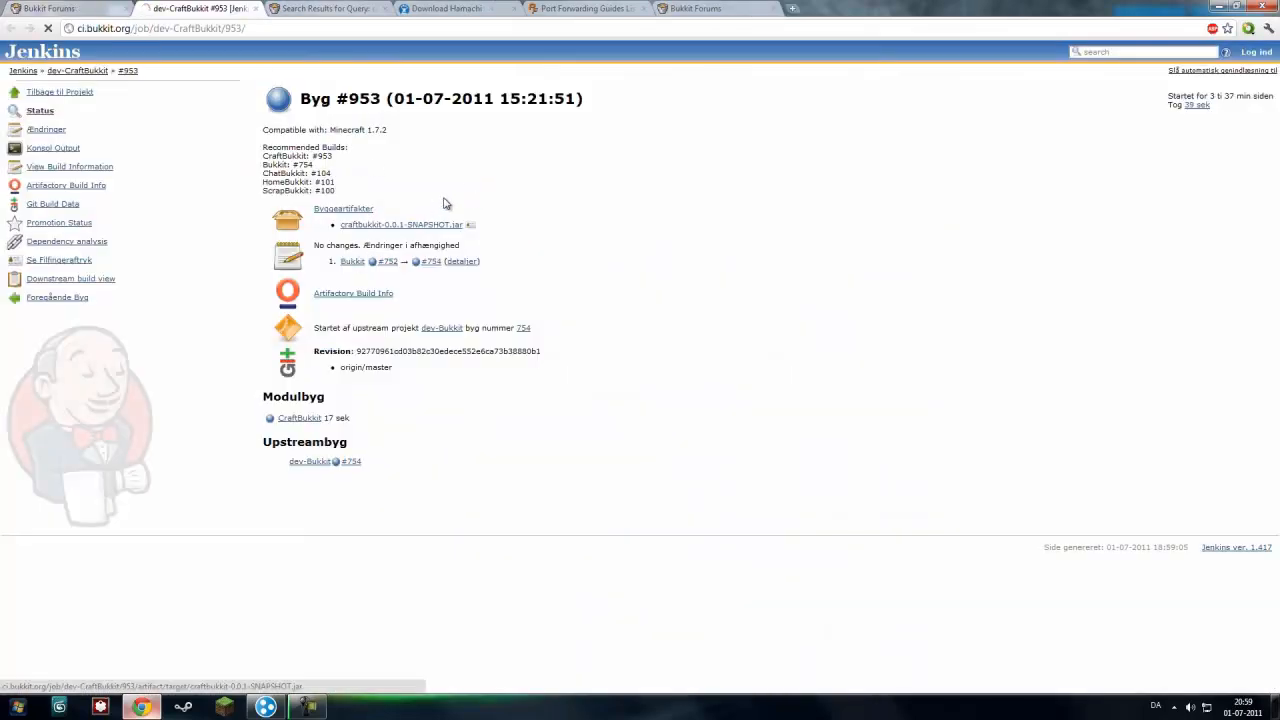
pyautogui.click(400, 224)
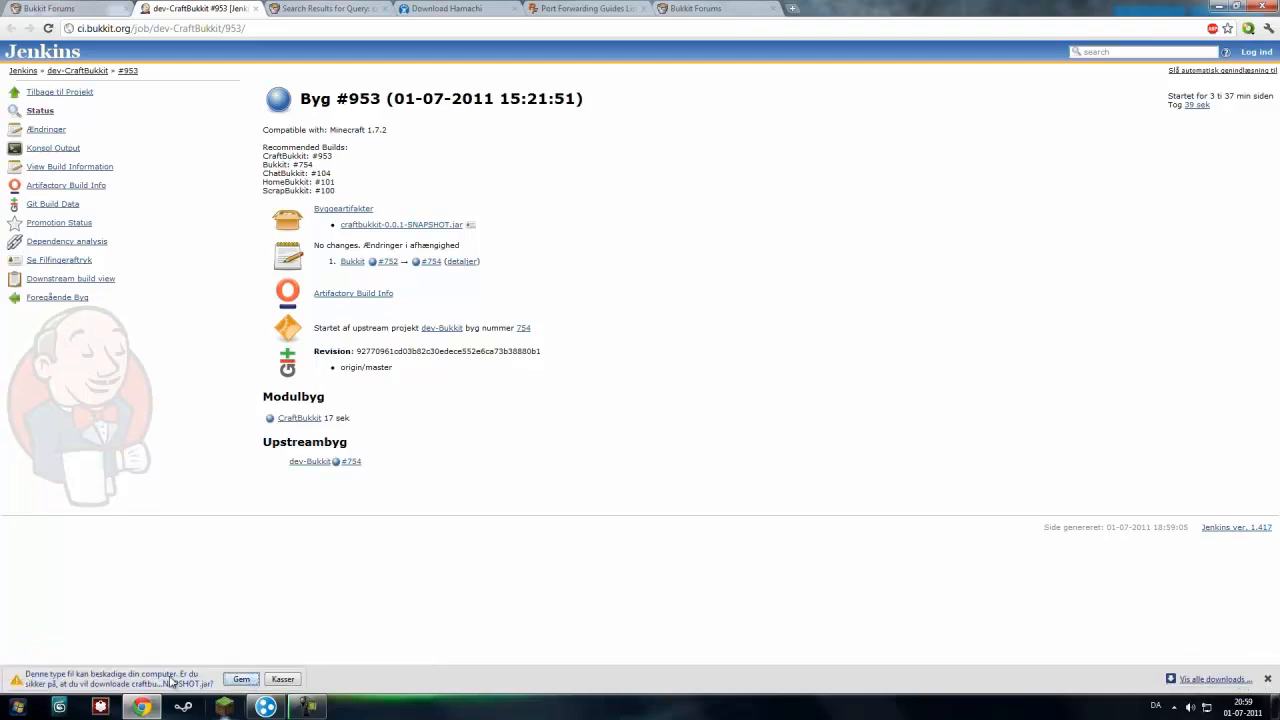
pyautogui.click(240, 680)
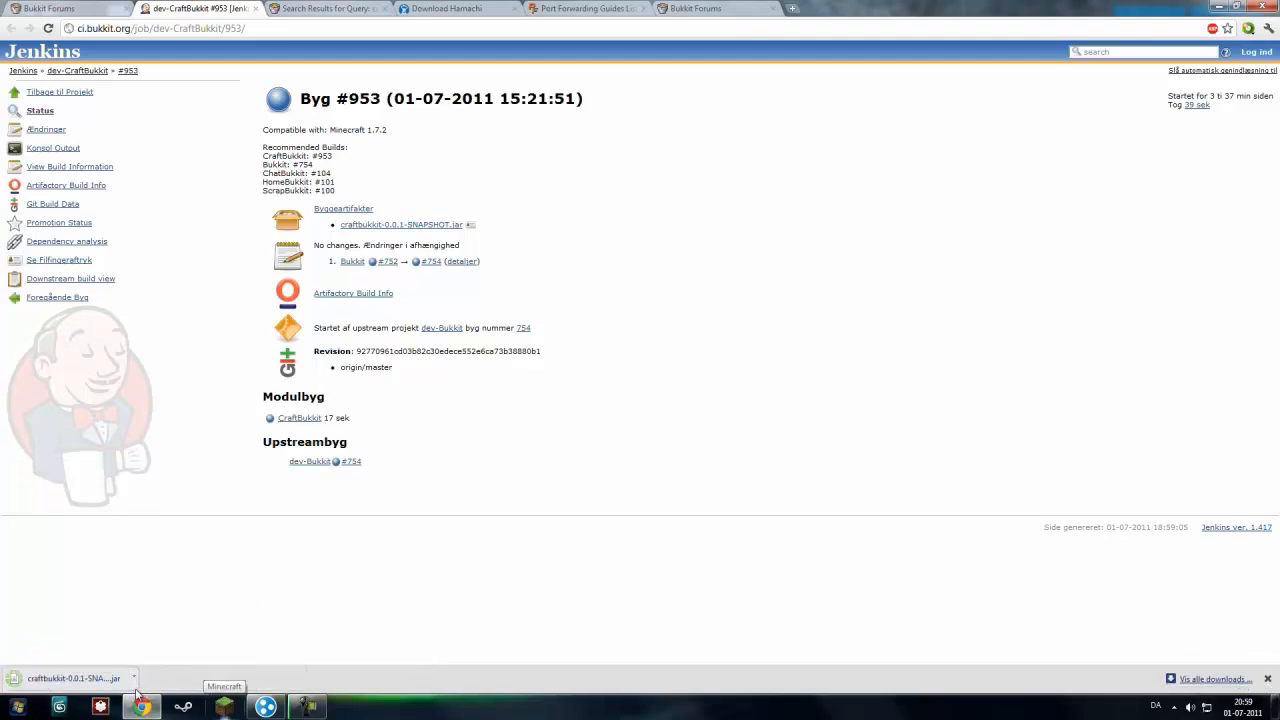
pyautogui.click(74, 678)
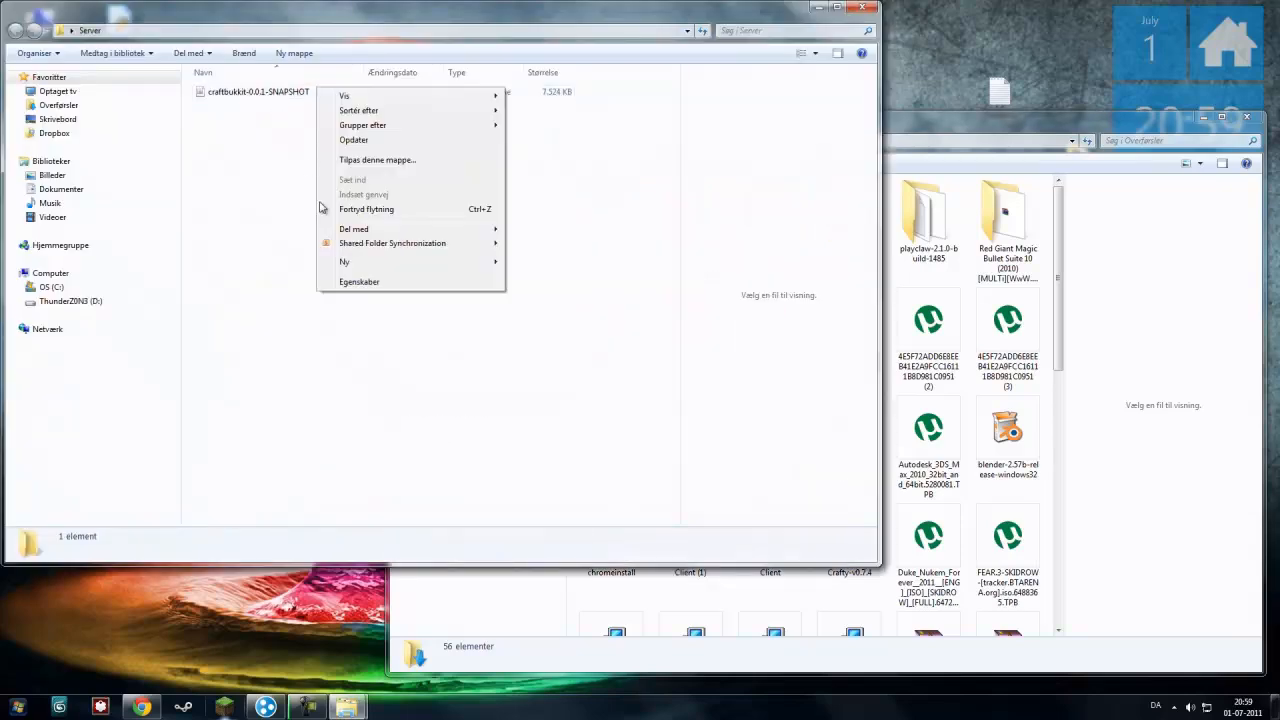
# Step: Begin renaming the craftbukkit-0.0.1-SNAPSHOT jar in the Server folder to craftbukkit
pyautogui.click(256, 92)
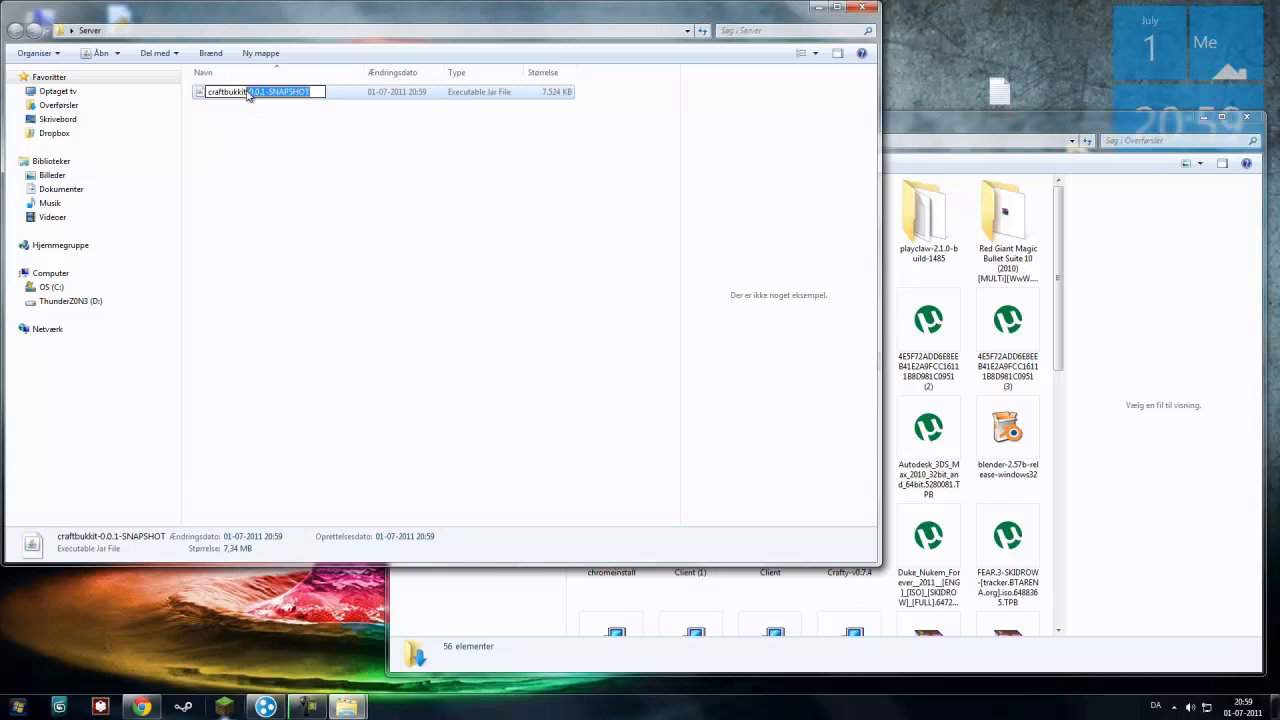
pyautogui.moveTo(258, 96)
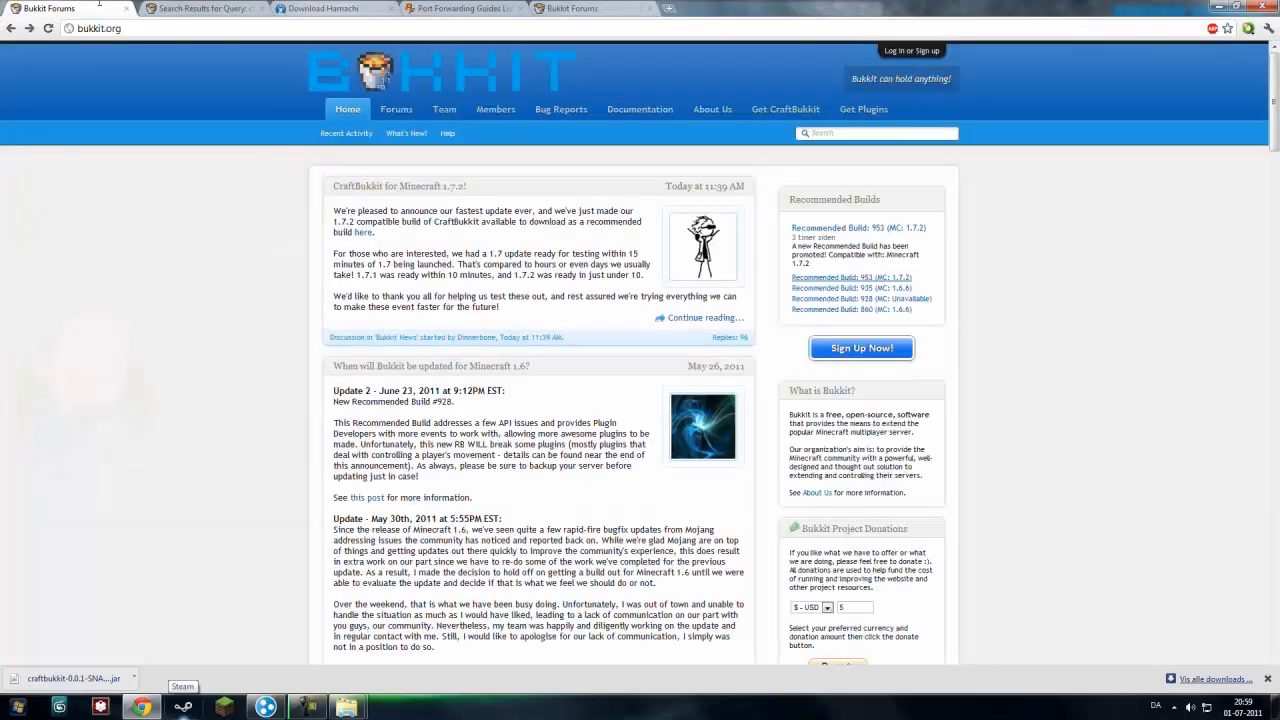
# Step: Find the Crafty v0.7.4 Server GUI thread on the Bukkit forums, download its zip and show it in the folder
pyautogui.click(200, 8)
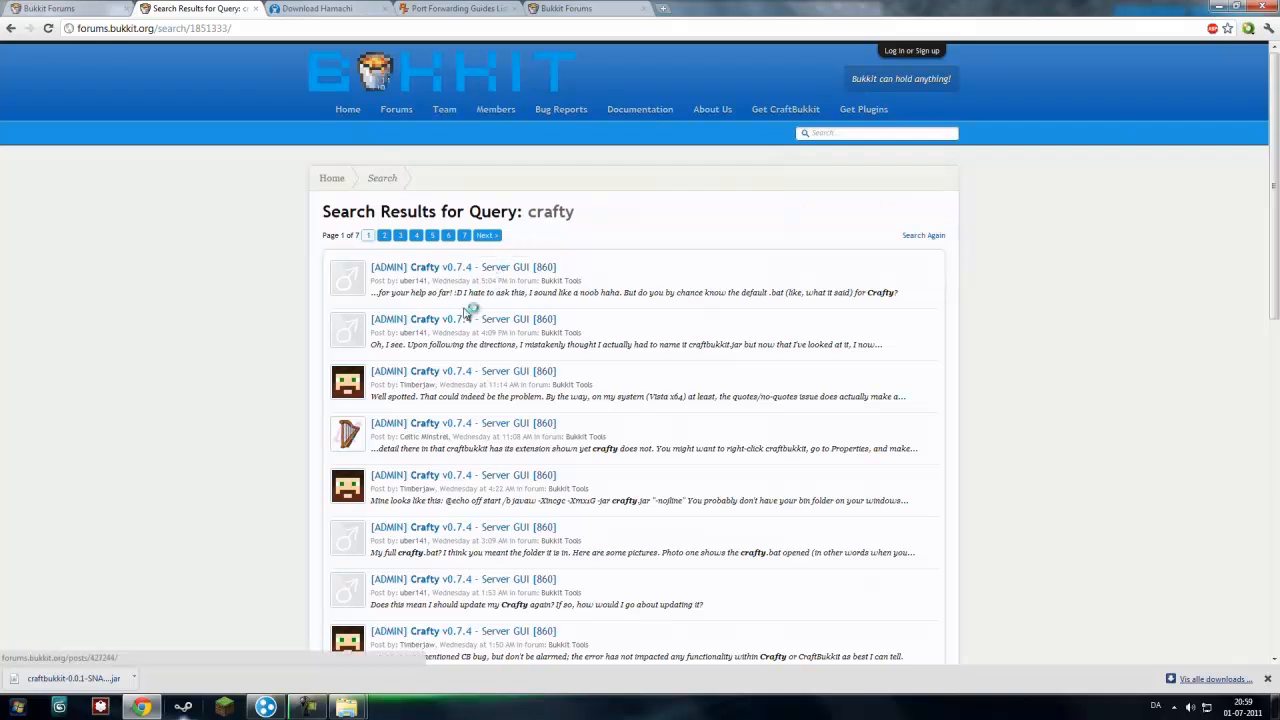
pyautogui.click(464, 320)
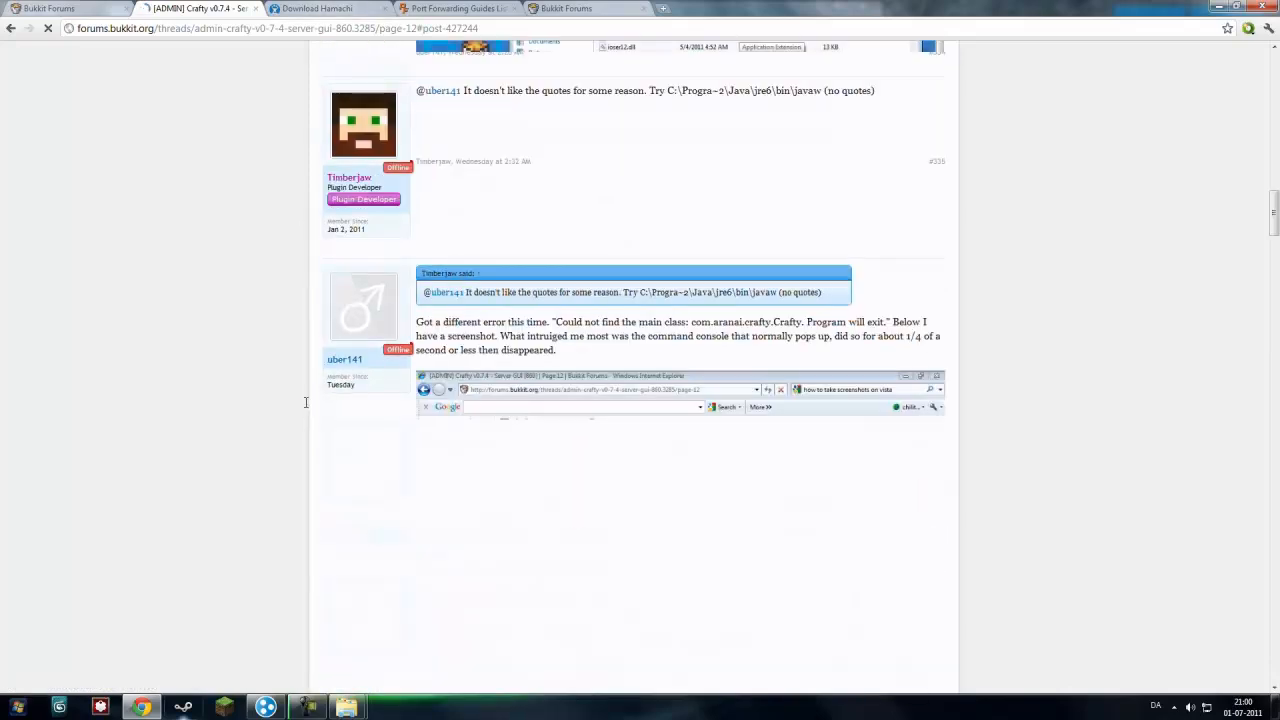
pyautogui.scroll(-3)
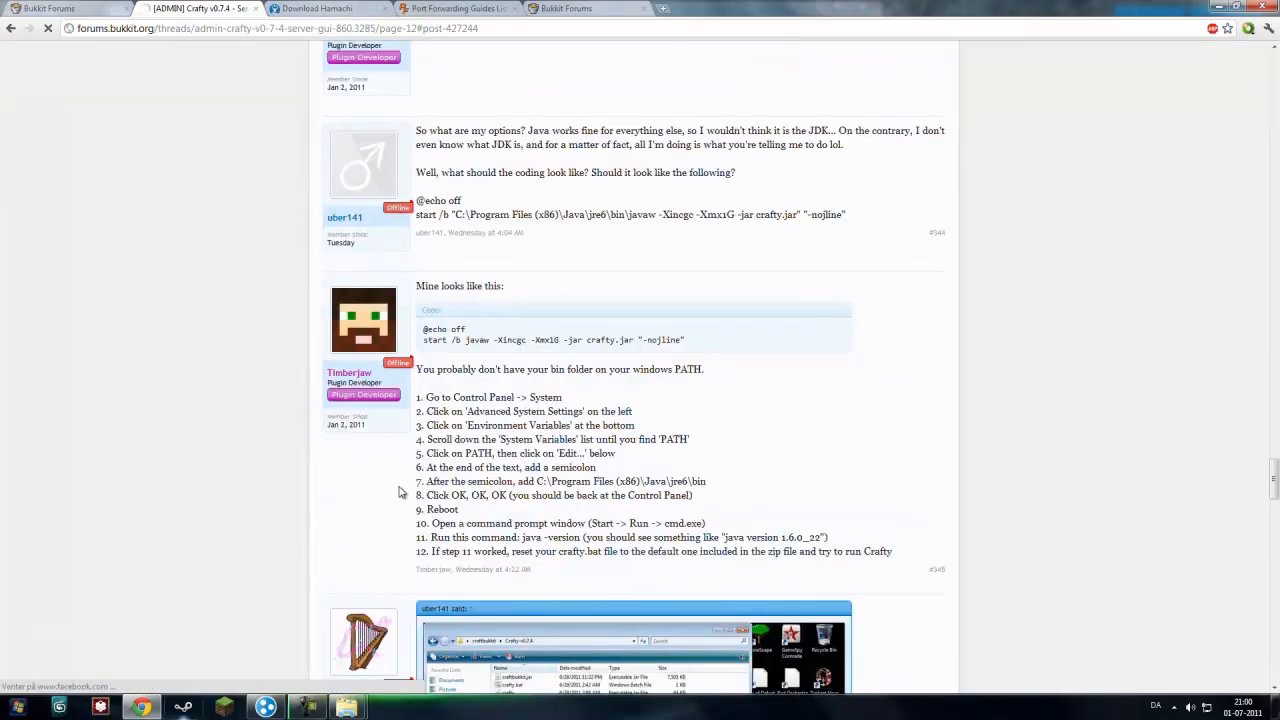
pyautogui.scroll(-3)
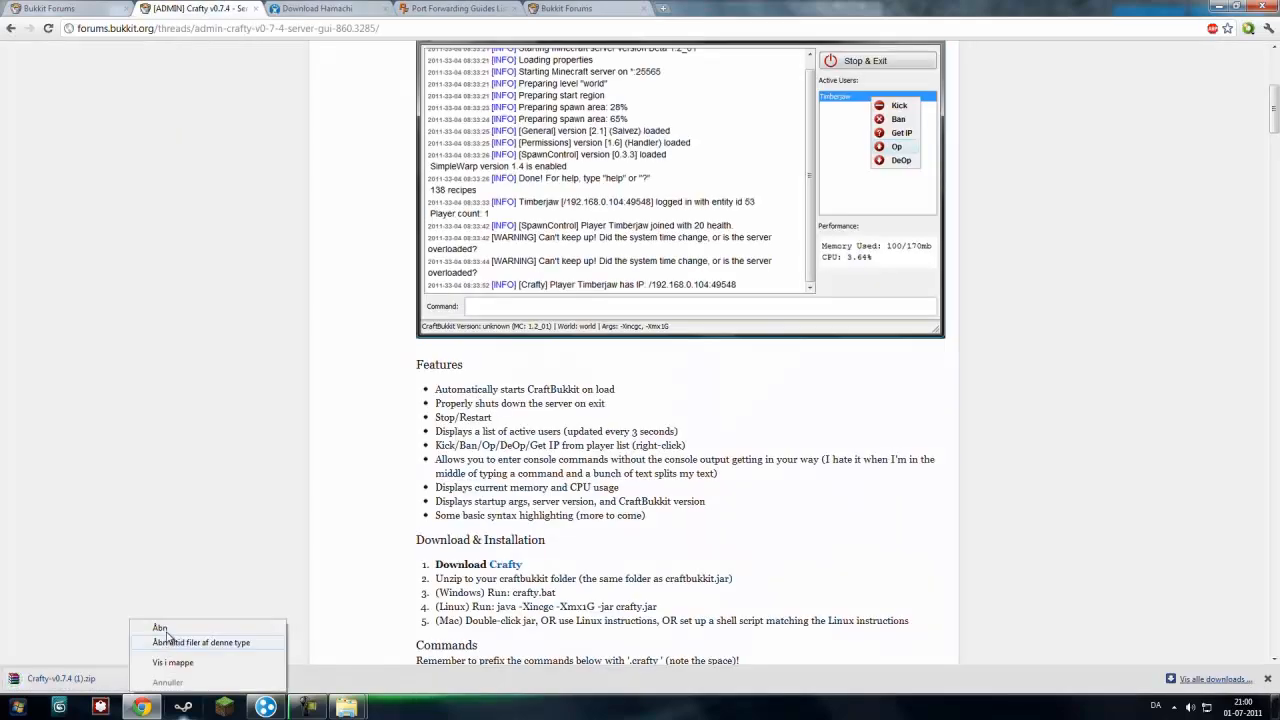
pyautogui.click(160, 628)
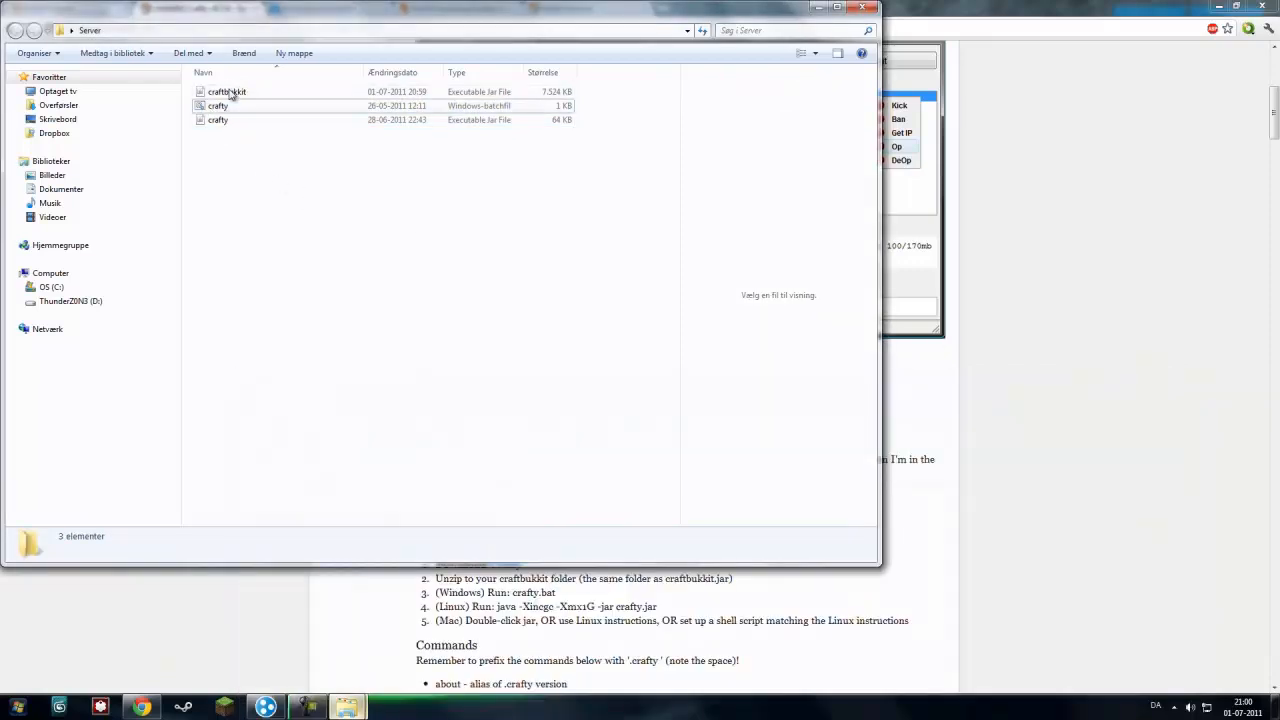
pyautogui.moveTo(226, 92)
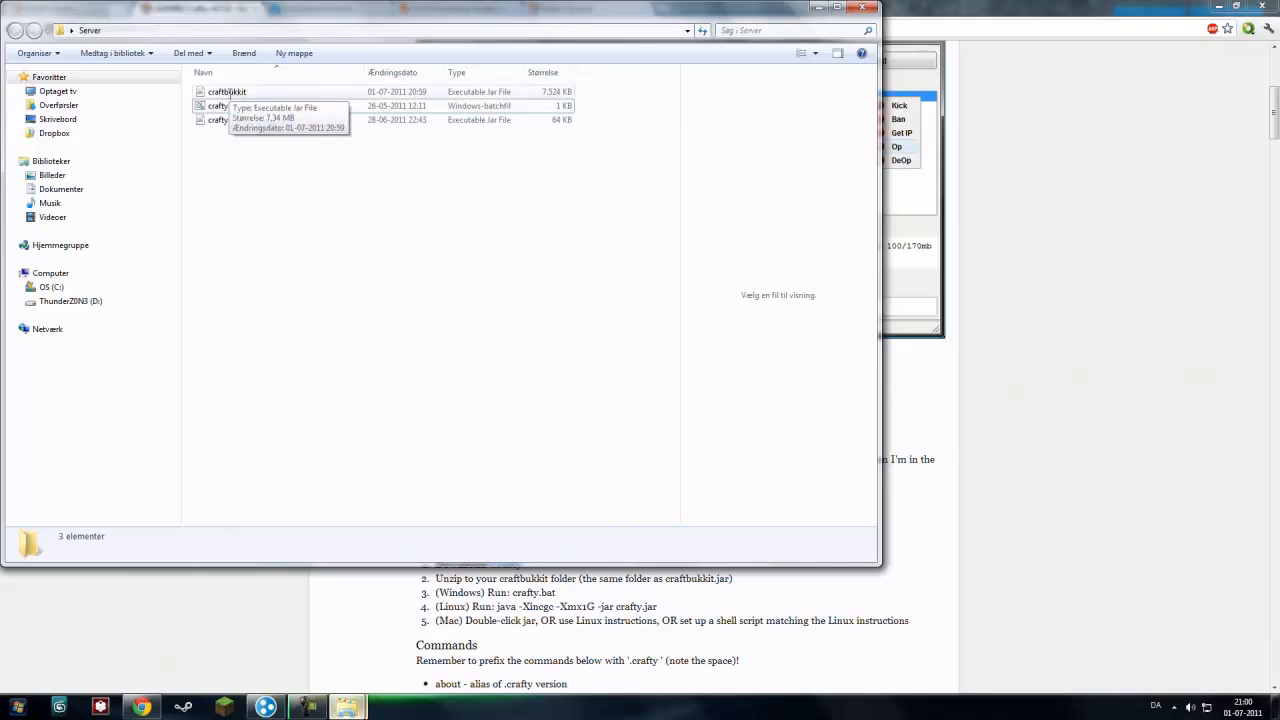
pyautogui.moveTo(232, 142)
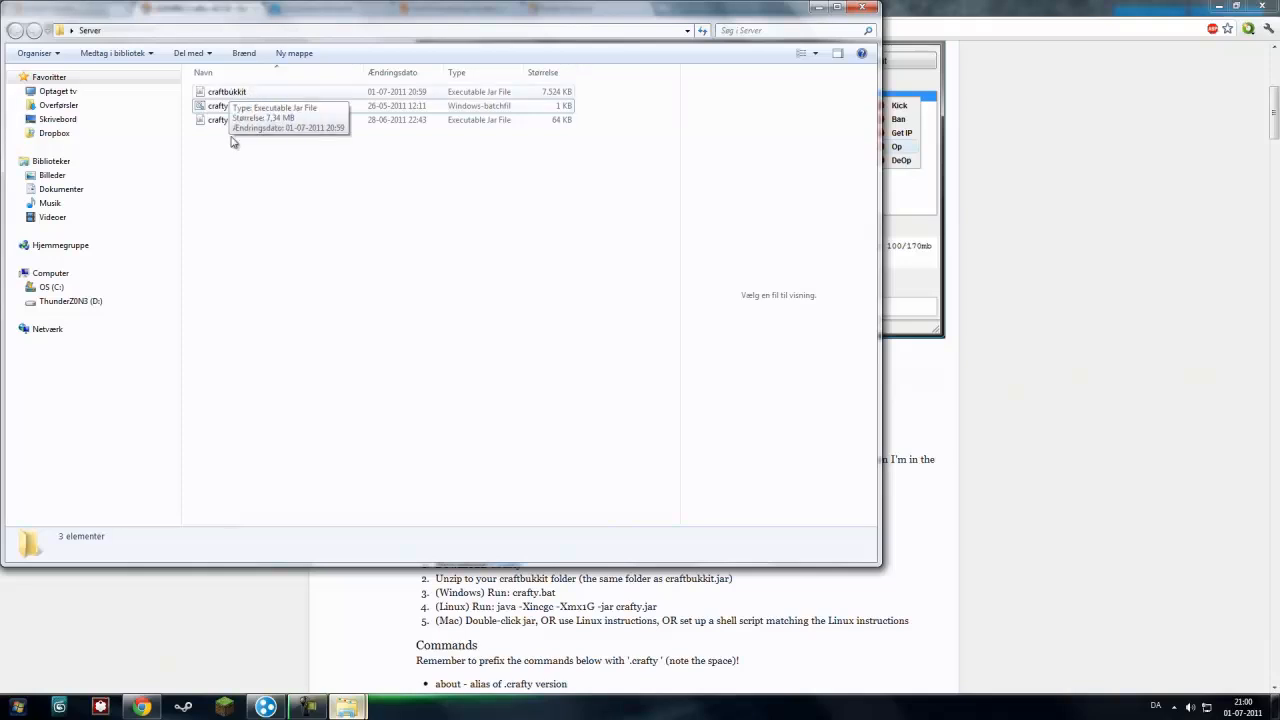
# Step: Run crafty.bat to start the server, filling the Server folder with world and plugin files, then return to Chrome
pyautogui.click(218, 106)
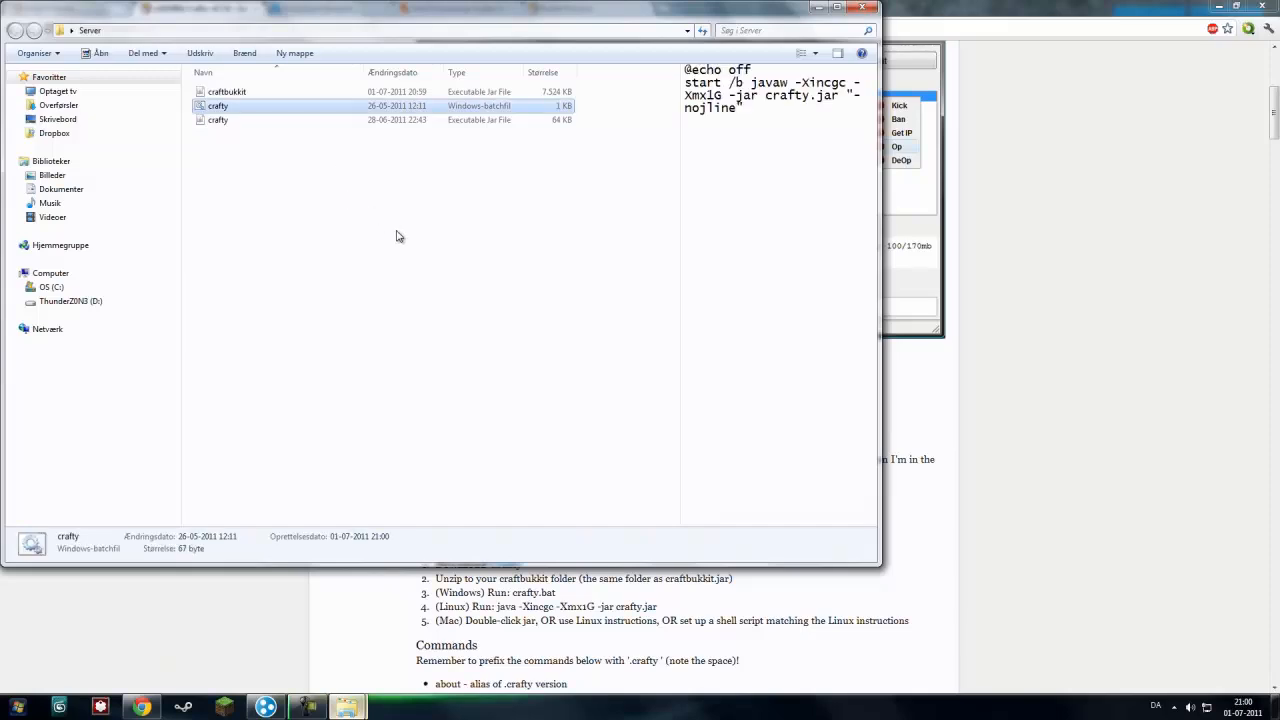
pyautogui.doubleClick(216, 106)
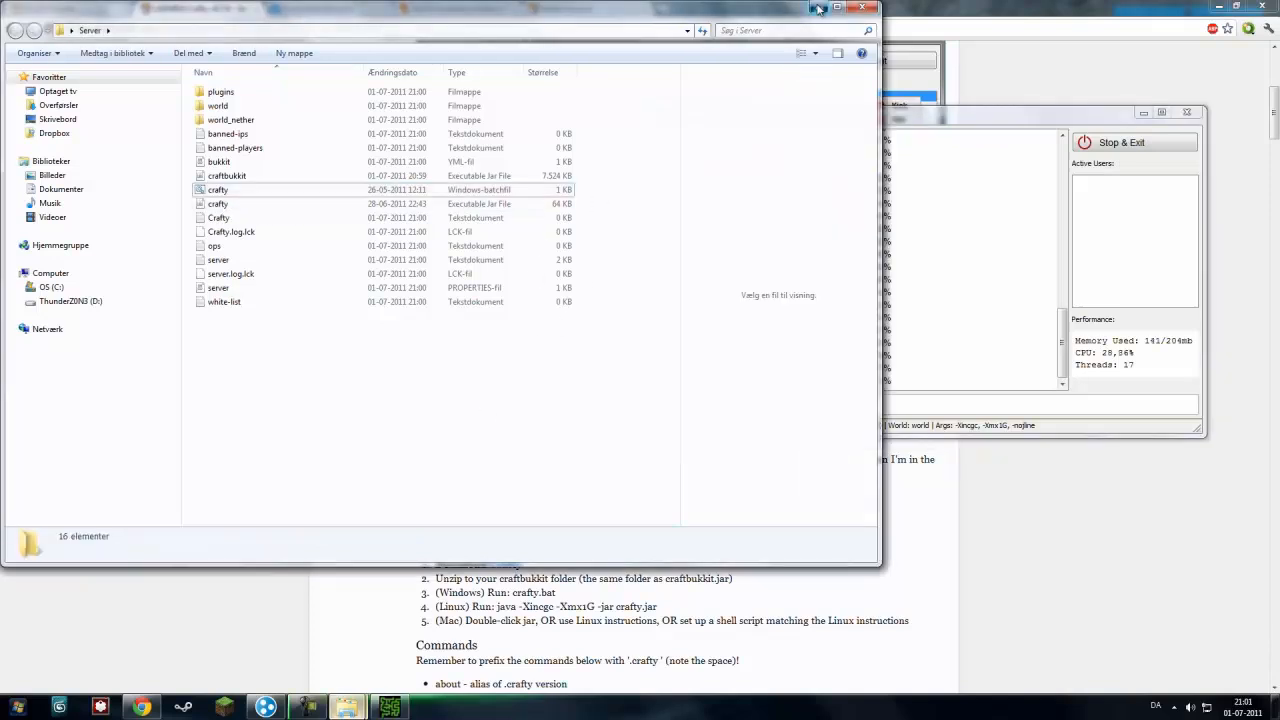
pyautogui.click(852, 8)
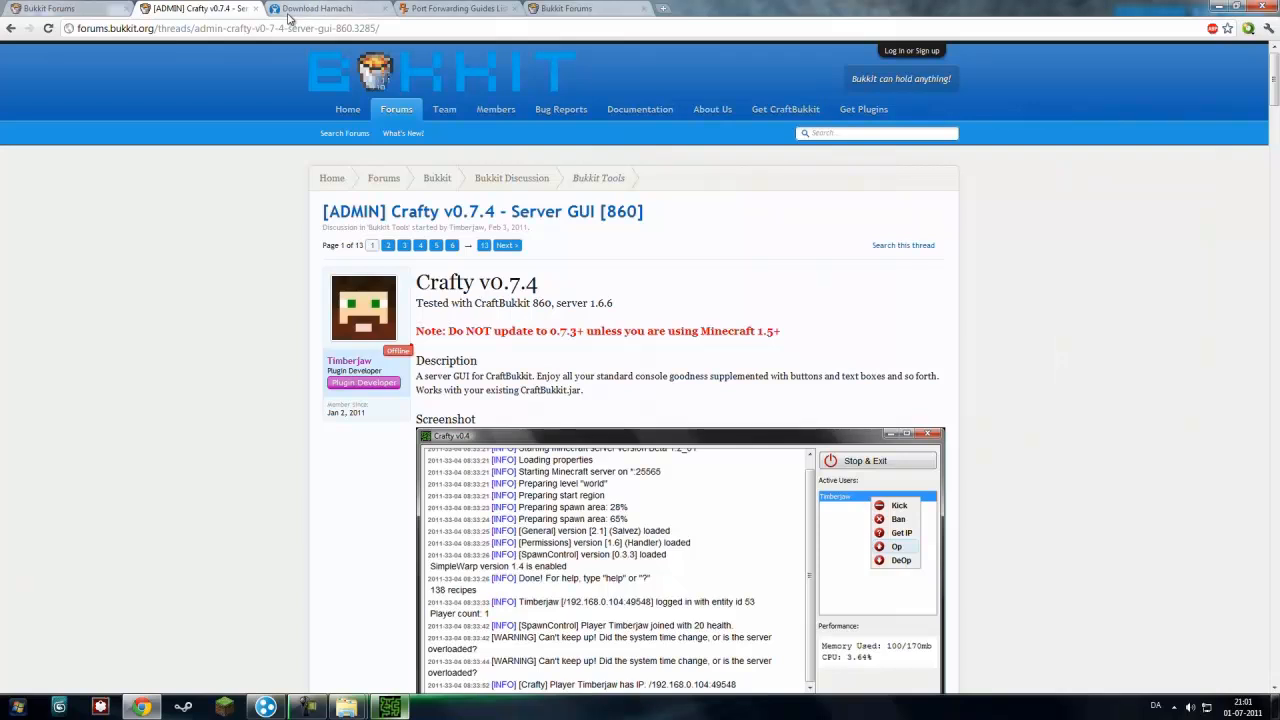
# Step: Switch to the Hamachi download page so the installer download starts
pyautogui.click(318, 8)
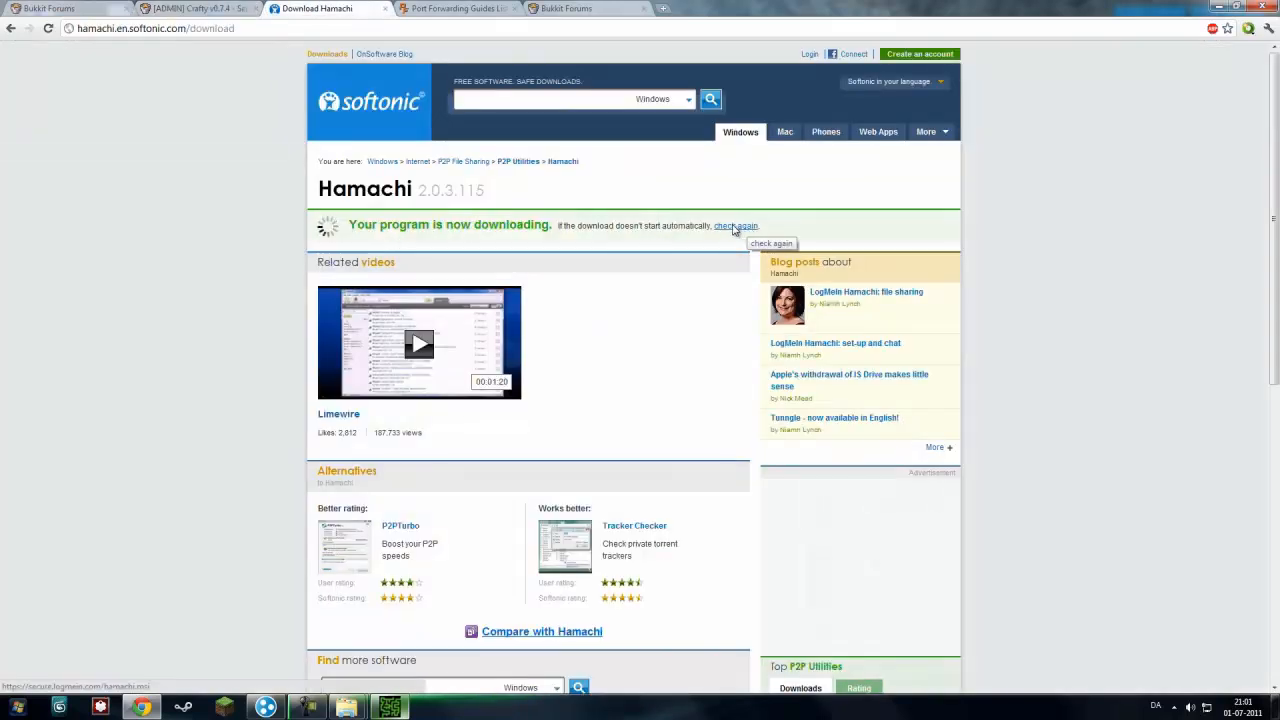
pyautogui.moveTo(876, 532)
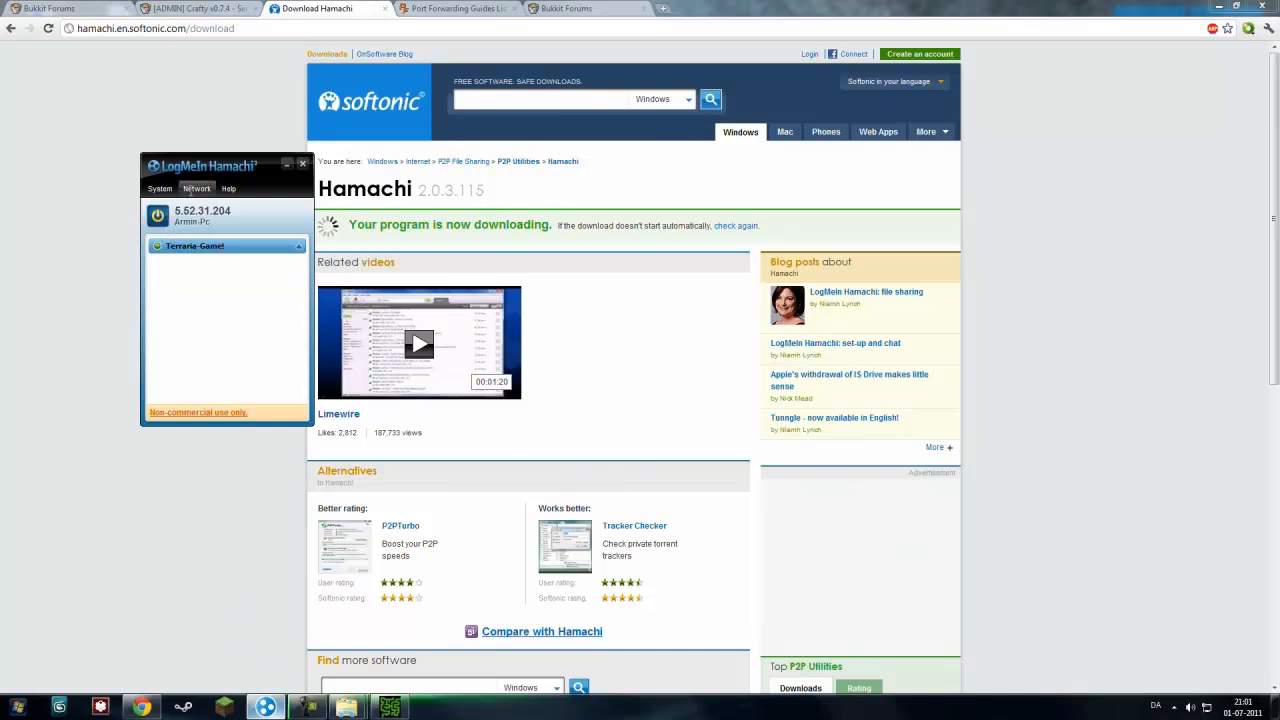
# Step: Create a new Hamachi network named MINECRAFT_ with a password
pyautogui.click(196, 188)
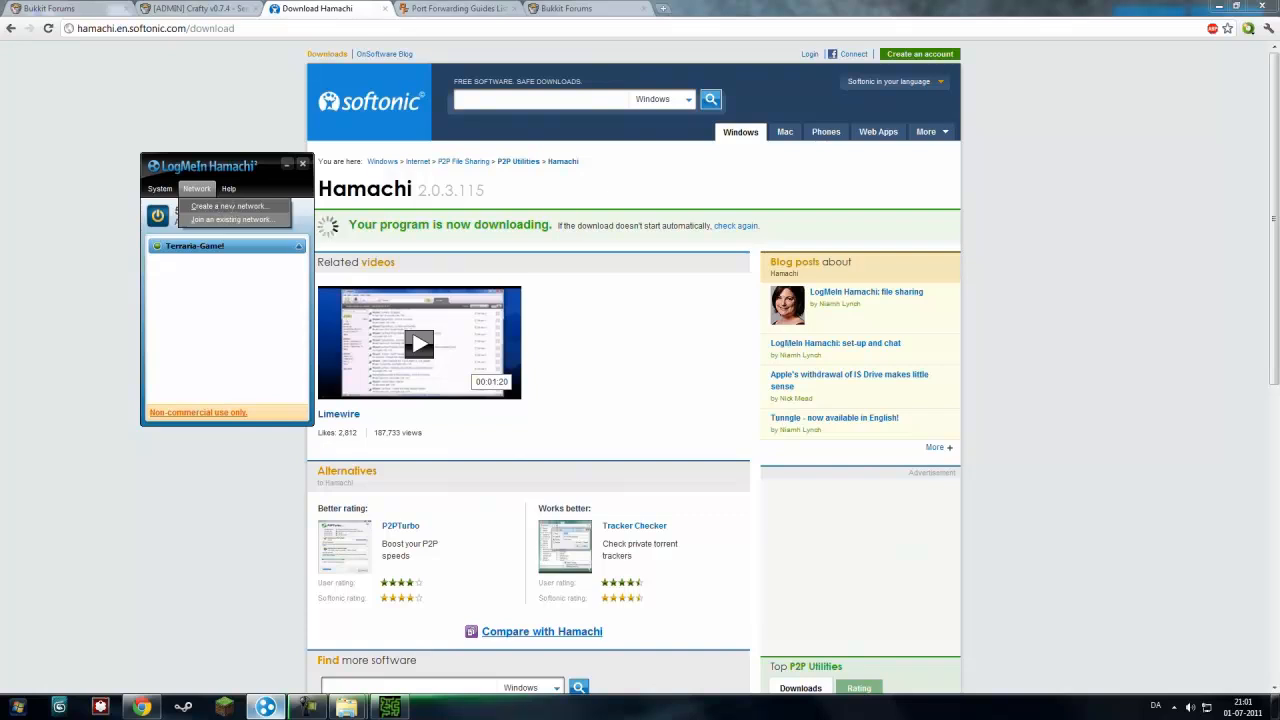
pyautogui.click(228, 206)
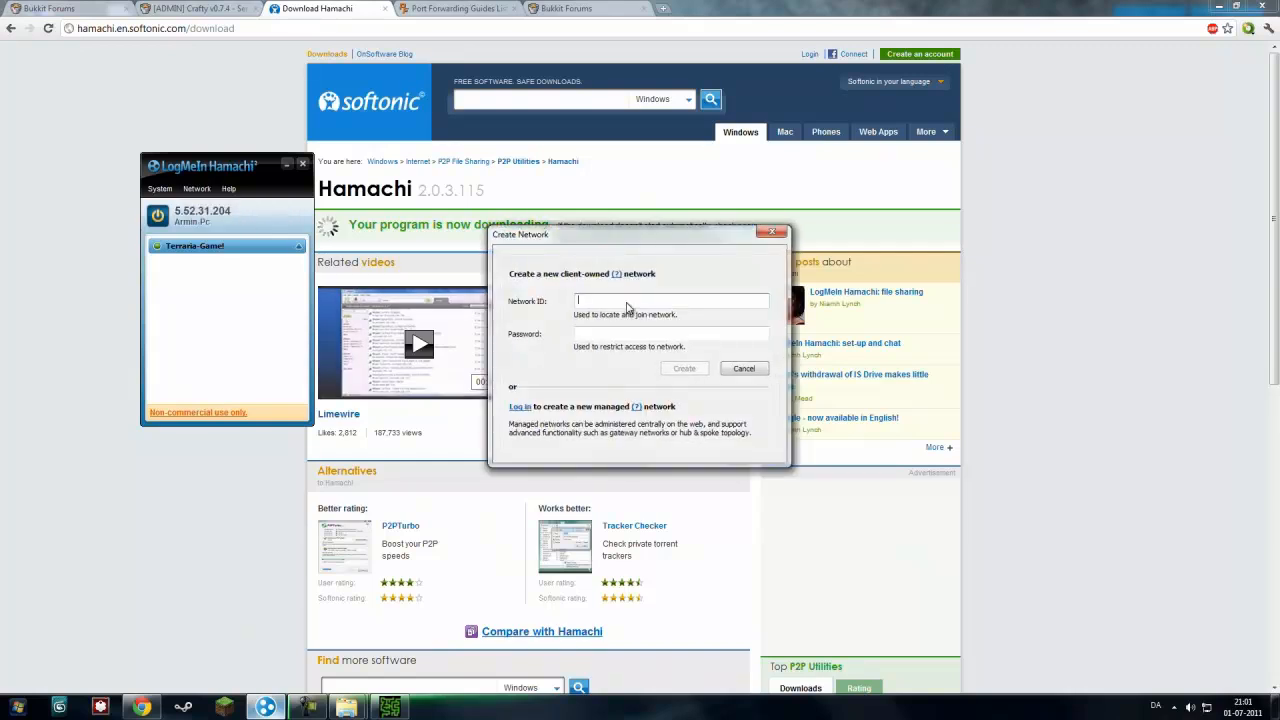
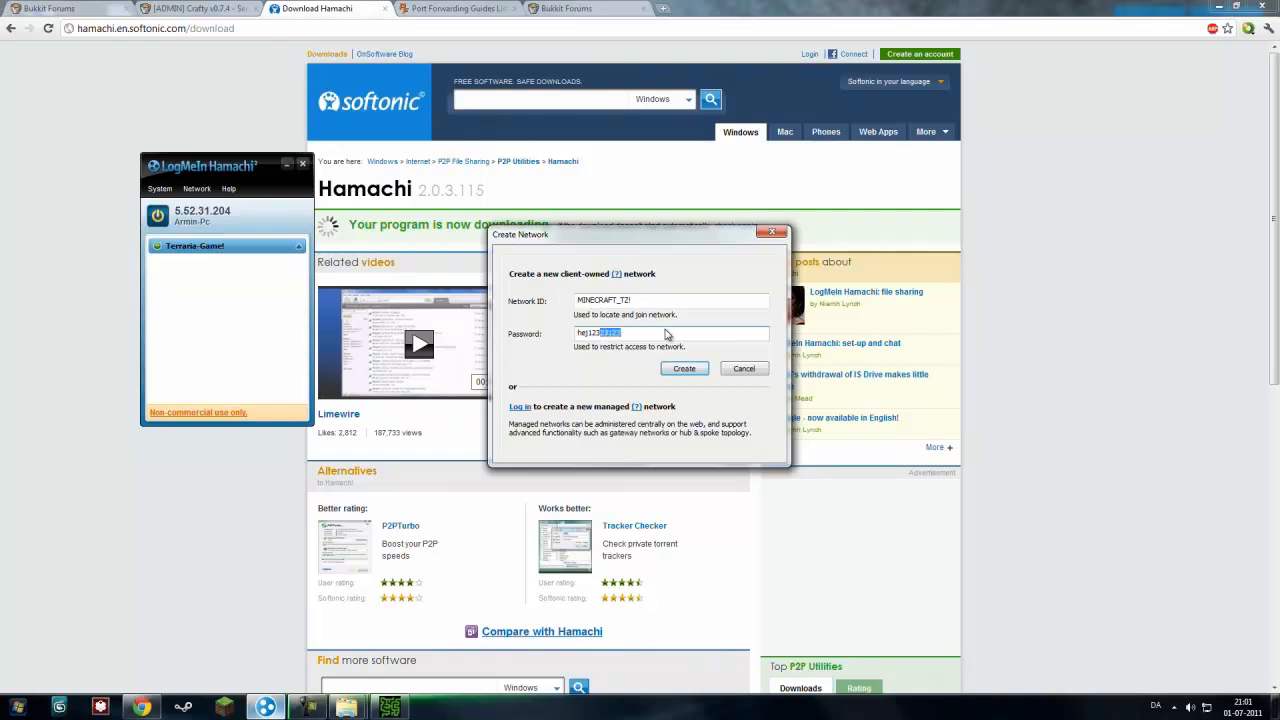
pyautogui.click(684, 368)
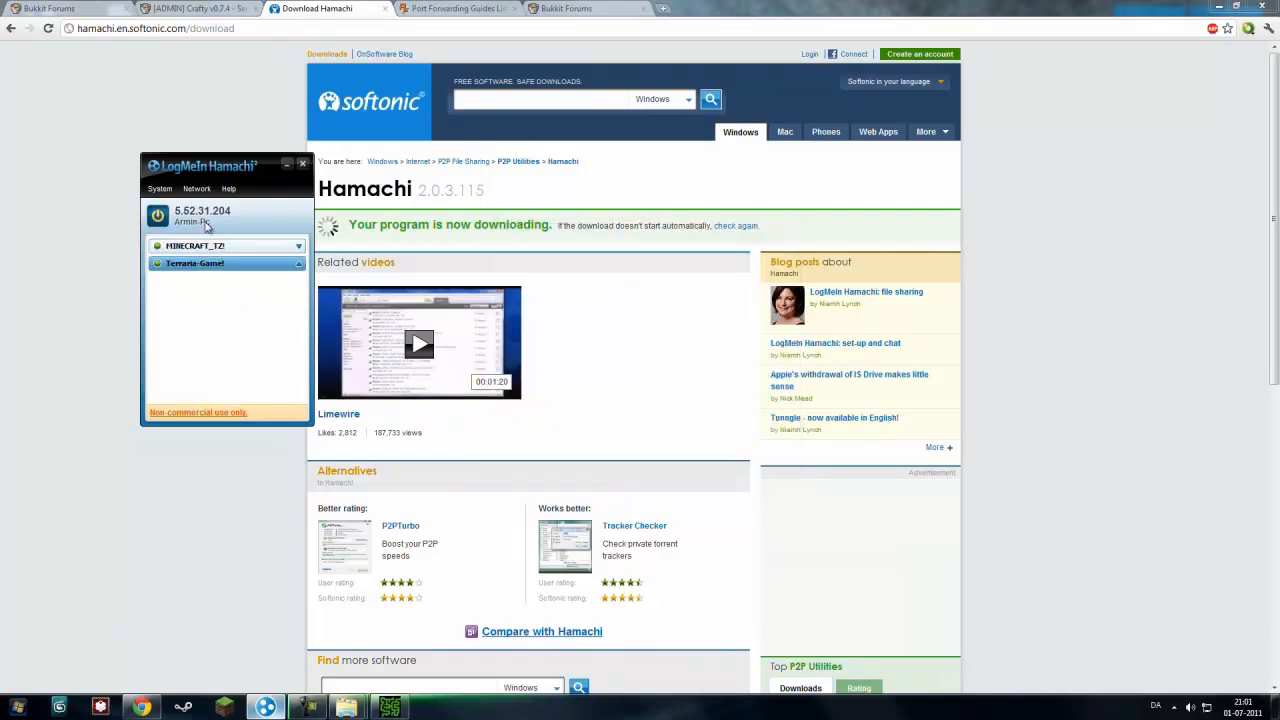
# Step: Review the new Minecraft network's options from its context menu and the Network menu
pyautogui.rightClick(192, 244)
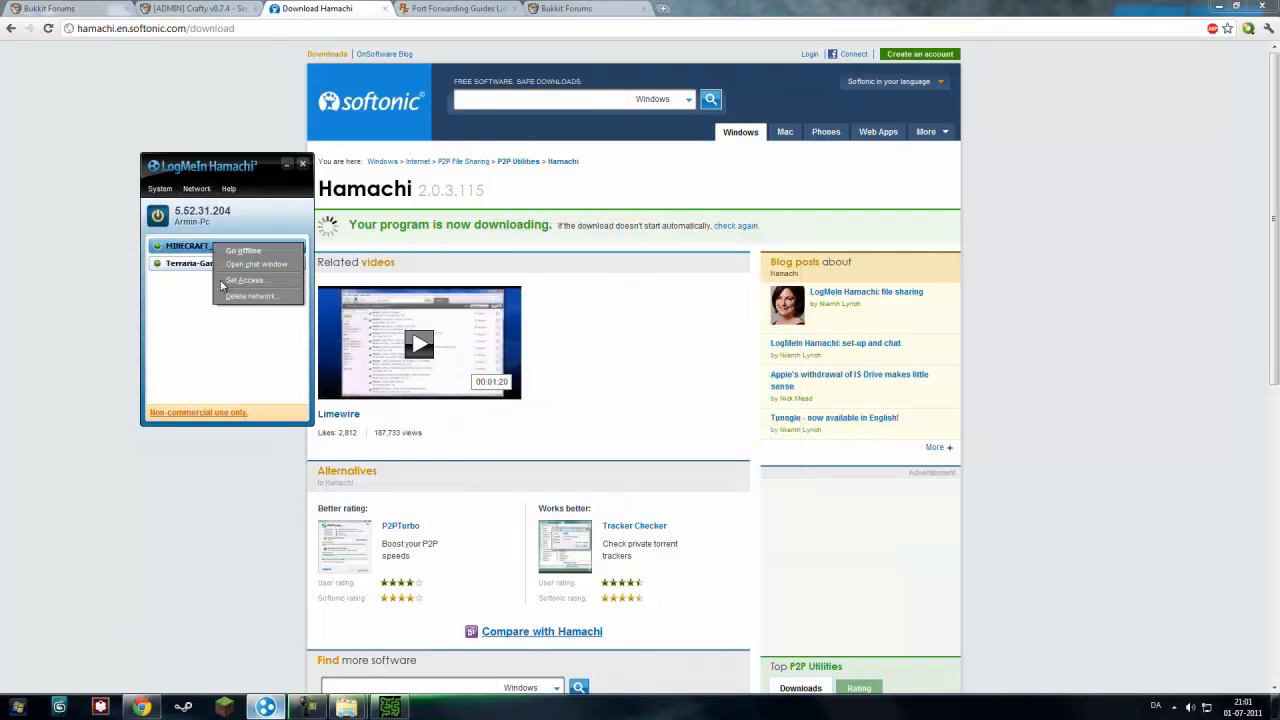
pyautogui.click(244, 280)
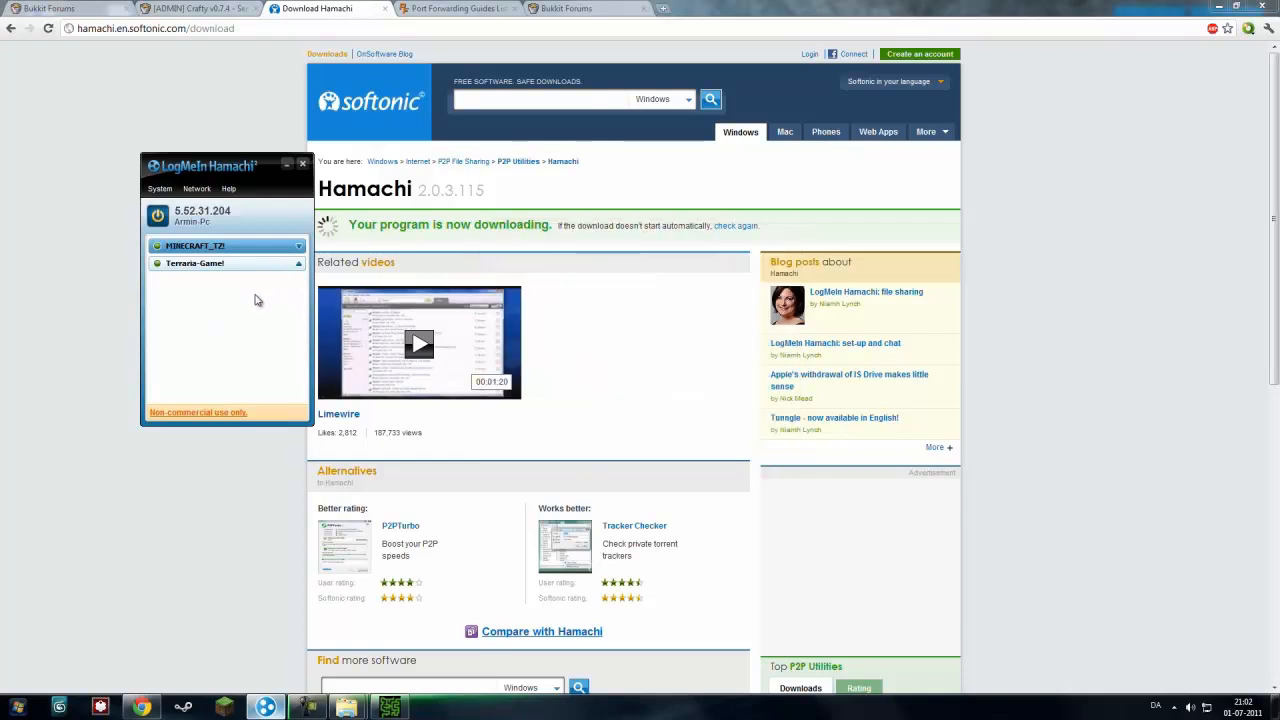
pyautogui.click(196, 188)
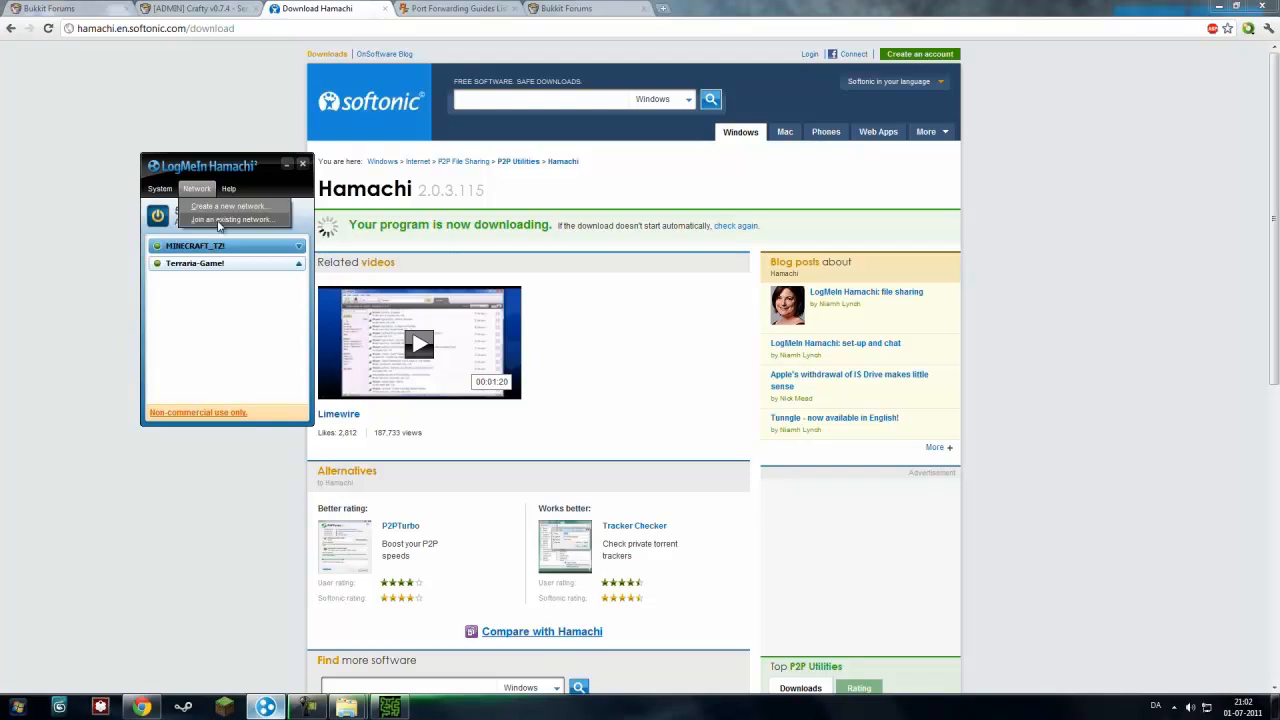
pyautogui.click(232, 218)
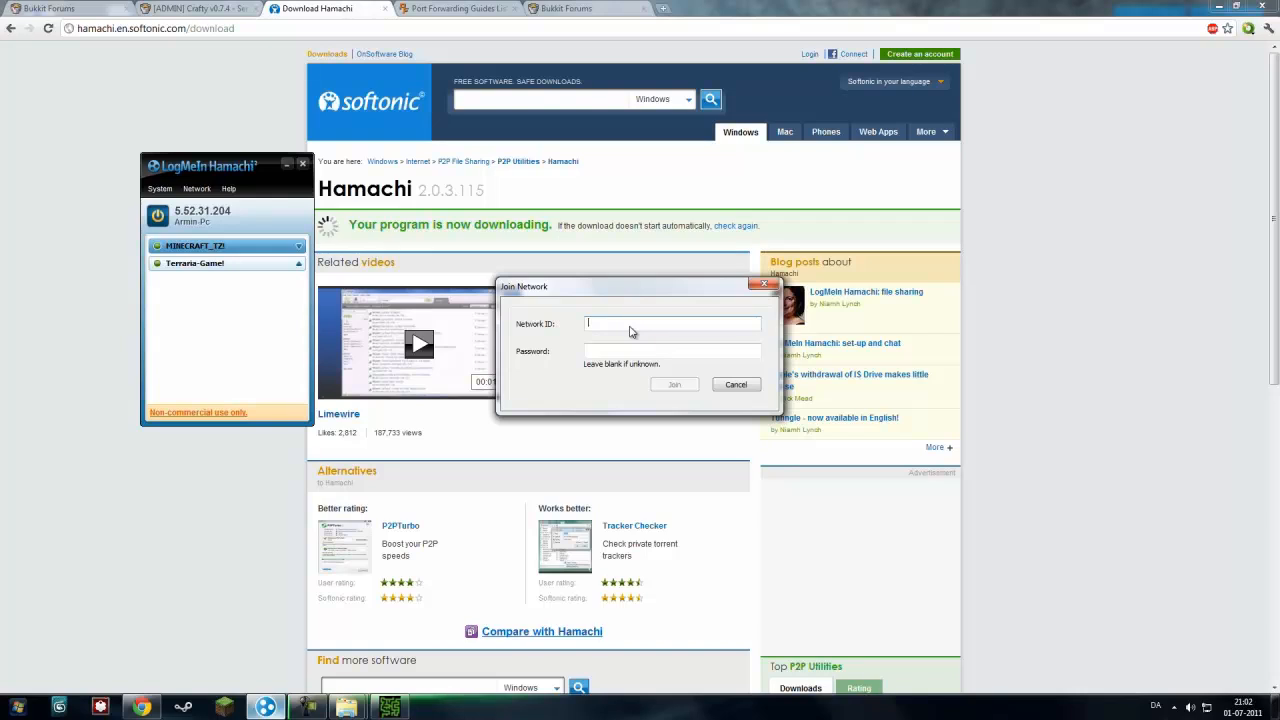
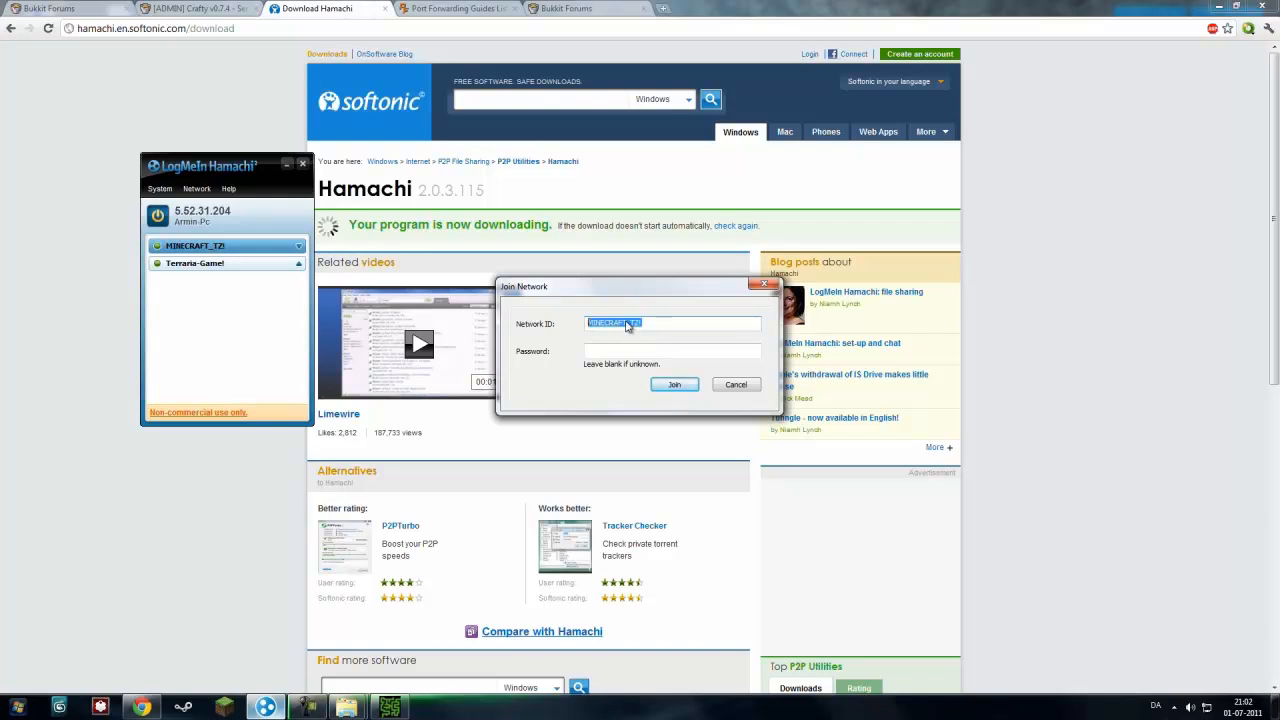
pyautogui.moveTo(658, 328)
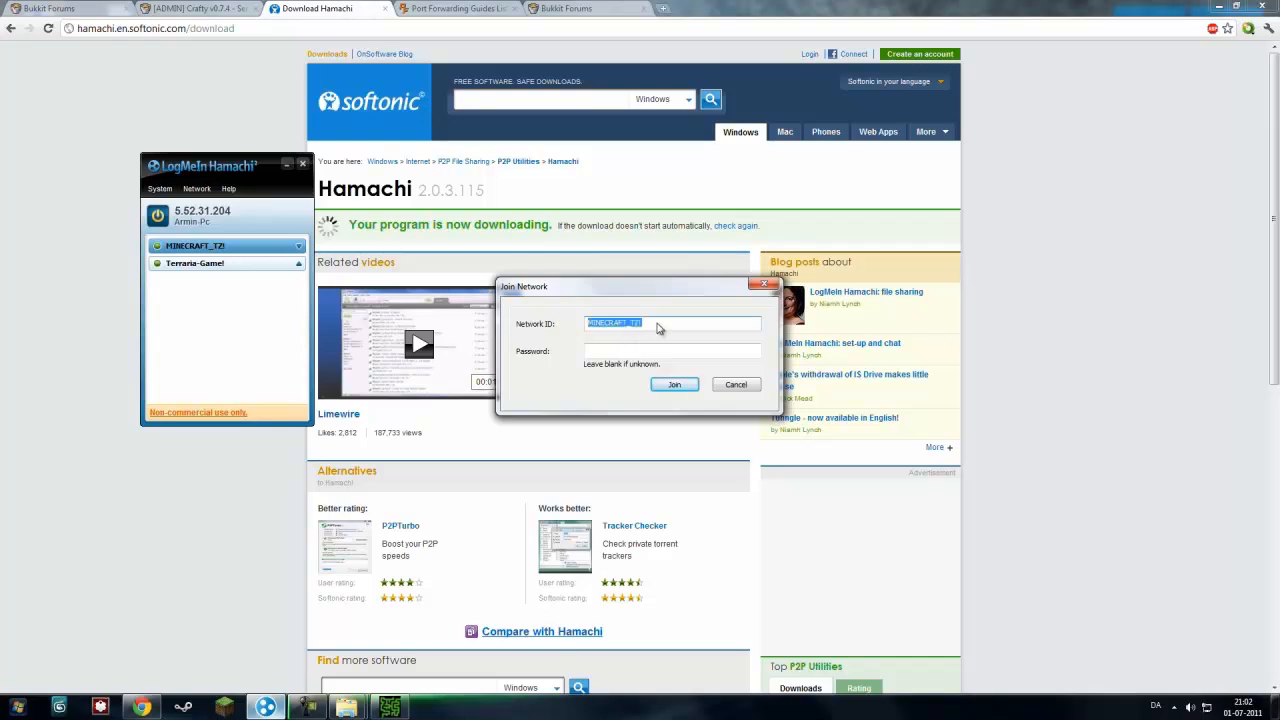
pyautogui.click(672, 350)
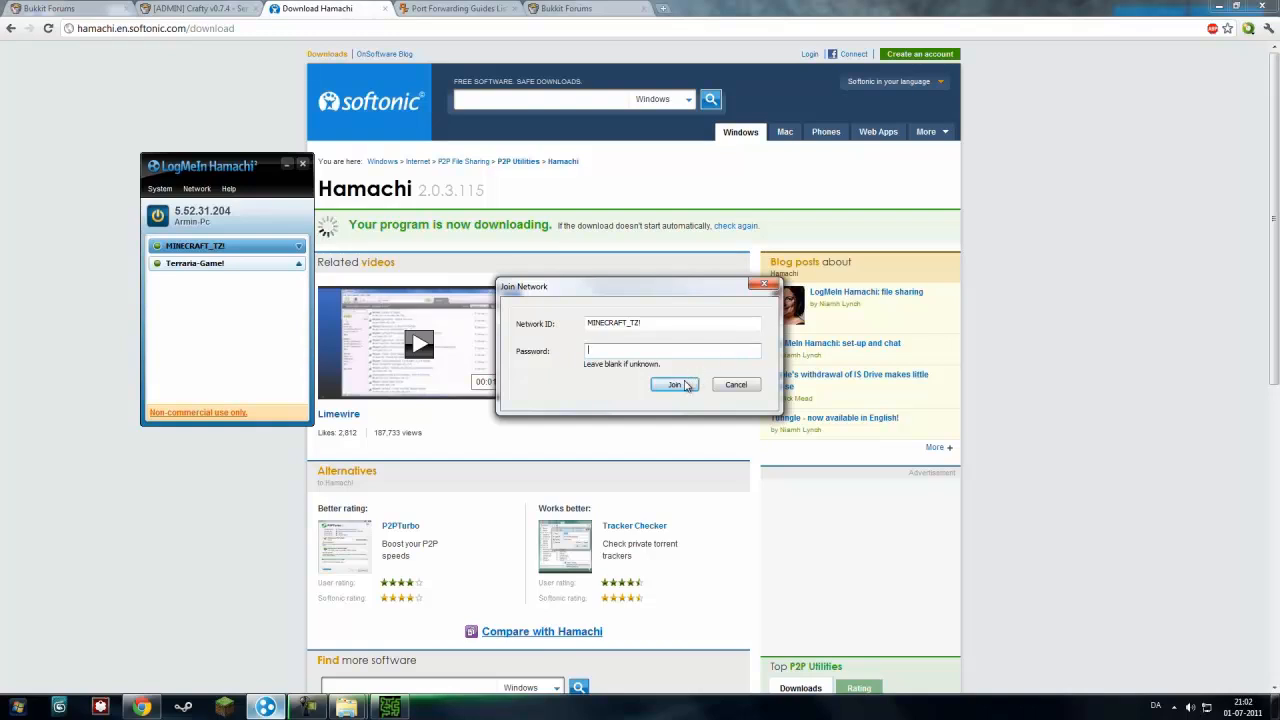
pyautogui.click(674, 384)
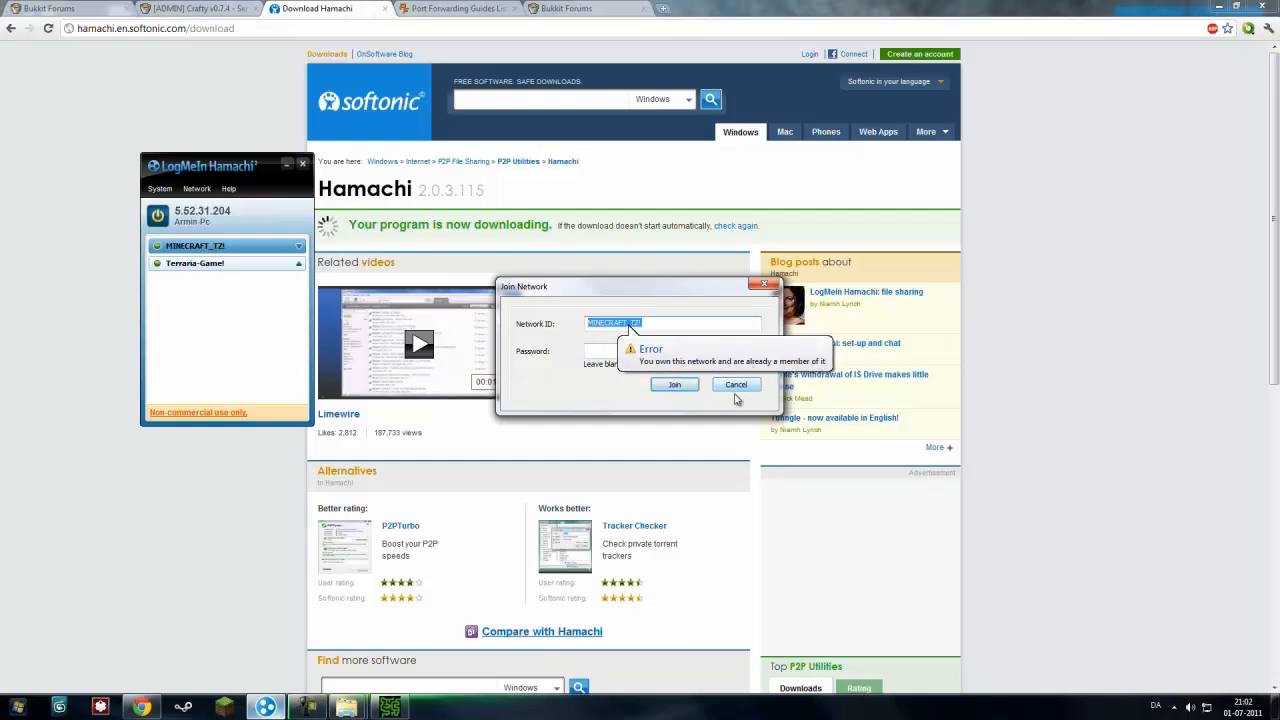
pyautogui.click(736, 384)
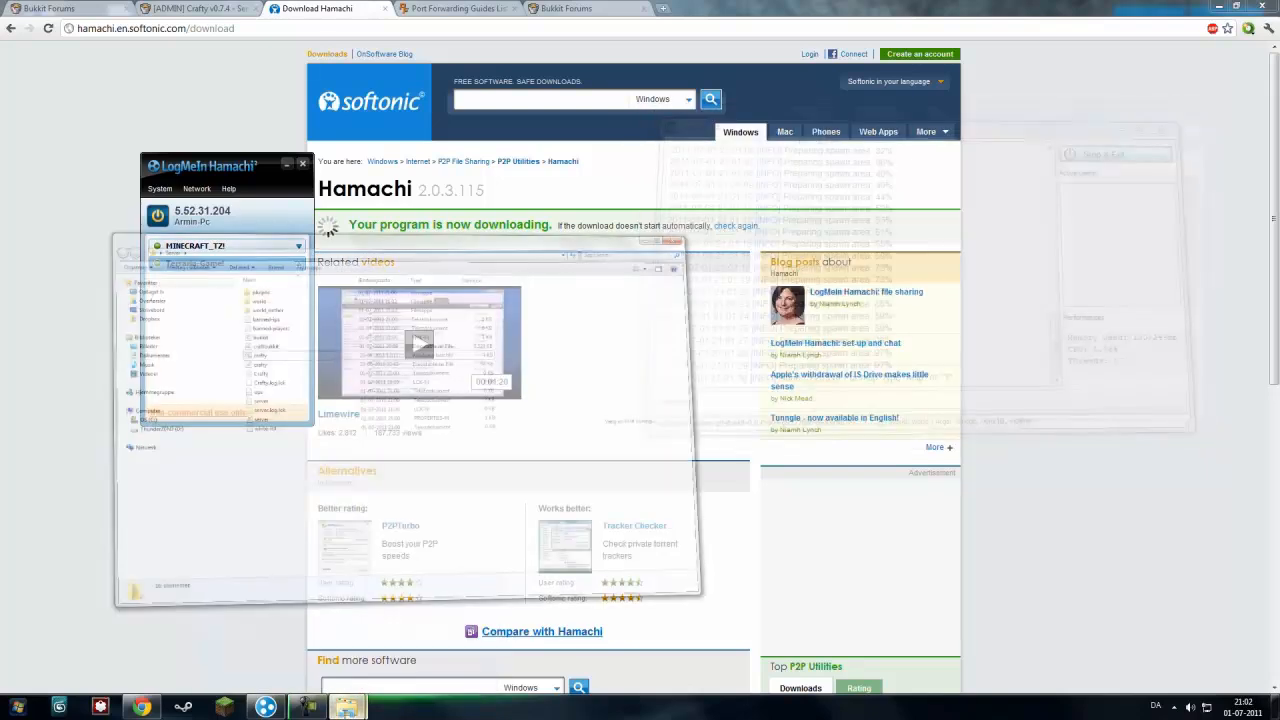
# Step: Open the server PROPERTIES file from the Server folder in WordPad
pyautogui.click(348, 708)
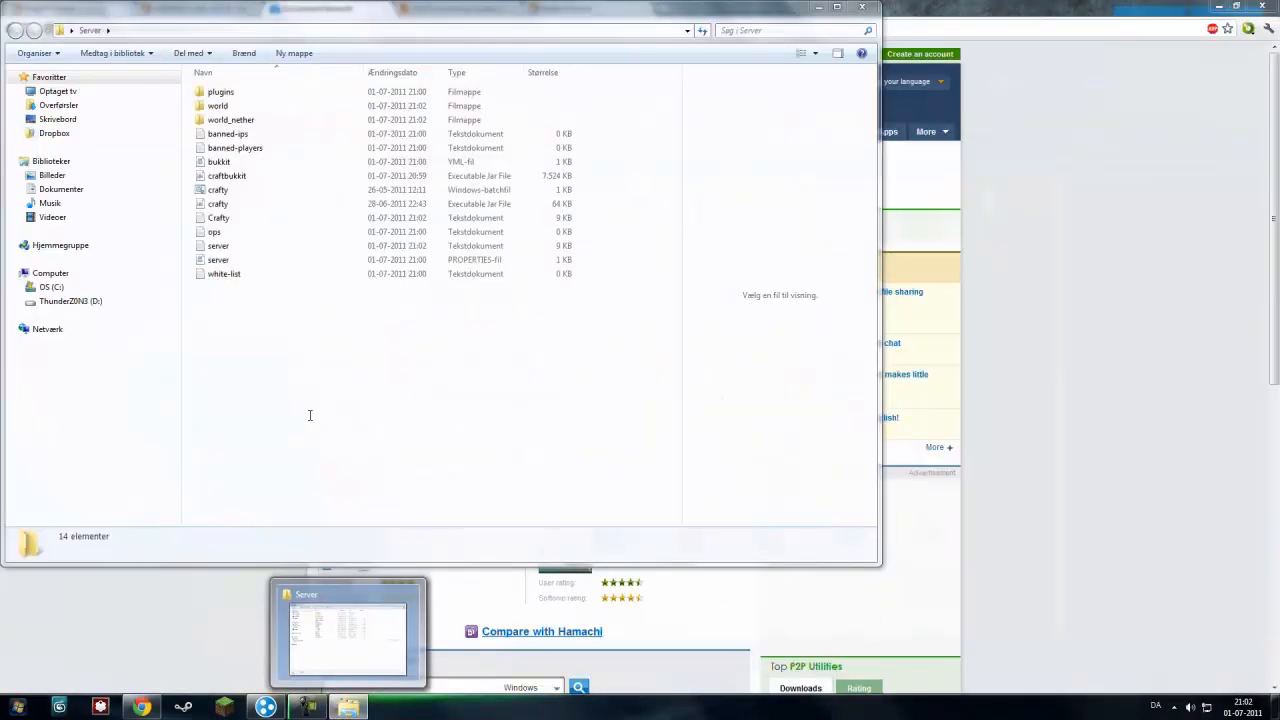
pyautogui.click(218, 260)
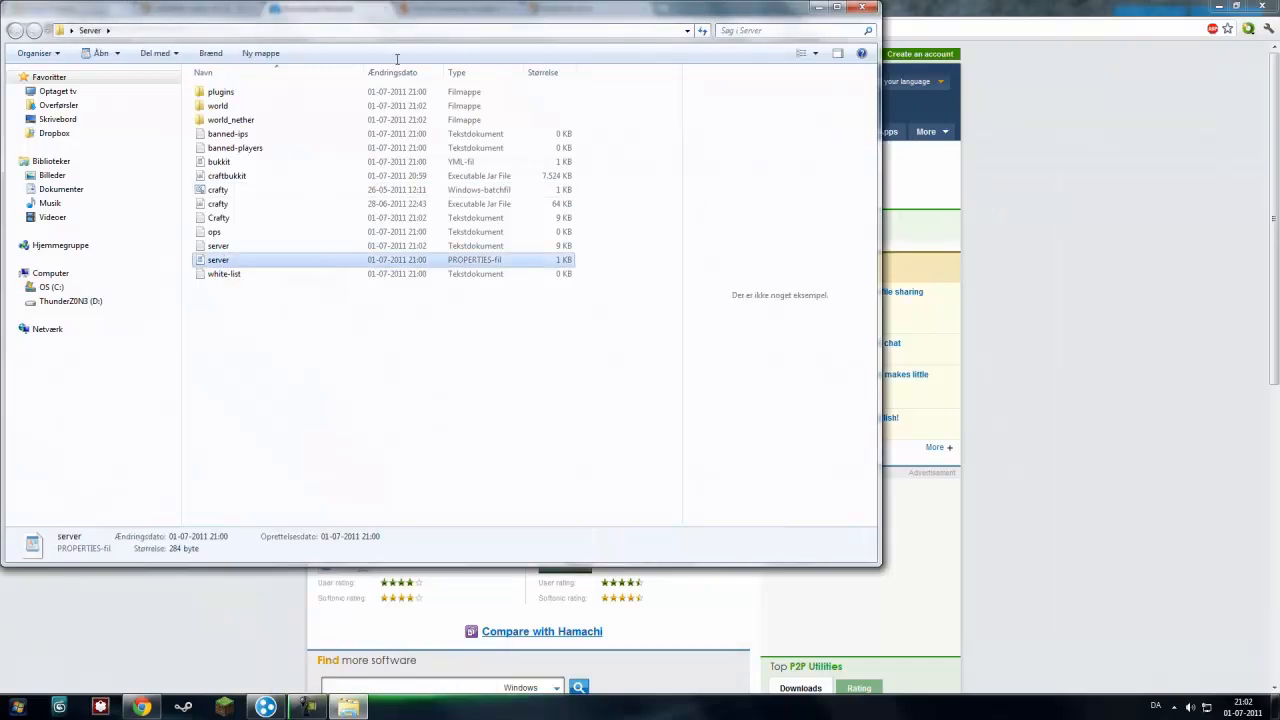
pyautogui.doubleClick(218, 260)
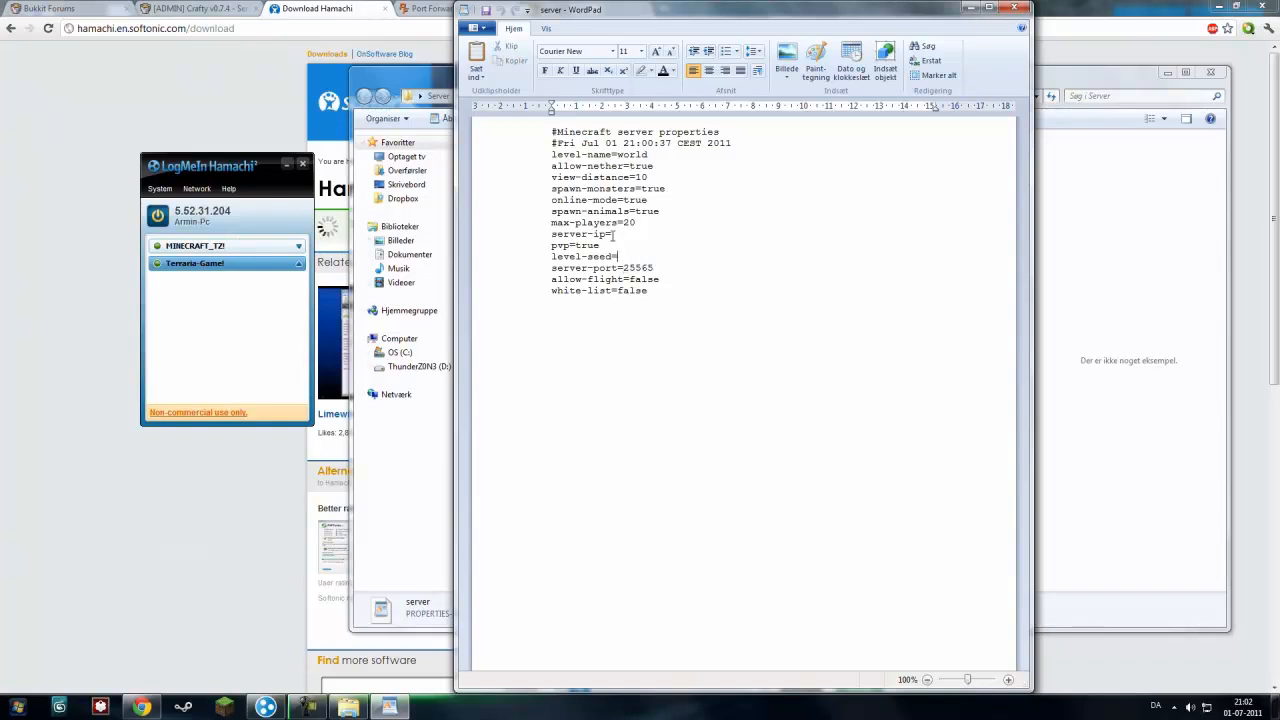
# Step: Set pvp to false, allow-flight to true and allow-nether to false
pyautogui.press('Backspace')
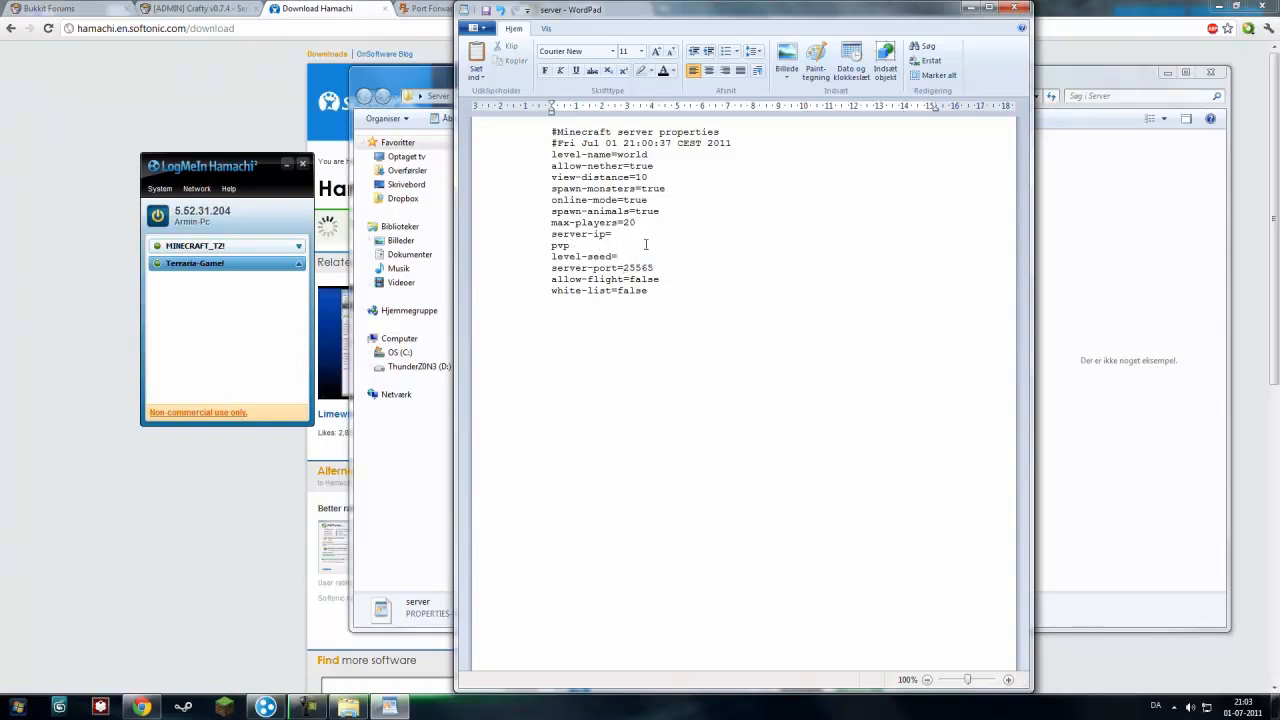
pyautogui.write('false')
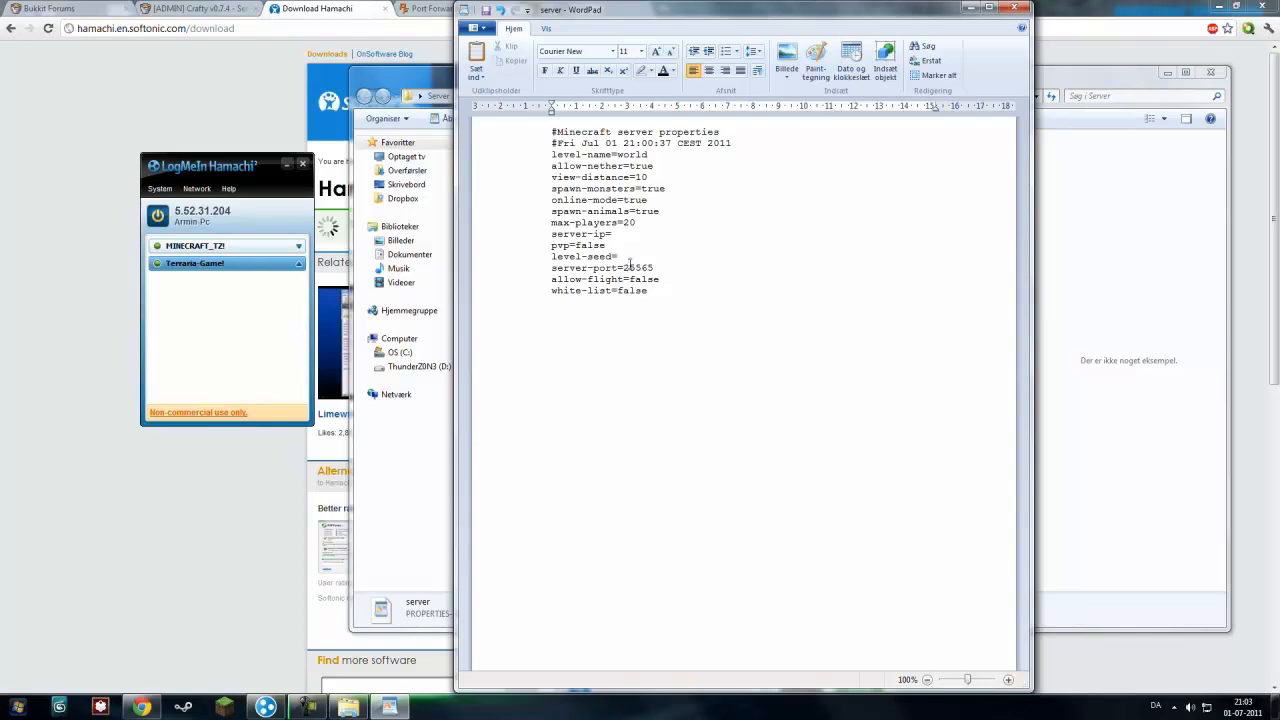
pyautogui.doubleClick(644, 280)
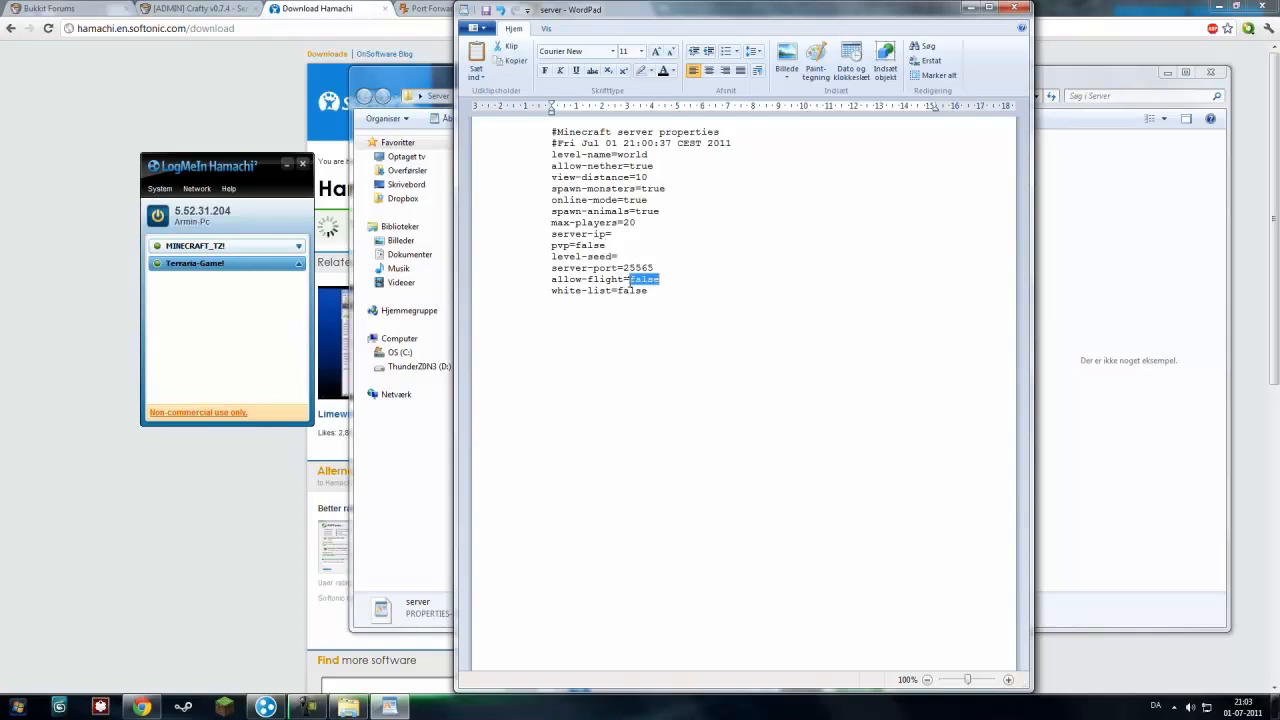
pyautogui.write('true')
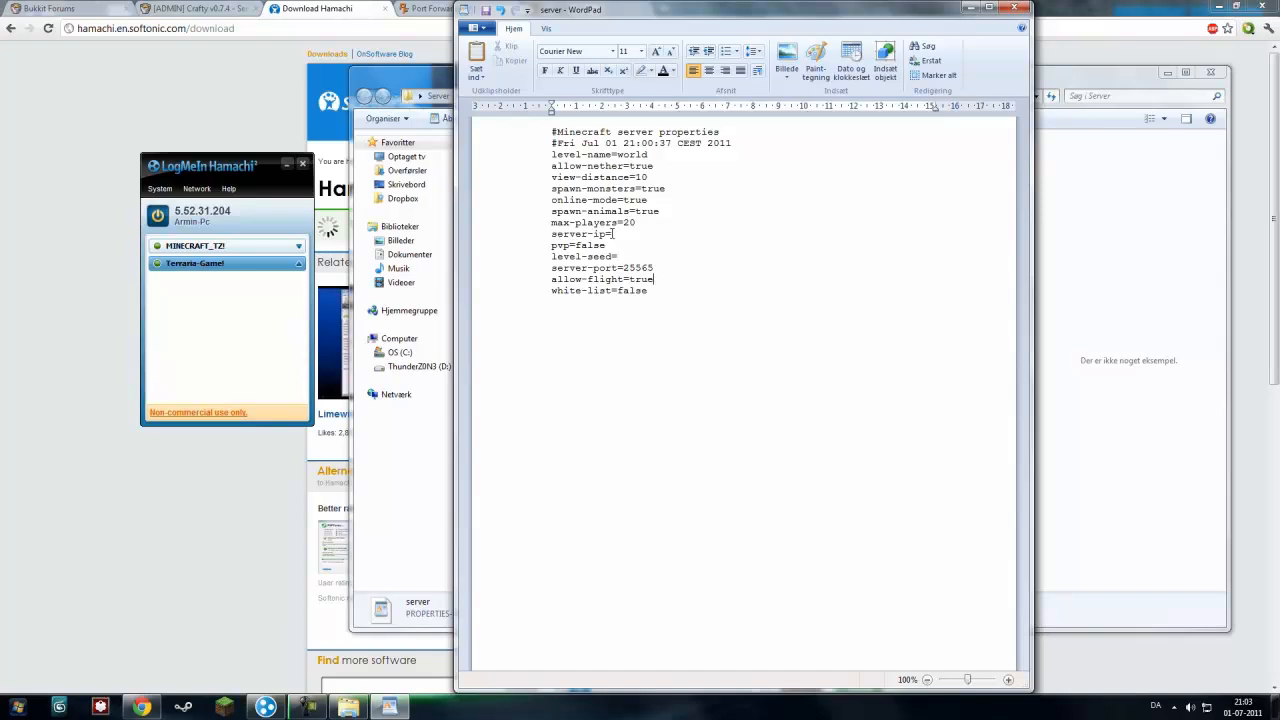
pyautogui.doubleClick(632, 200)
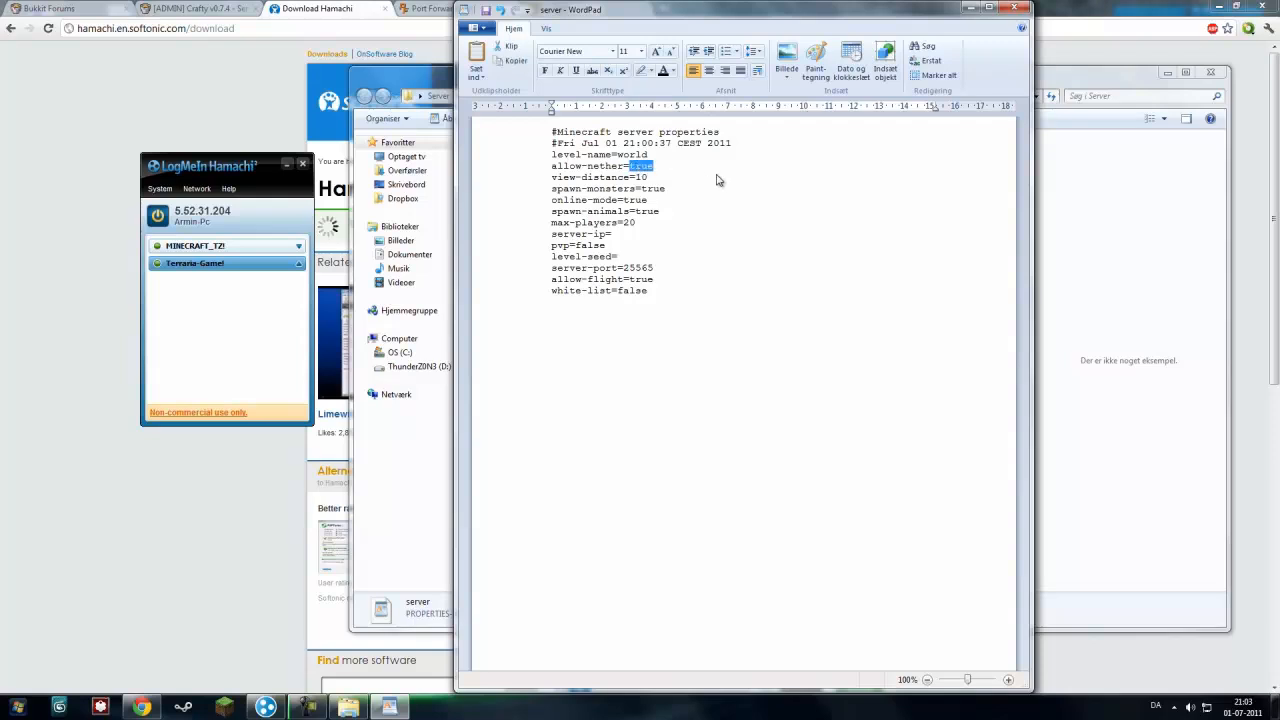
pyautogui.write('false')
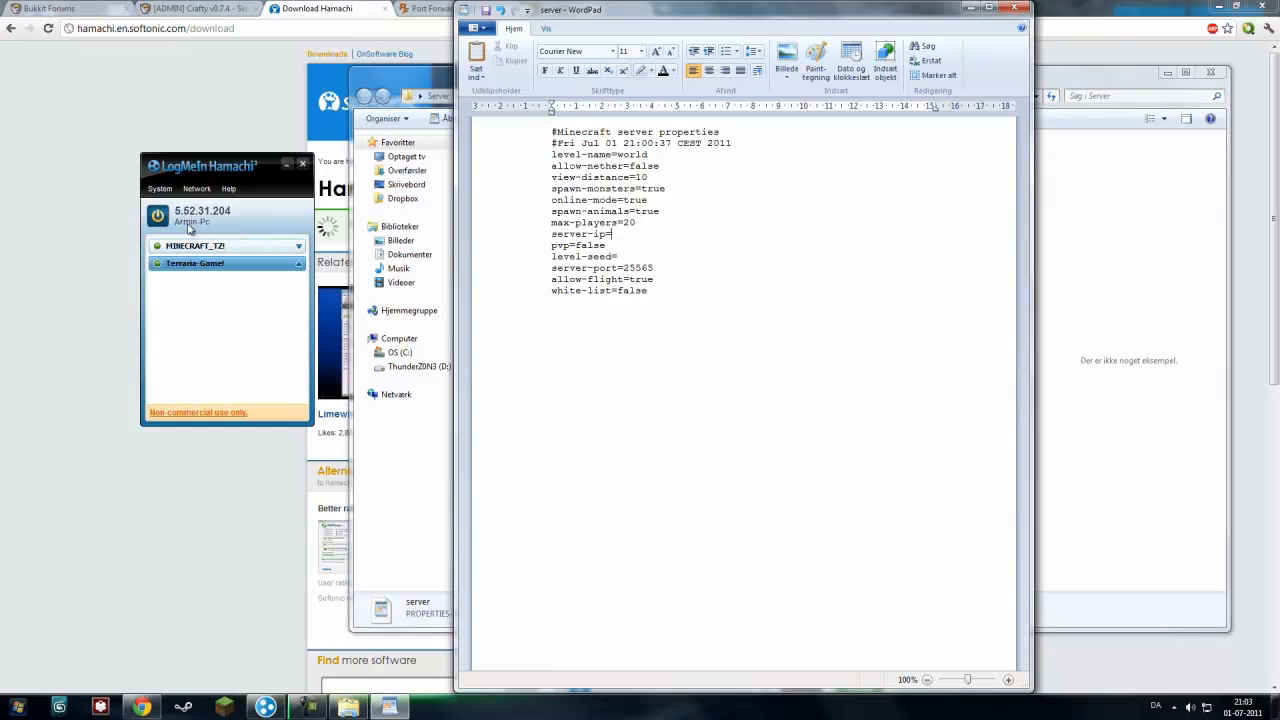
# Step: Set server-ip to the Hamachi address 5.52.31.204 and close the properties file
pyautogui.write('5.')
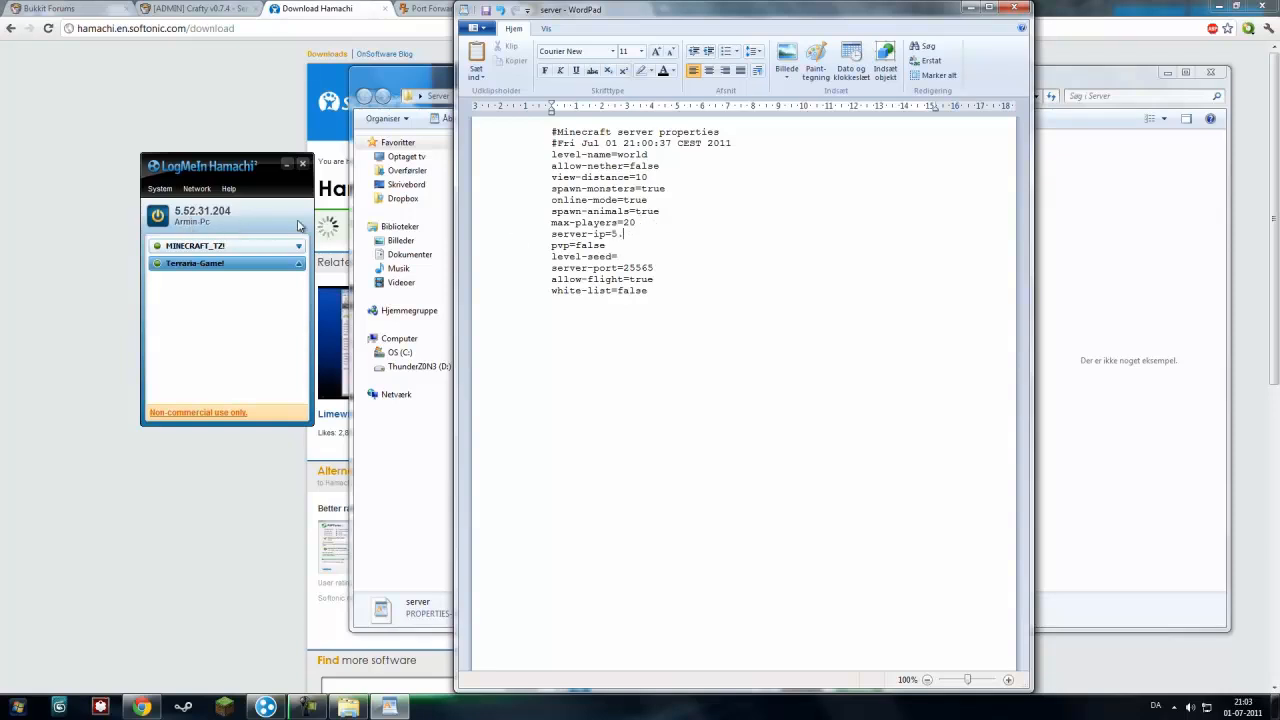
pyautogui.write('52.')
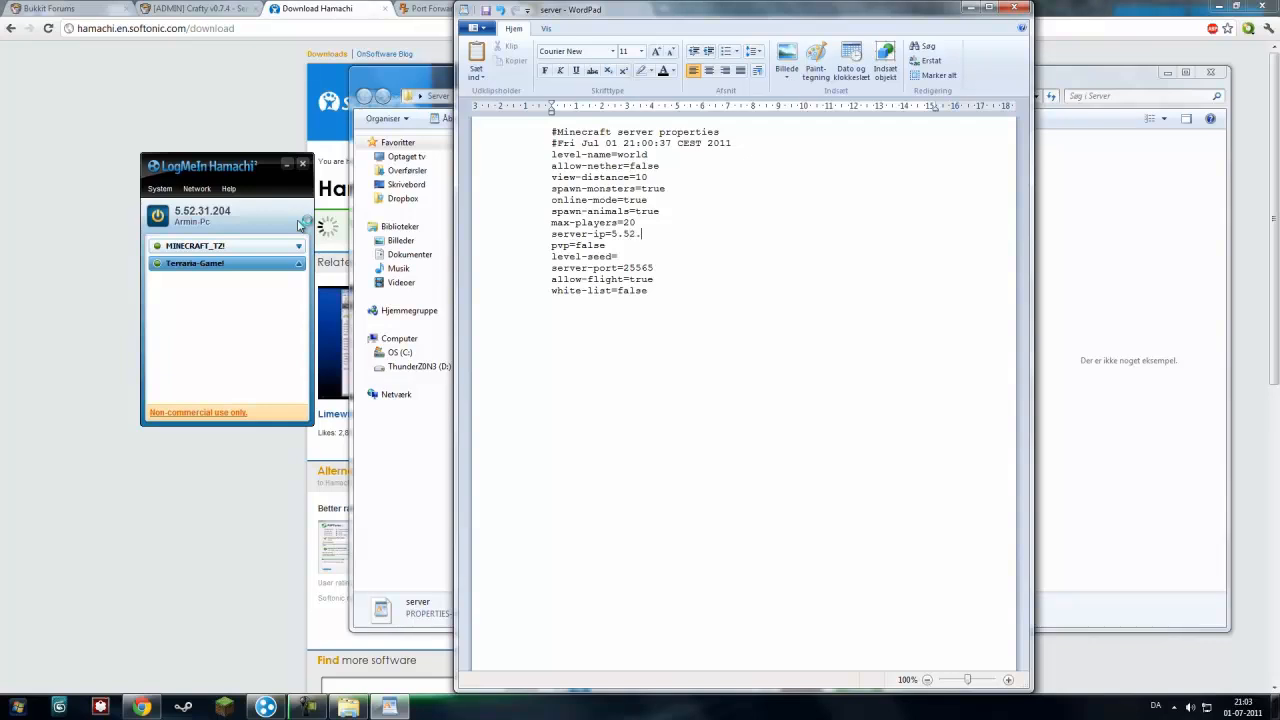
pyautogui.write('31.20')
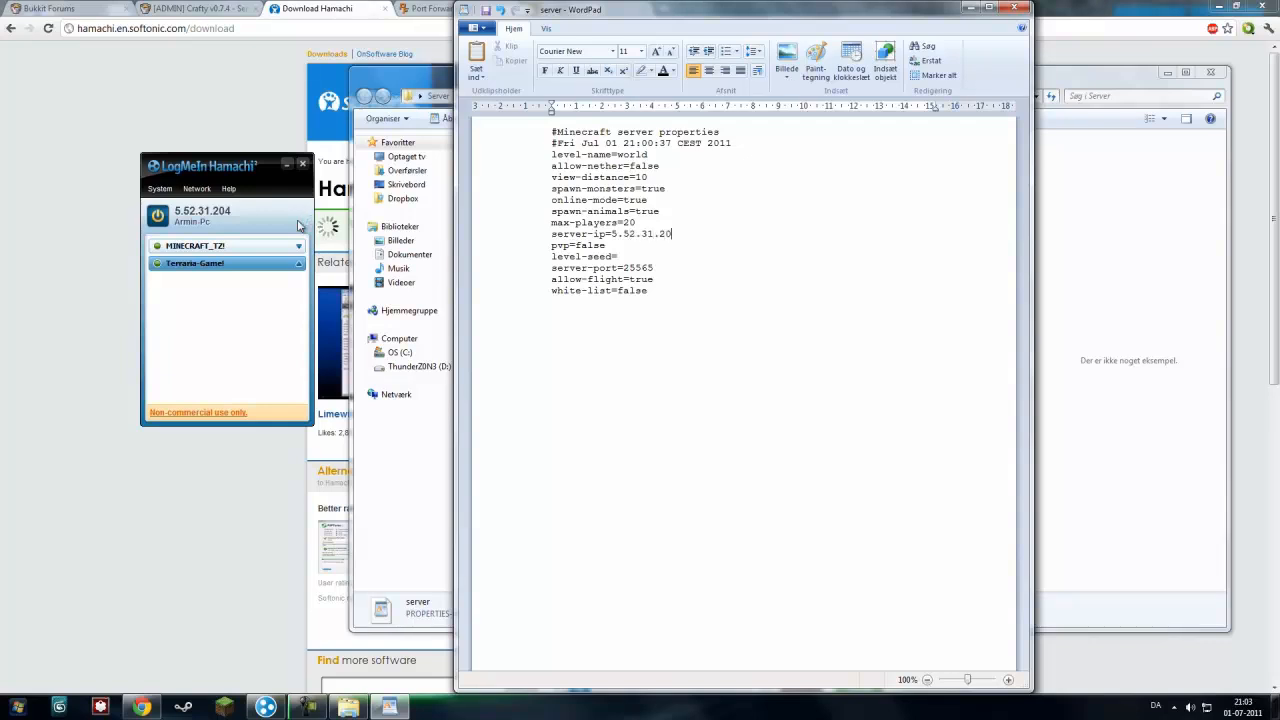
pyautogui.write('4')
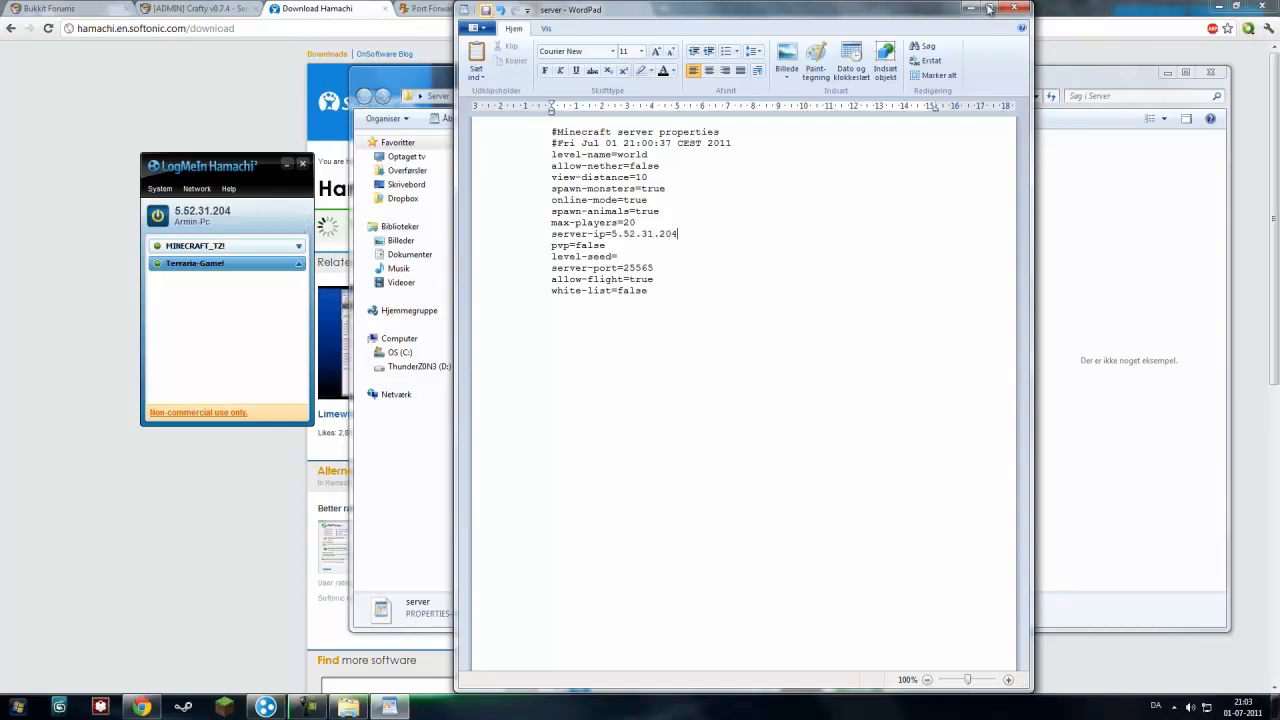
pyautogui.click(992, 10)
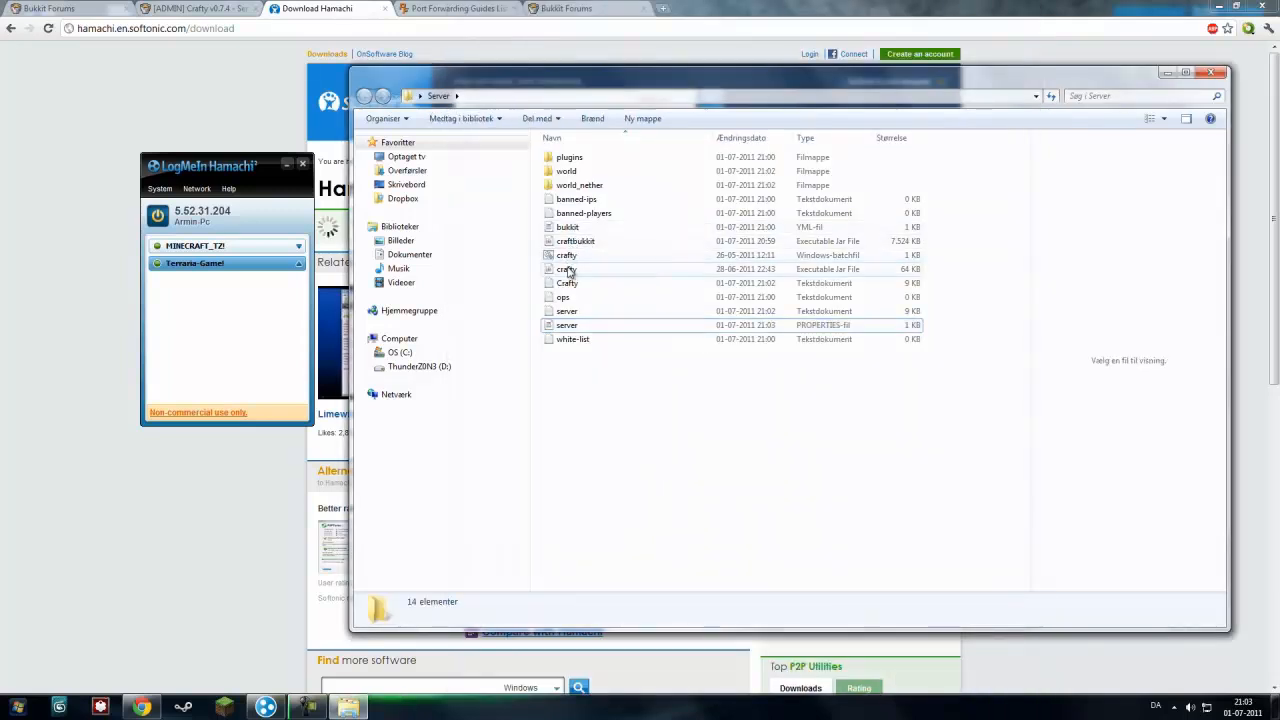
# Step: Run the crafty launcher executable from the Server folder to start the server
pyautogui.click(568, 268)
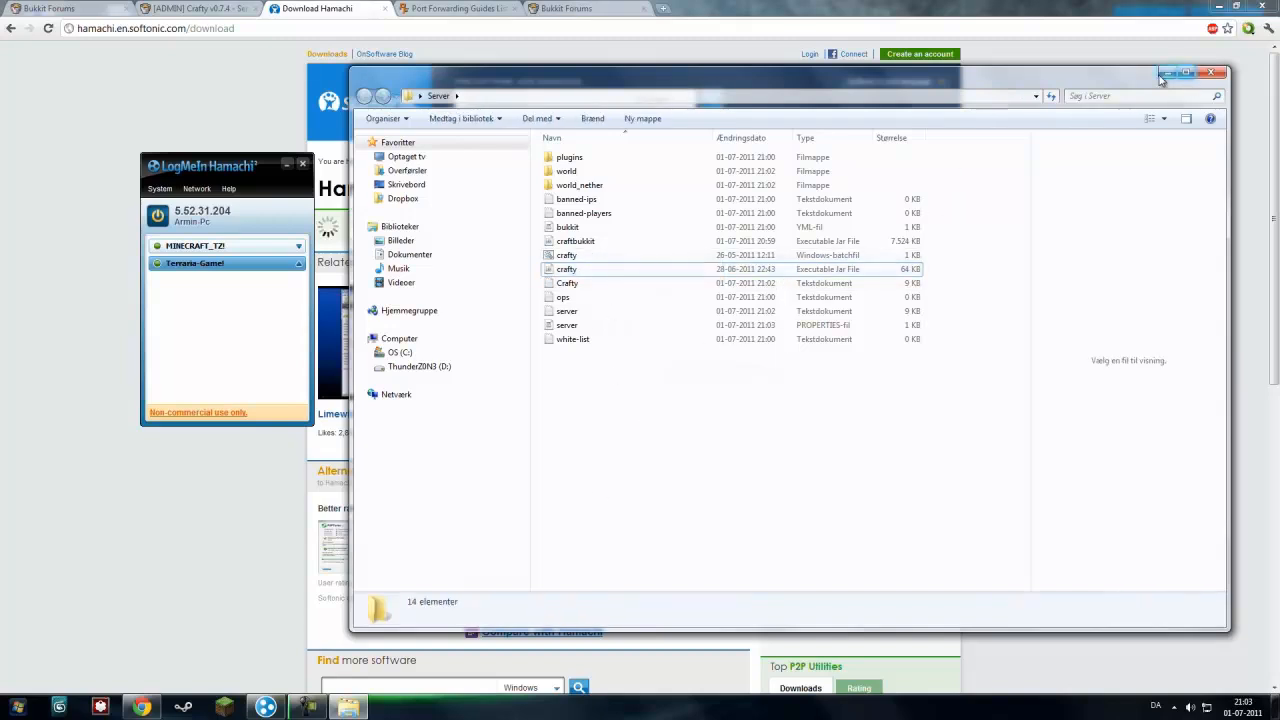
pyautogui.doubleClick(568, 268)
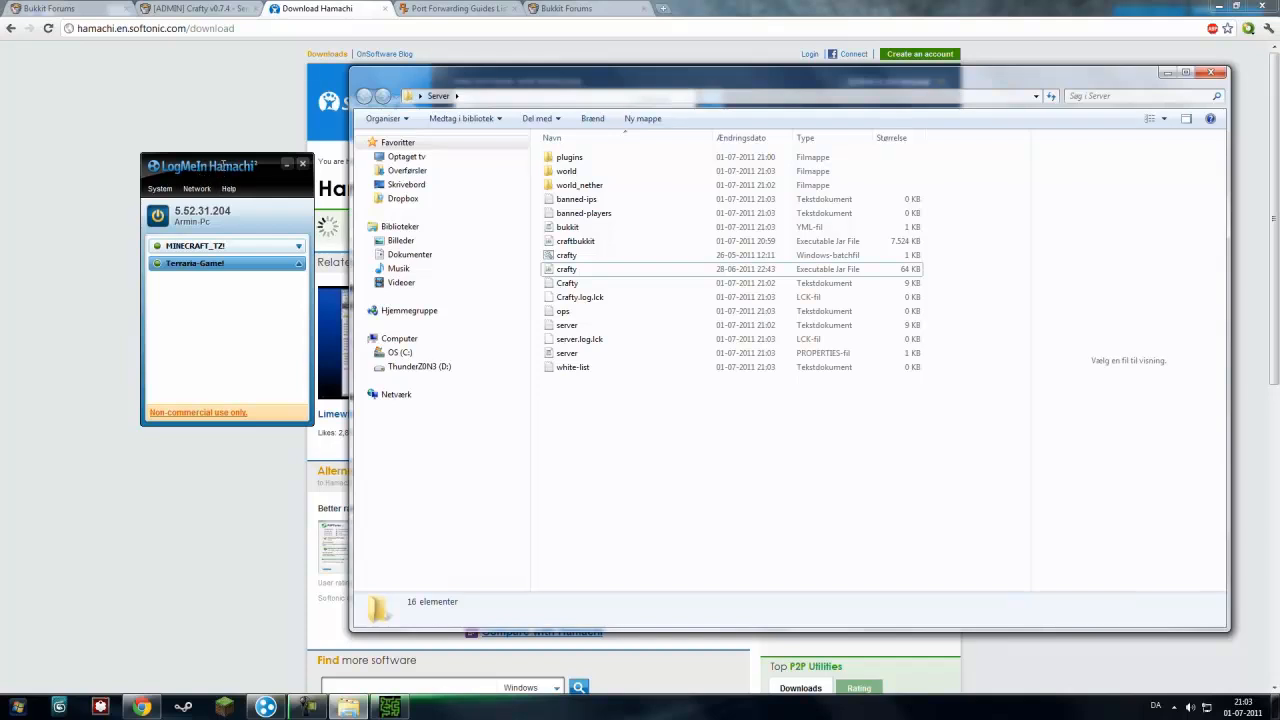
pyautogui.moveTo(204, 124)
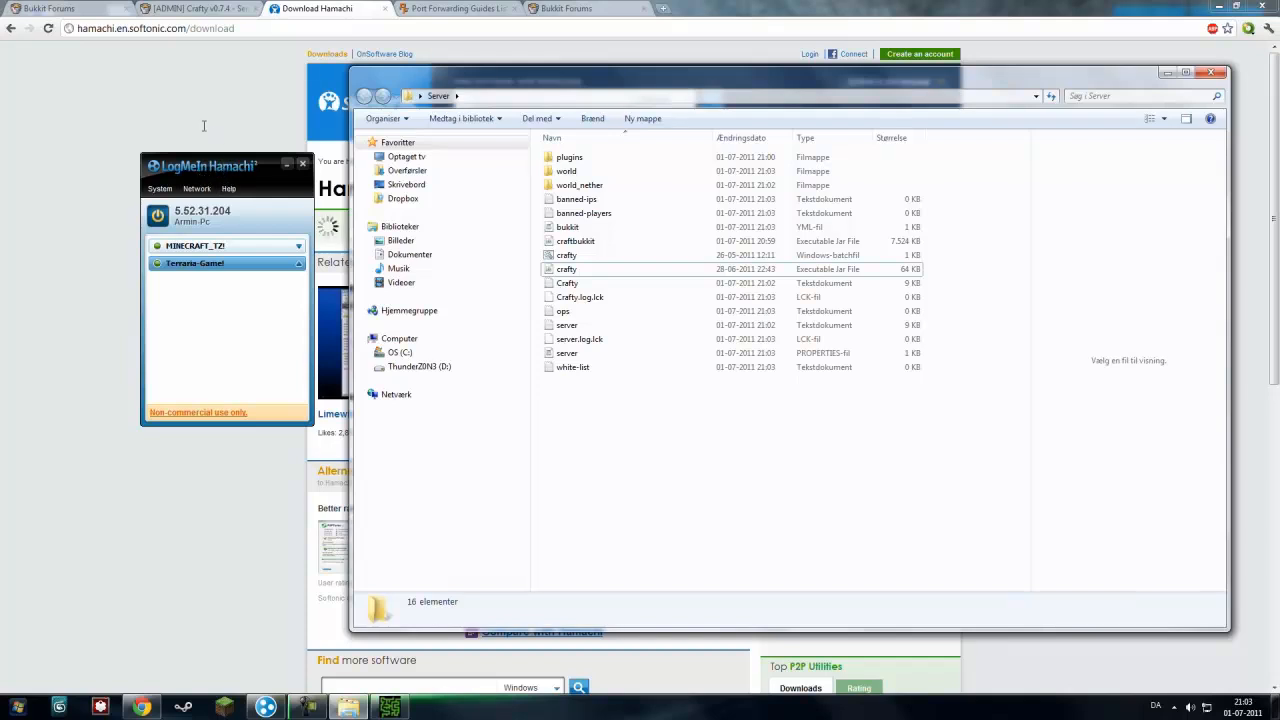
pyautogui.moveTo(196, 176)
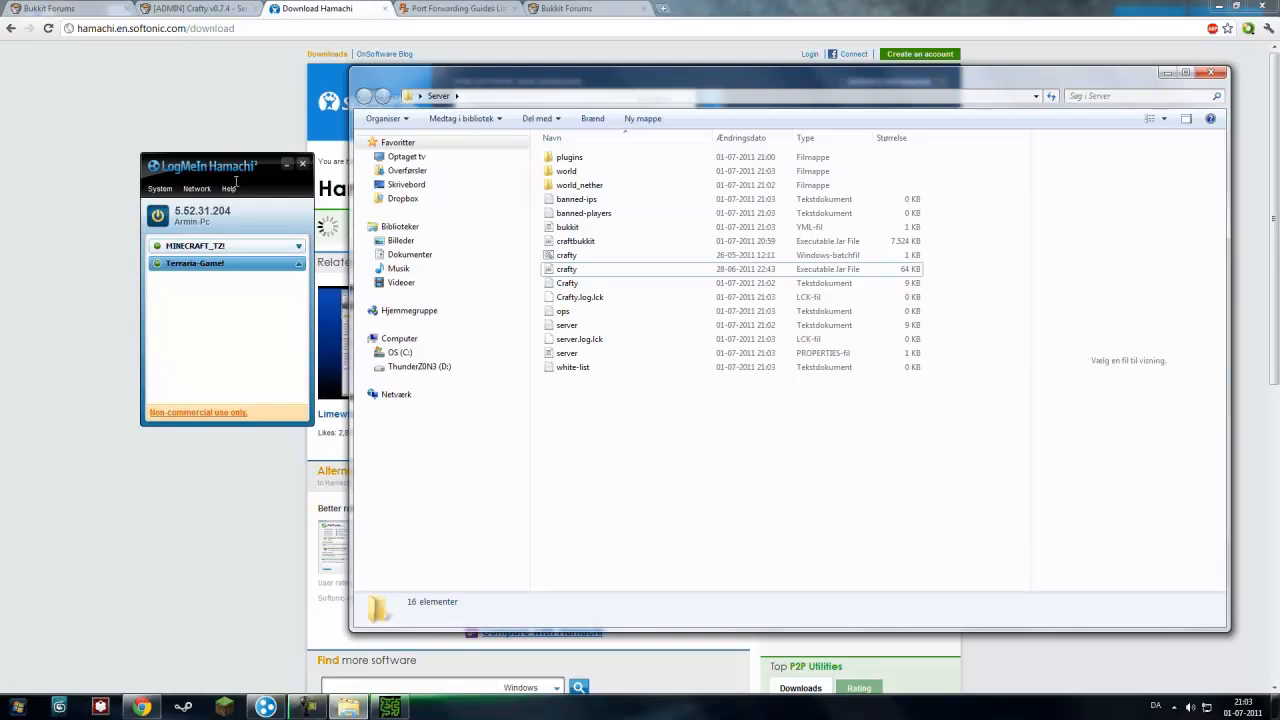
# Step: Check the external IP on the Port Forward guides page, then minimize Chrome to show the desktop
pyautogui.click(456, 8)
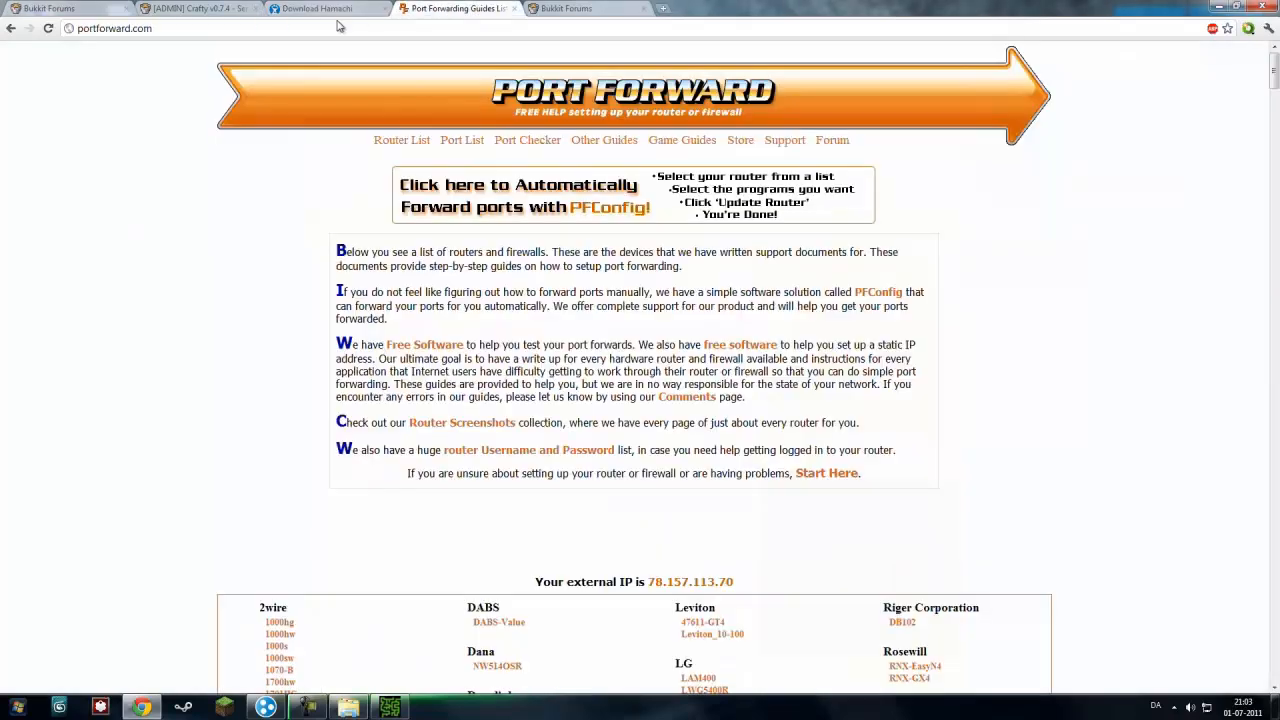
pyautogui.moveTo(142, 160)
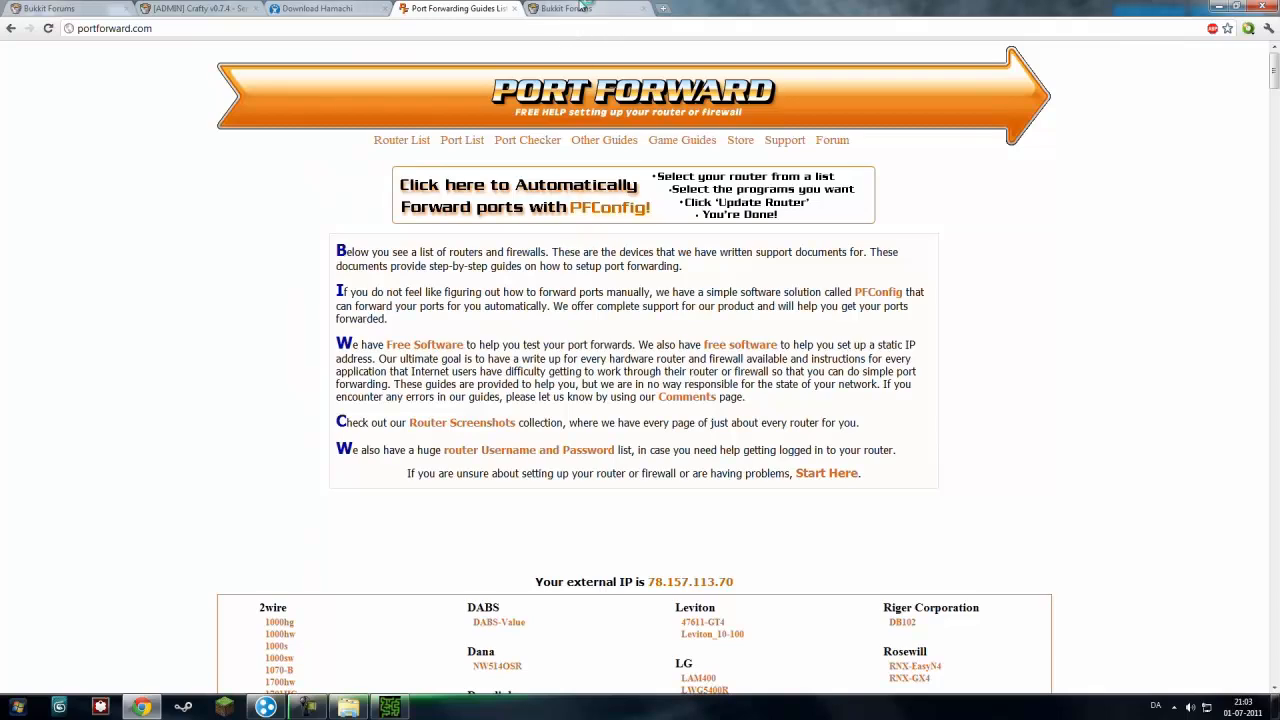
pyautogui.click(564, 8)
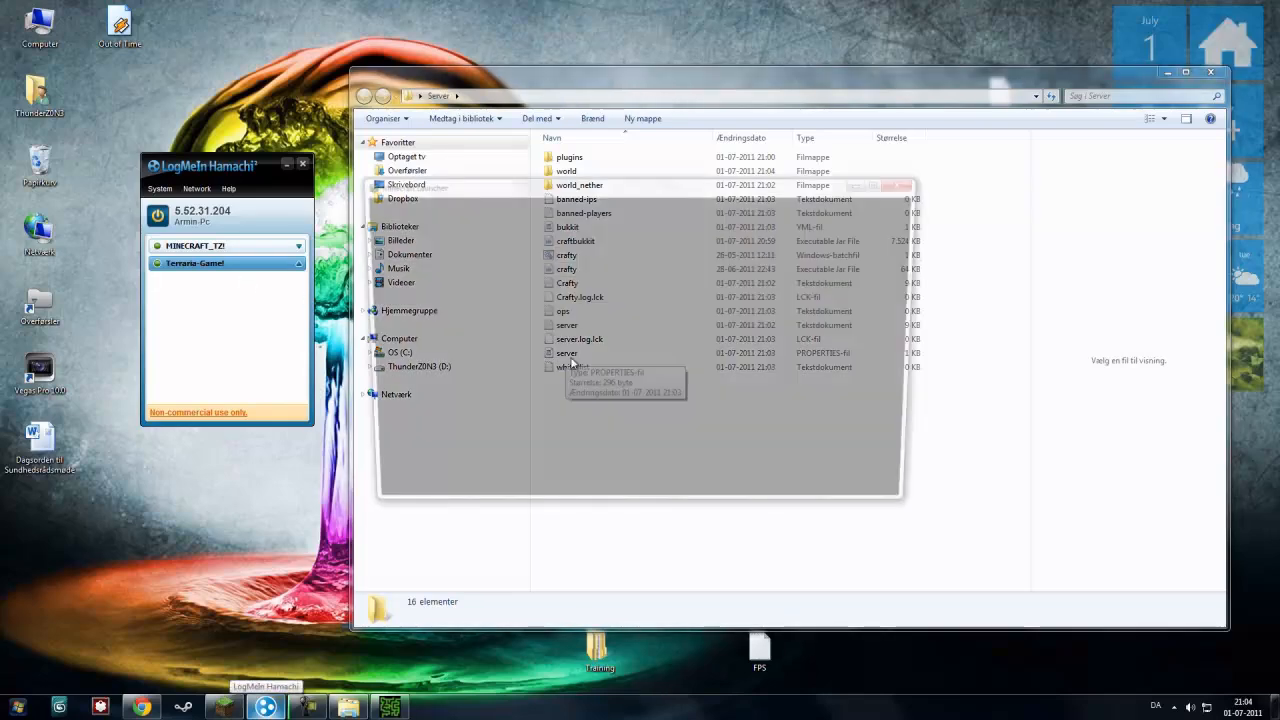
# Step: Launch Minecraft full-screen, join and leave the Hamachi server, then return to the Bukkit site
pyautogui.doubleClick(568, 256)
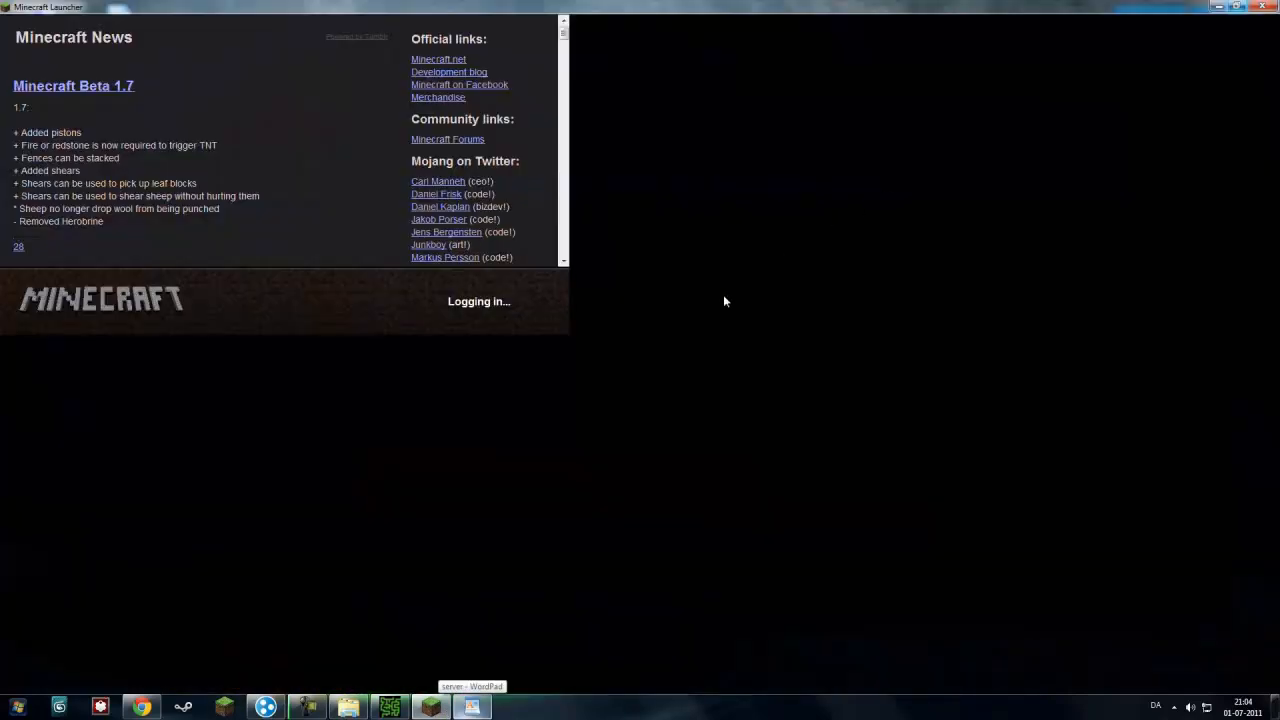
pyautogui.click(1232, 8)
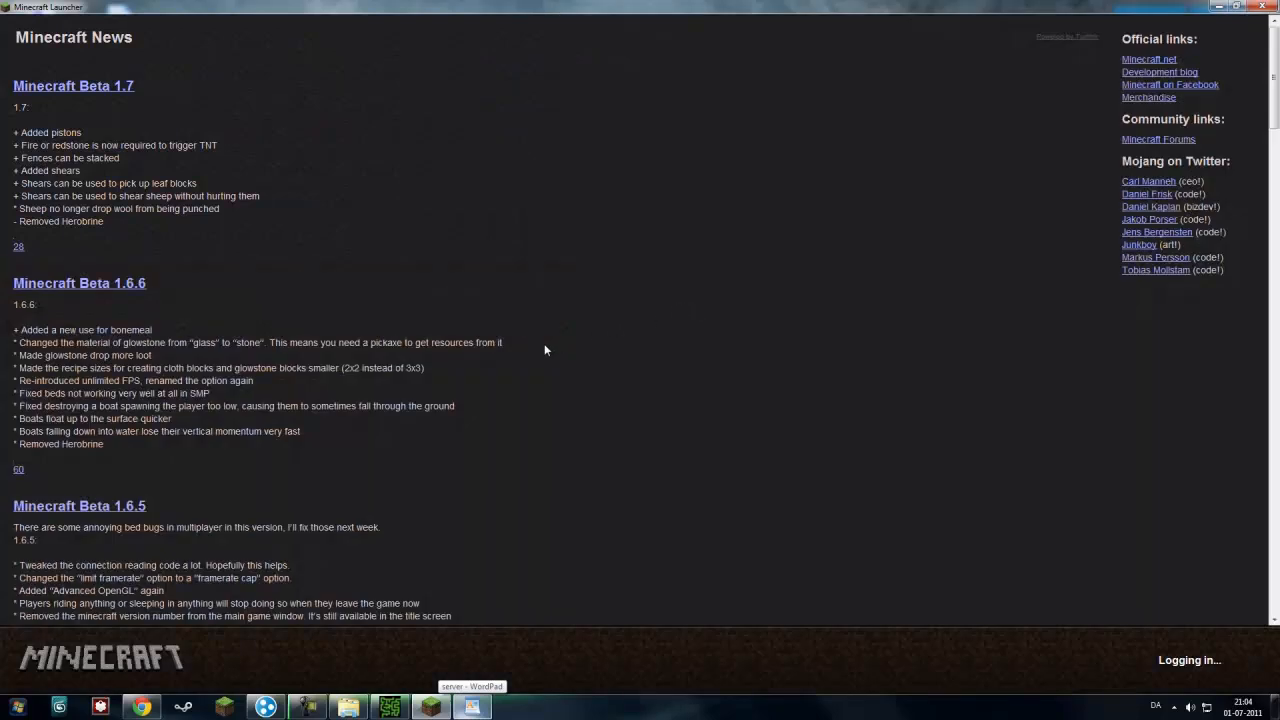
pyautogui.moveTo(224, 712)
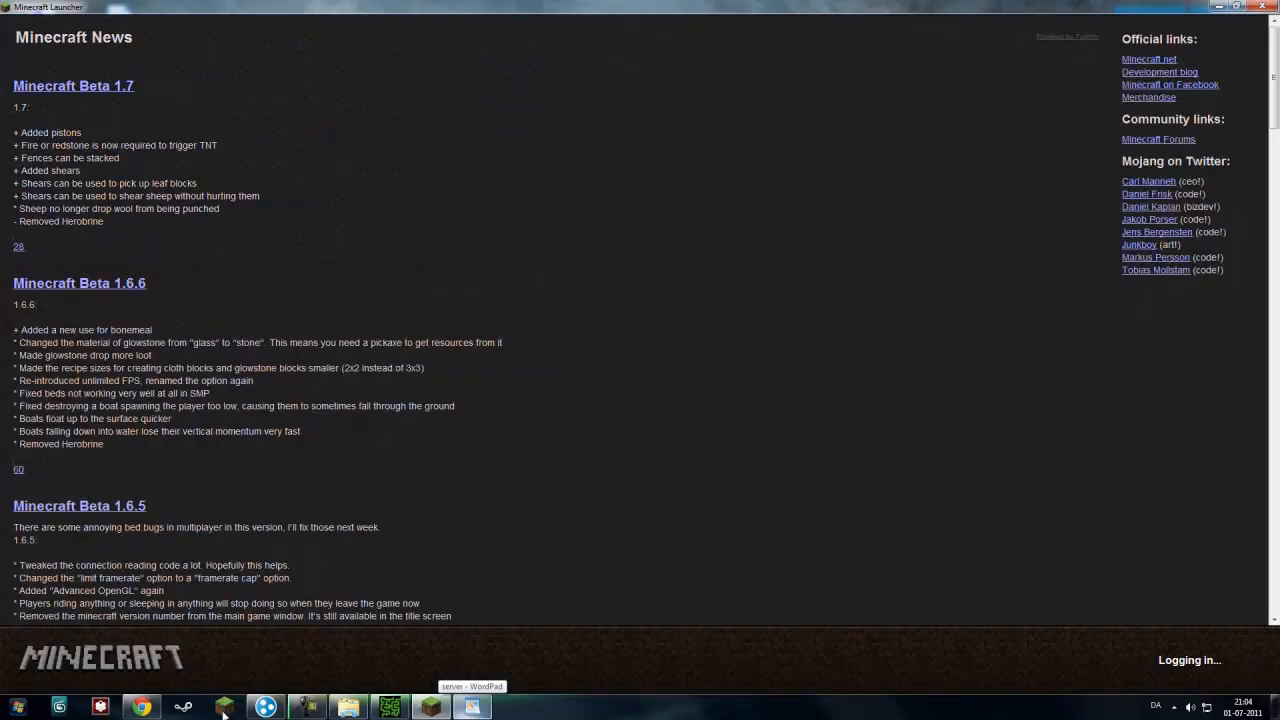
pyautogui.moveTo(140, 708)
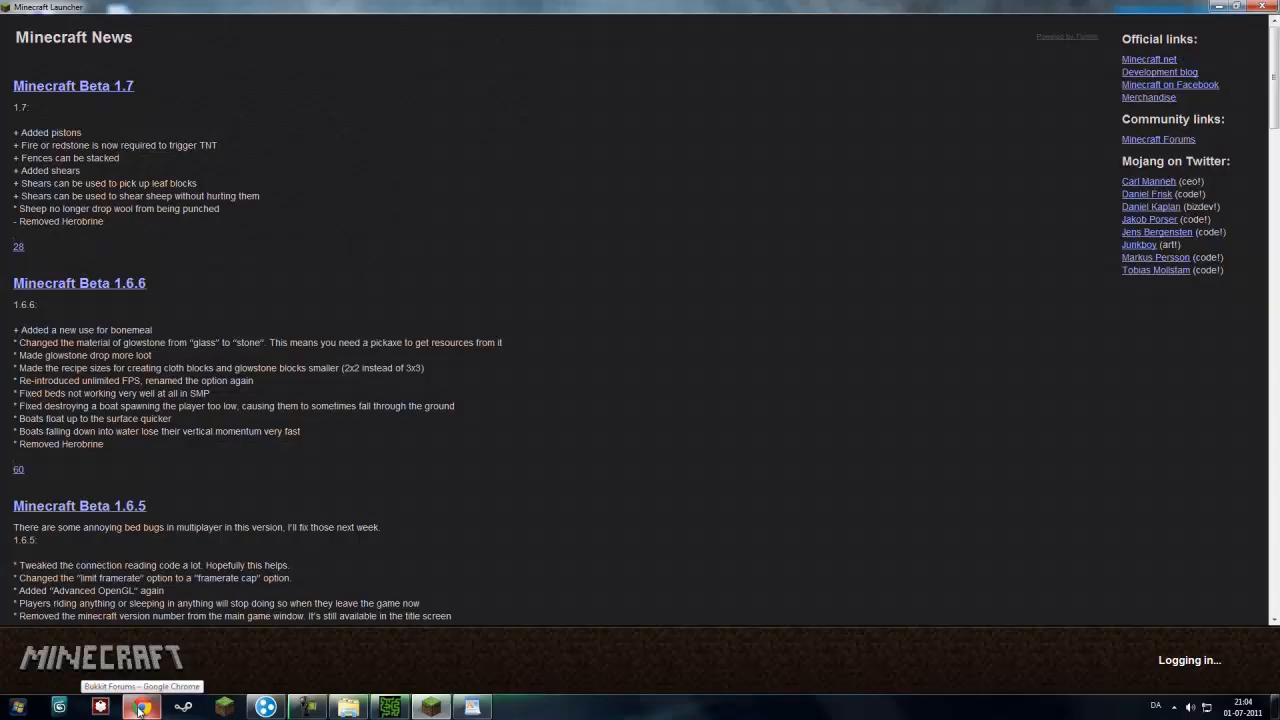
pyautogui.moveTo(1200, 674)
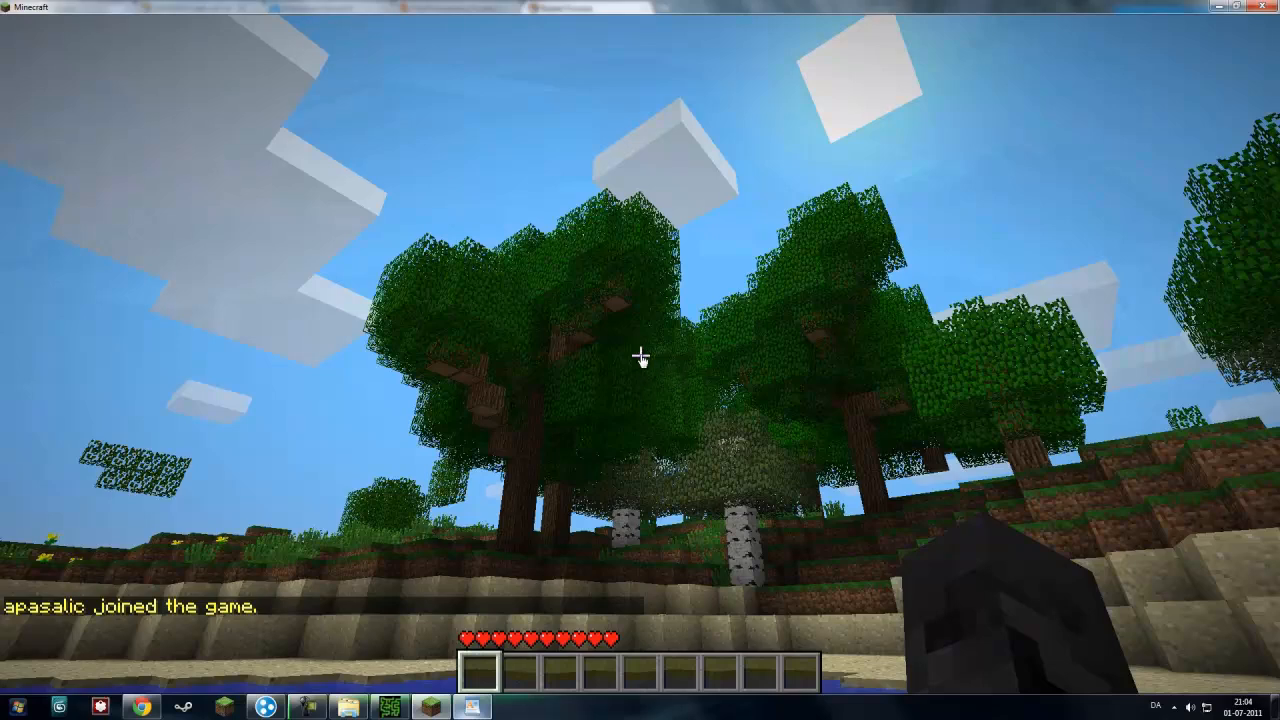
pyautogui.moveTo(640, 356)
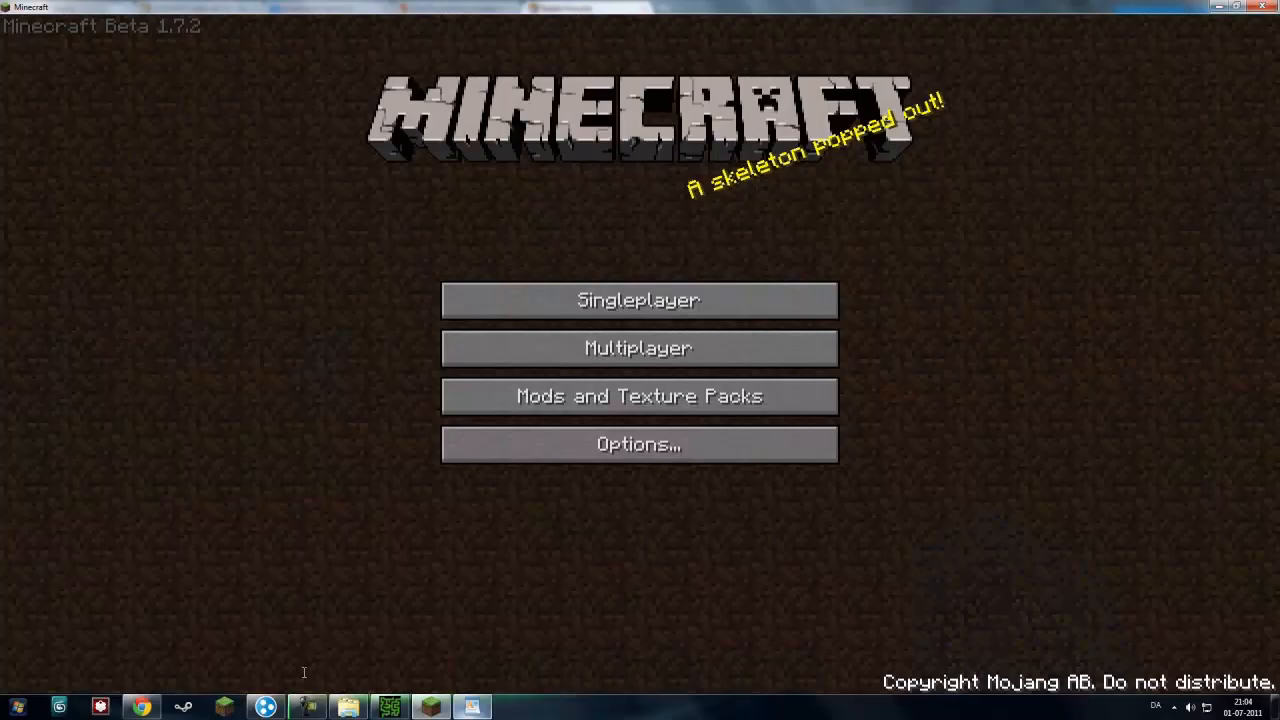
pyautogui.click(140, 708)
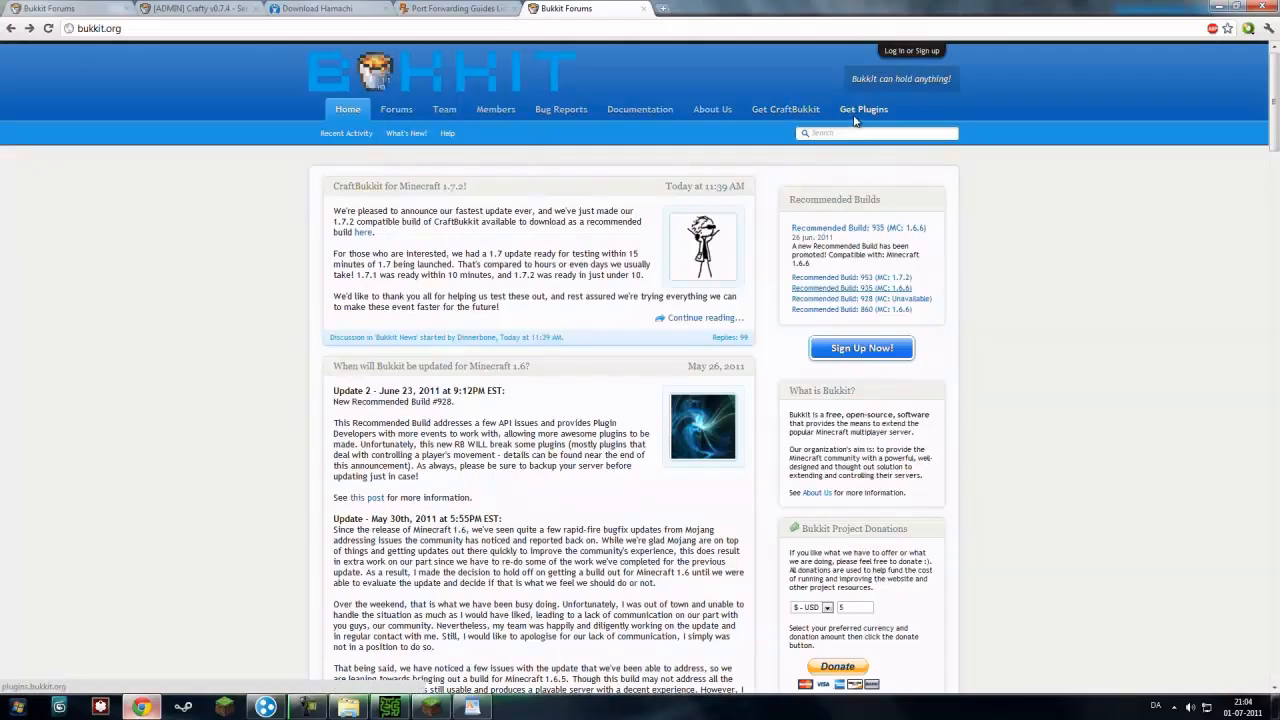
pyautogui.moveTo(630, 112)
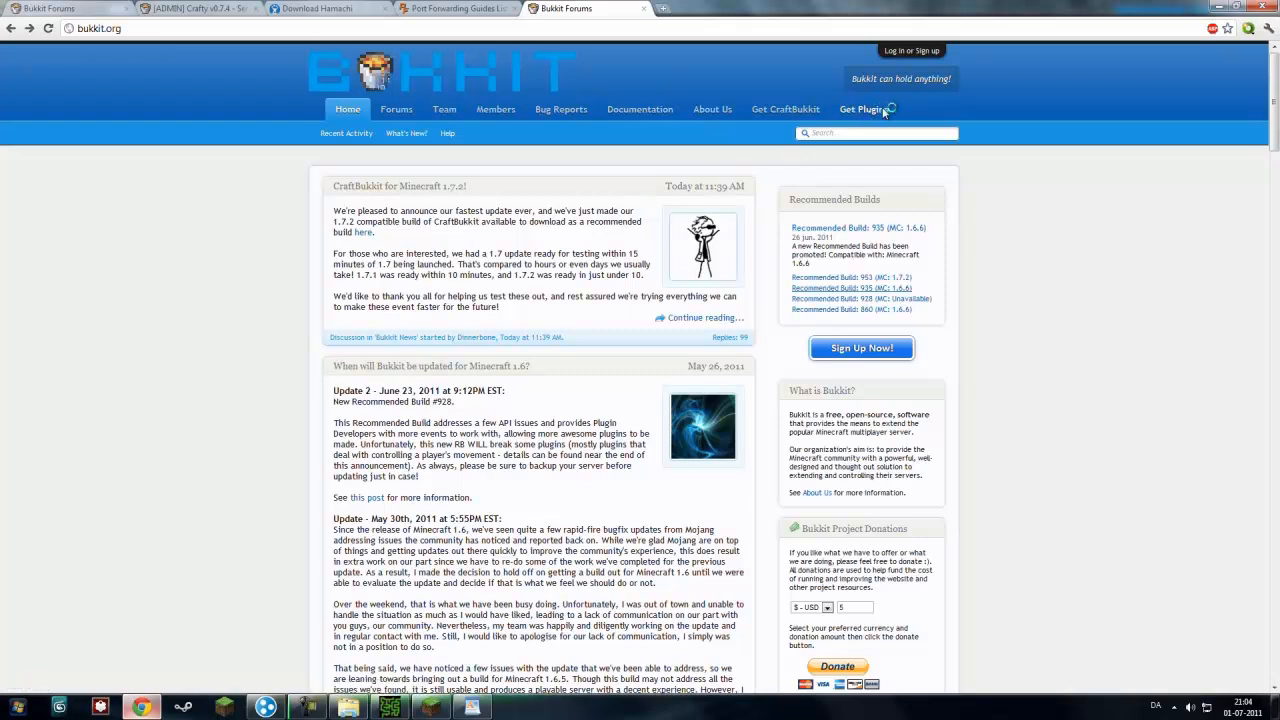
# Step: In the Bukkit plugin listing, start a title search with 'Grief' and select it for replacement
pyautogui.click(862, 108)
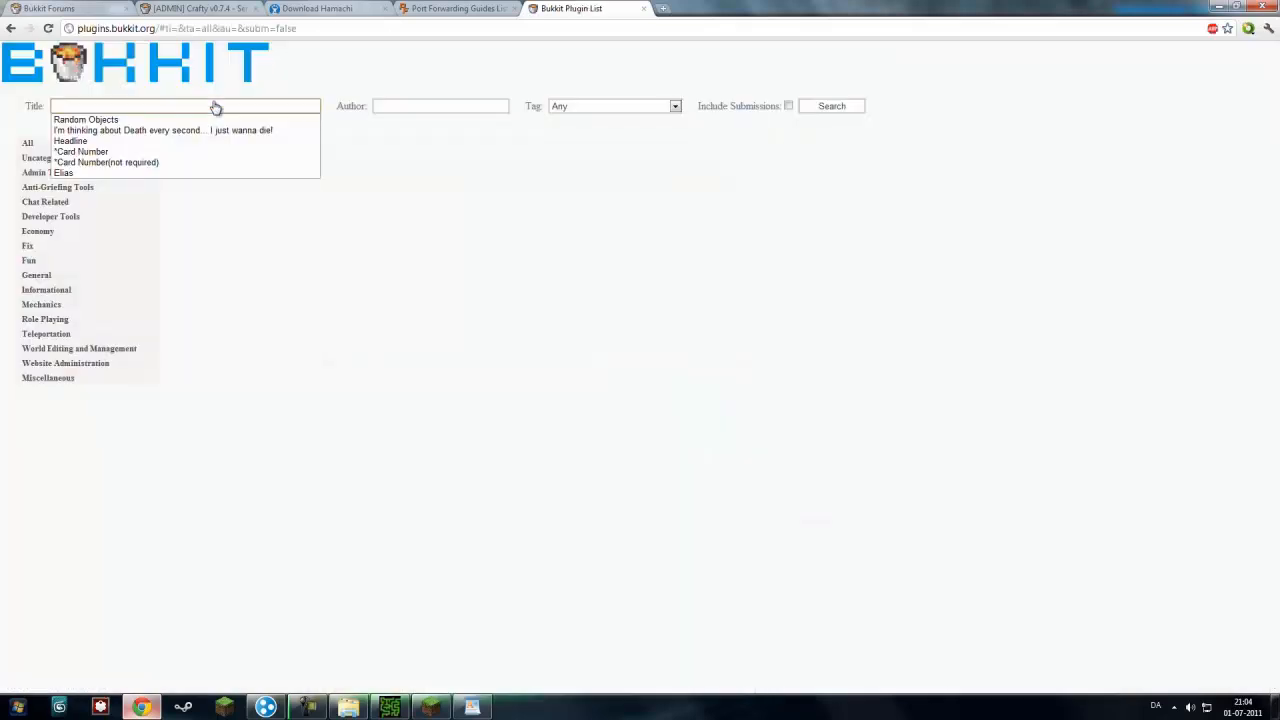
pyautogui.write('Gr')
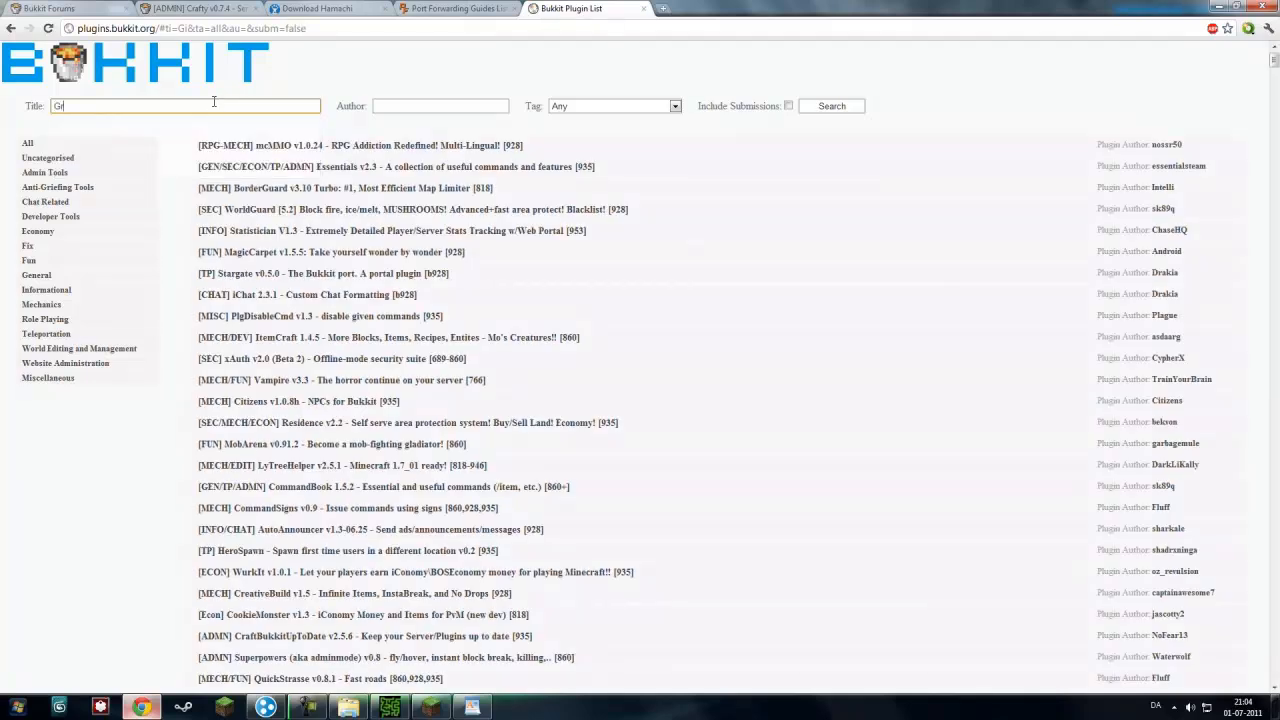
pyautogui.write('ief')
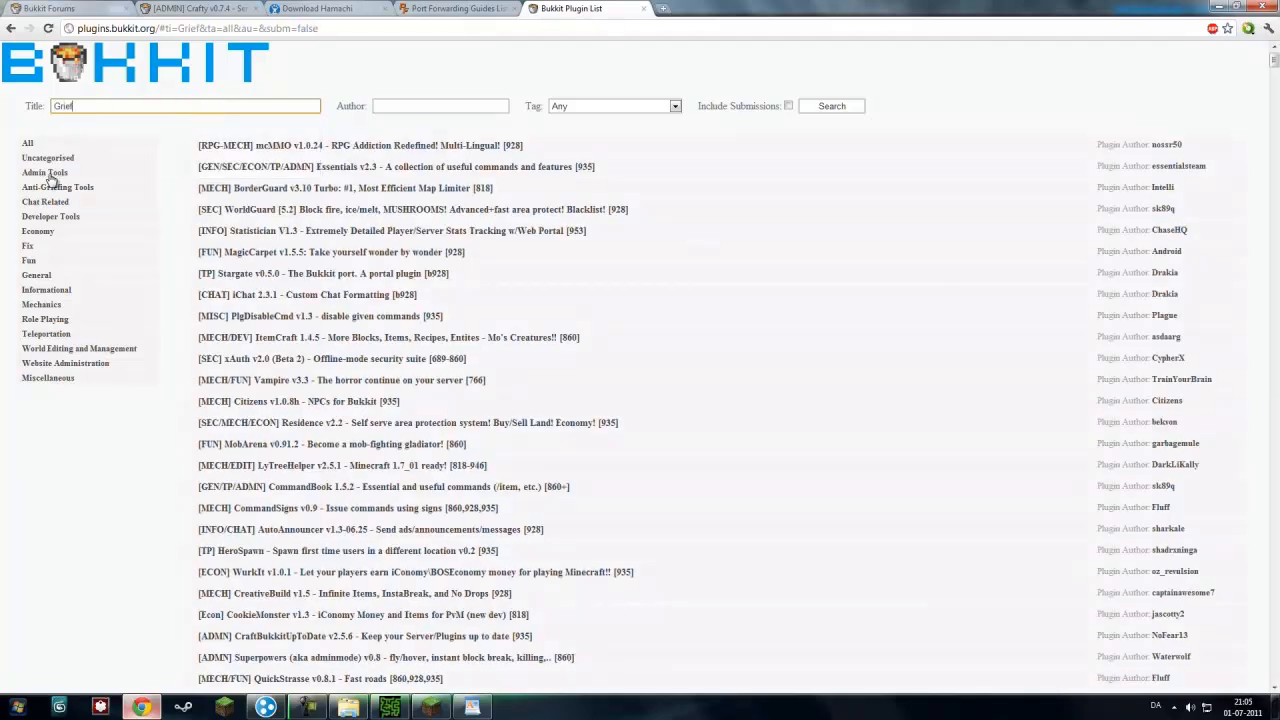
pyautogui.click(56, 188)
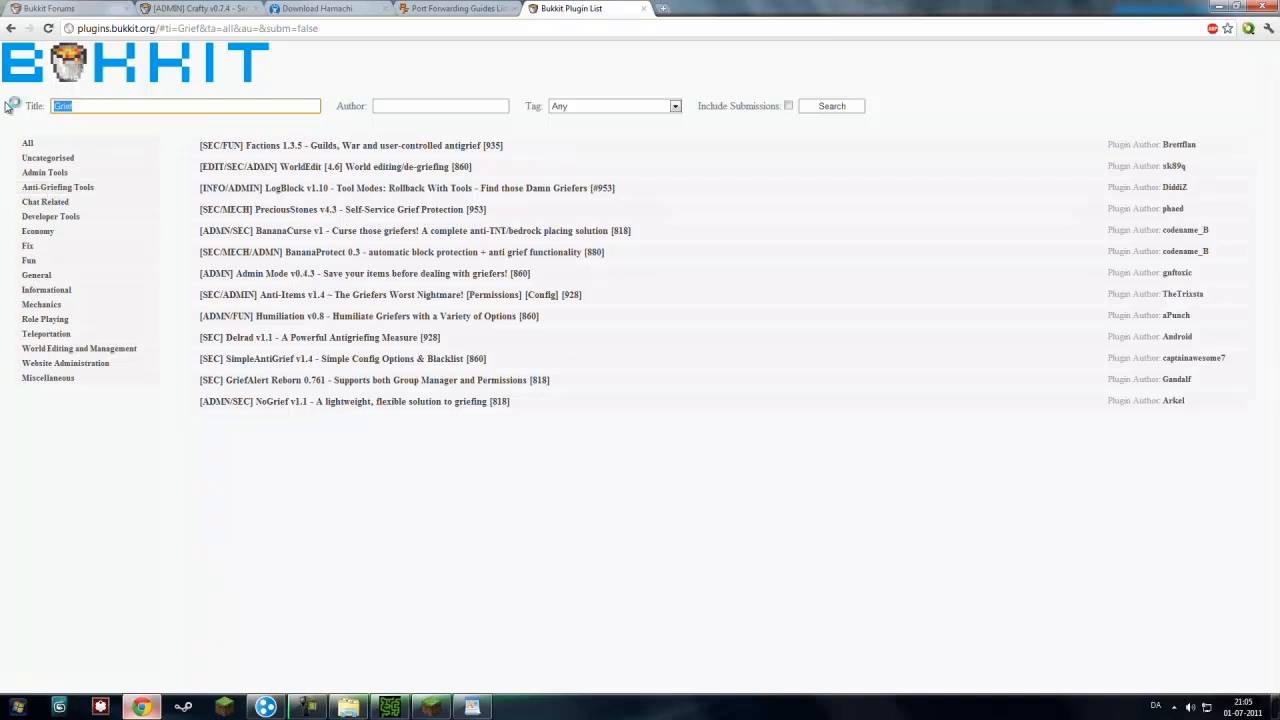
# Step: Search the plugin list for 'Magiccarpet' and go to the MagicCarpet v1.5.5 thread
pyautogui.write('Magiccarpet')
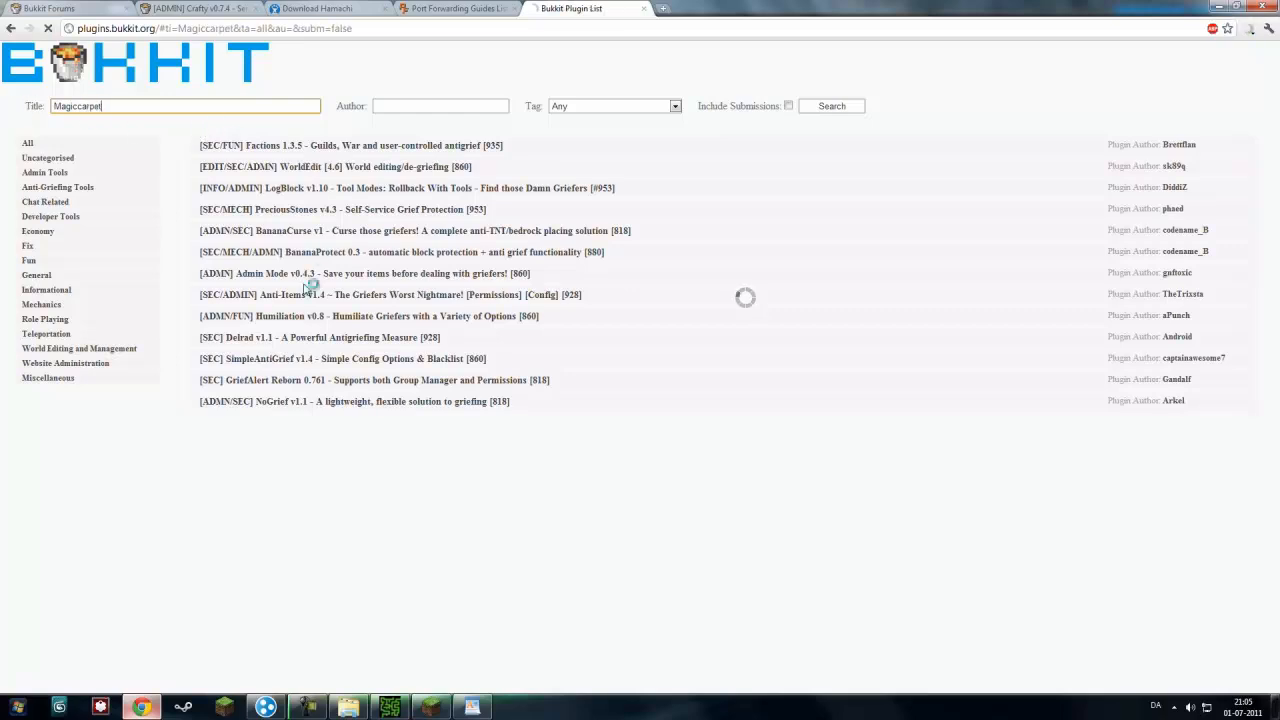
pyautogui.click(832, 104)
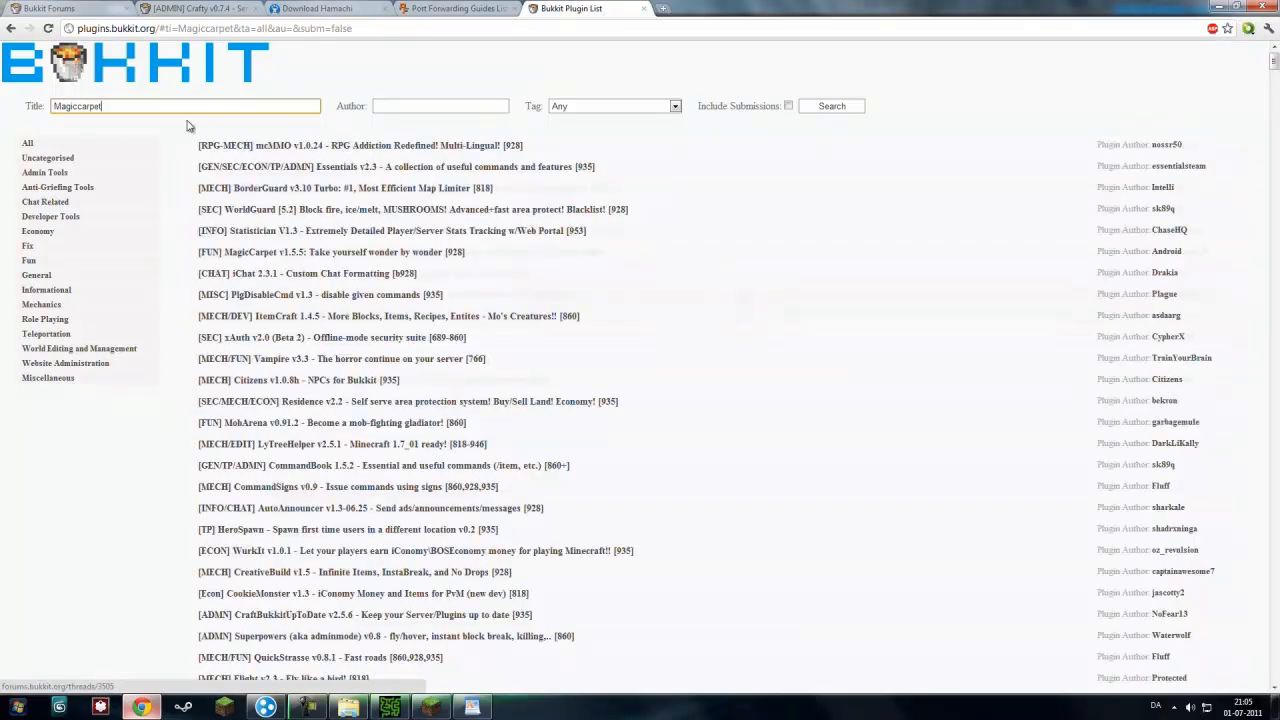
pyautogui.click(832, 104)
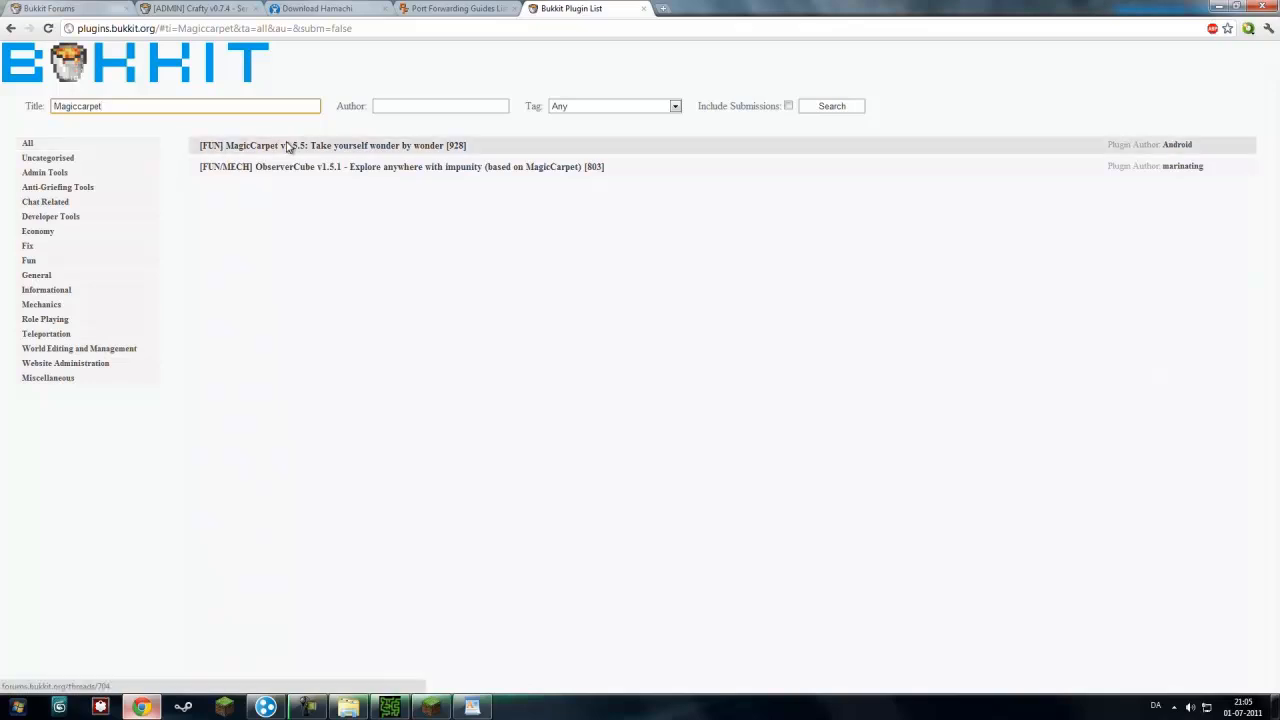
pyautogui.click(332, 144)
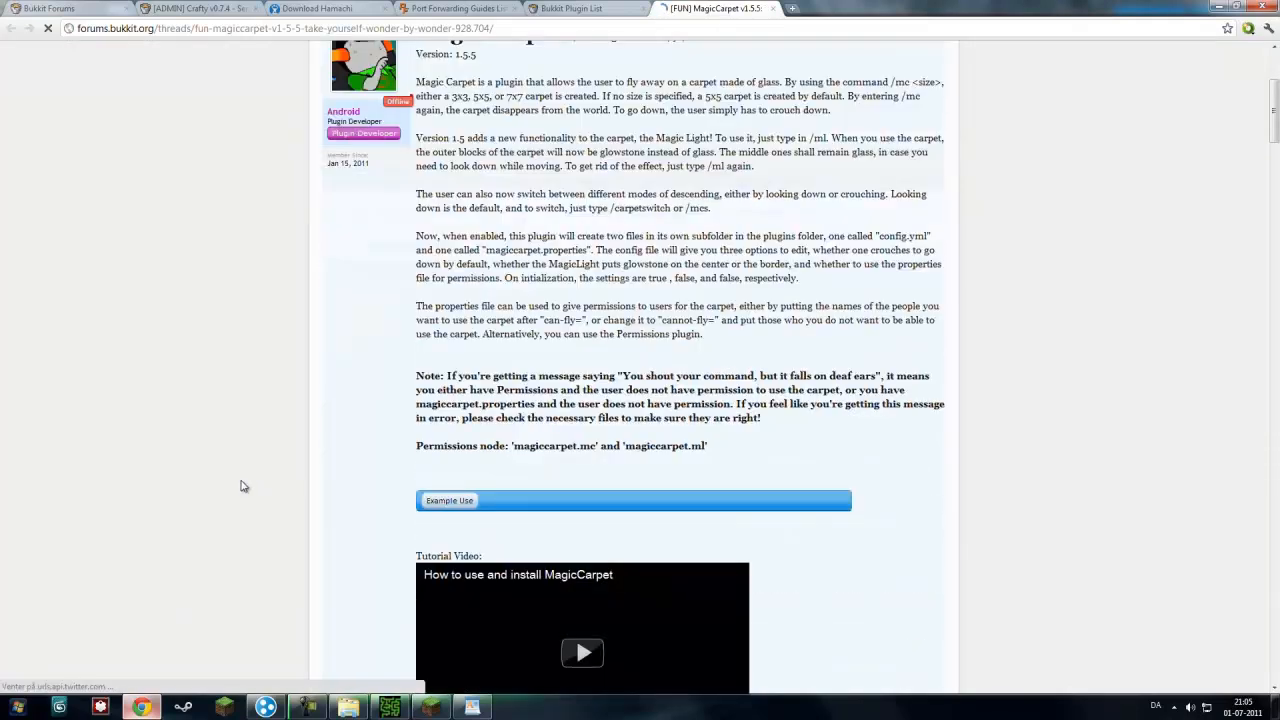
# Step: Download MagicCarpet Version 1.5 from the thread and keep the jar despite Chrome's warning
pyautogui.scroll(3)
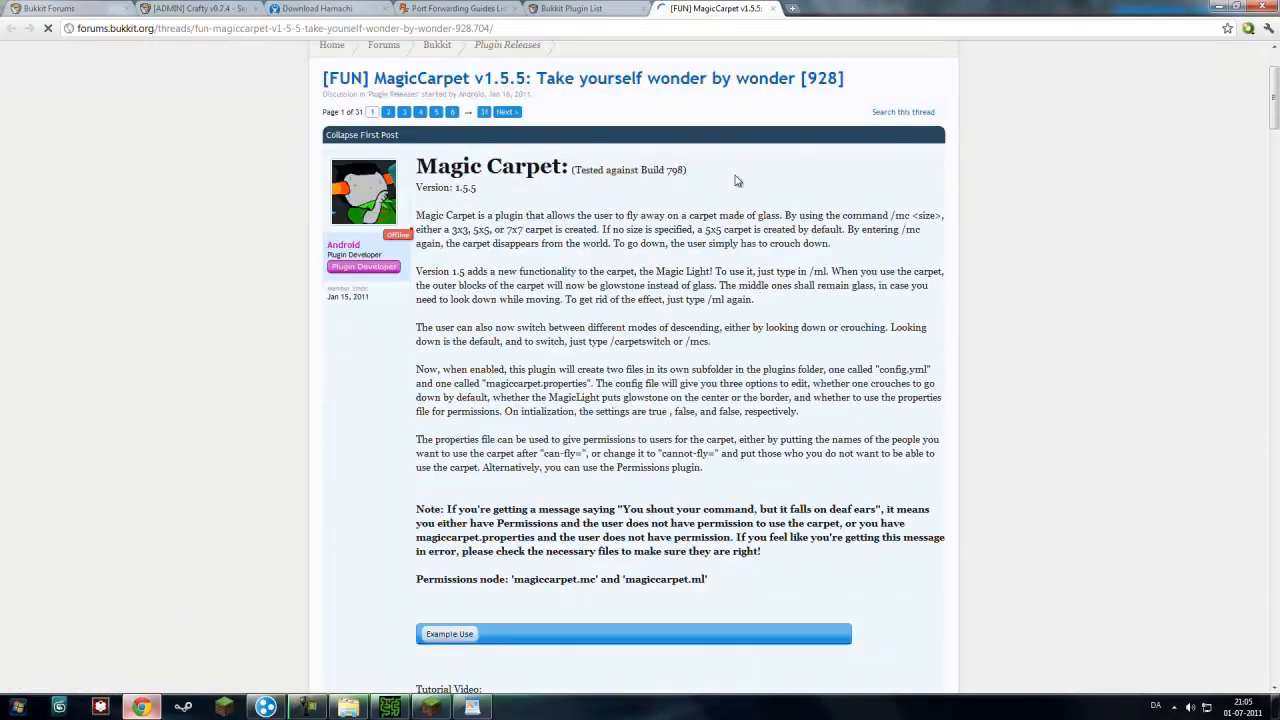
pyautogui.scroll(-3)
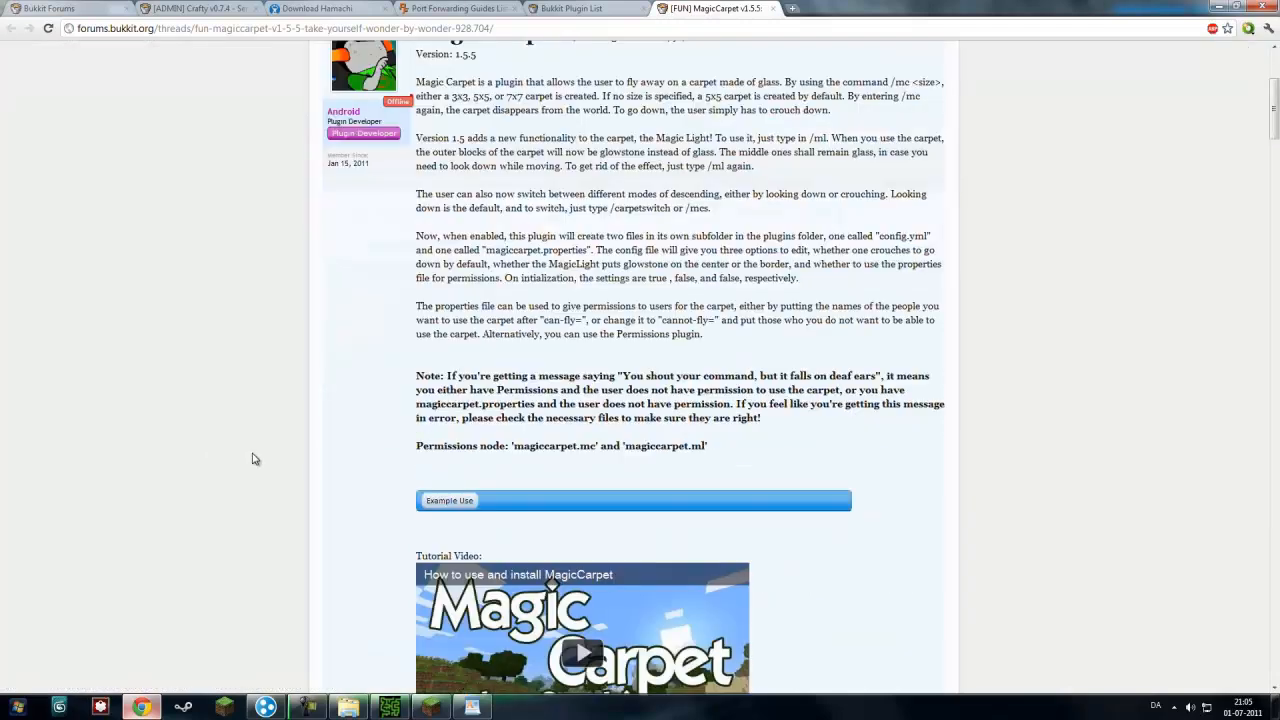
pyautogui.scroll(-3)
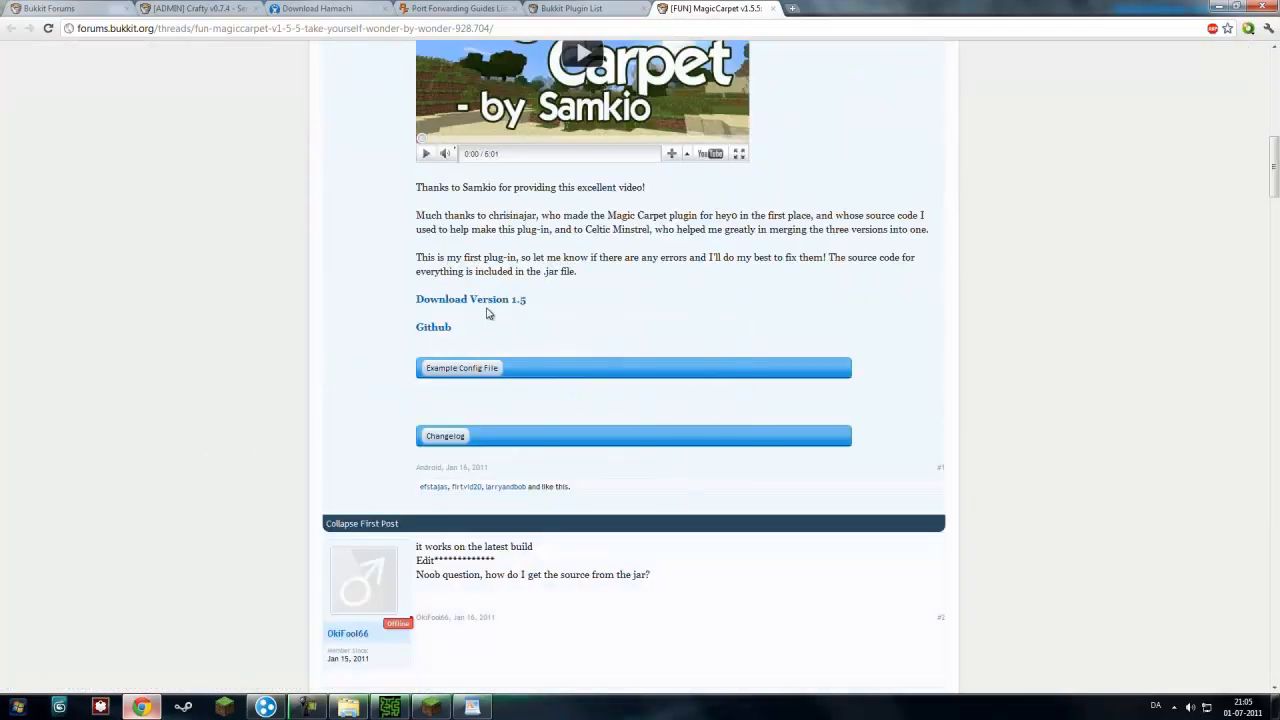
pyautogui.click(470, 300)
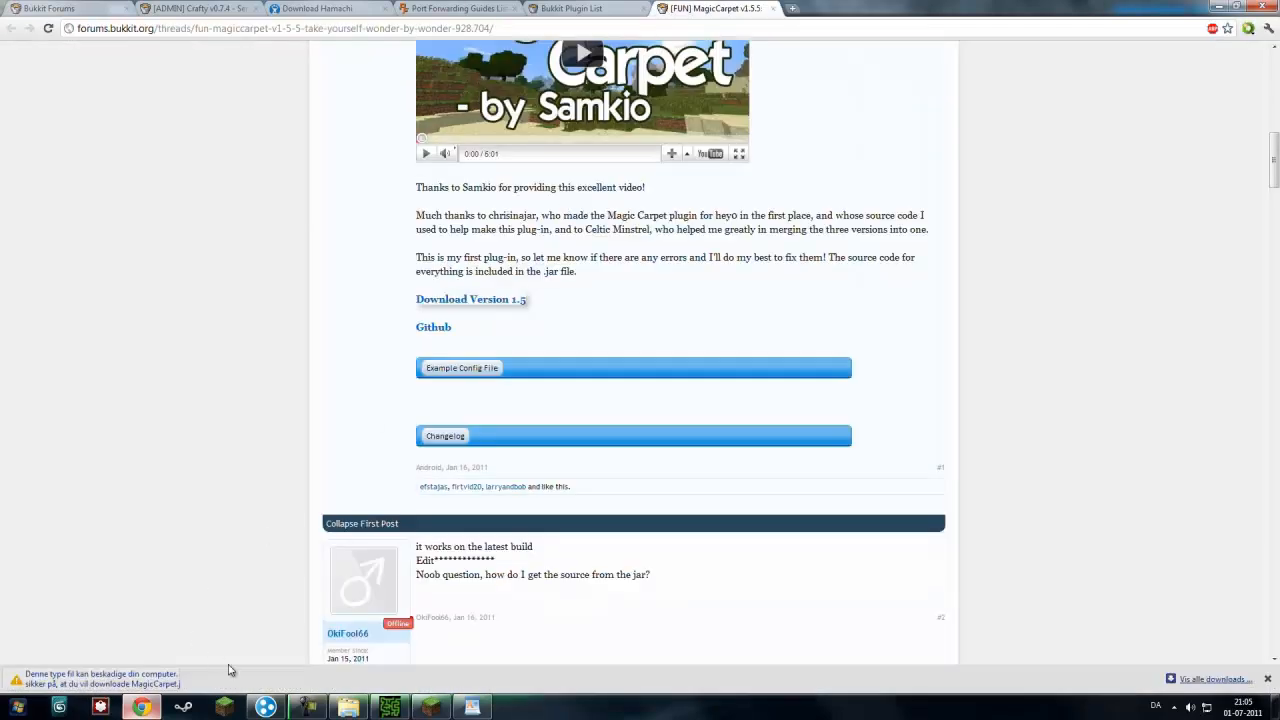
pyautogui.click(472, 300)
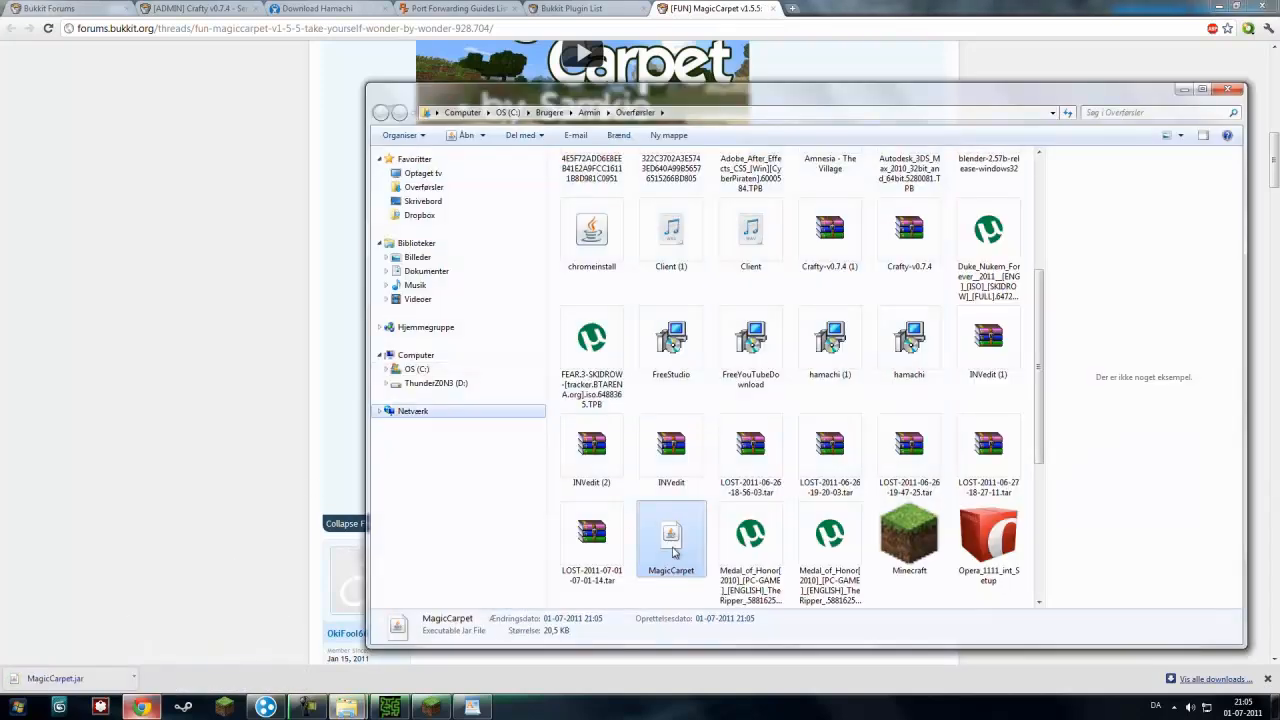
# Step: Copy MagicCarpet.jar from Chrome's download bar into the Server folder's plugins folder
pyautogui.click(416, 368)
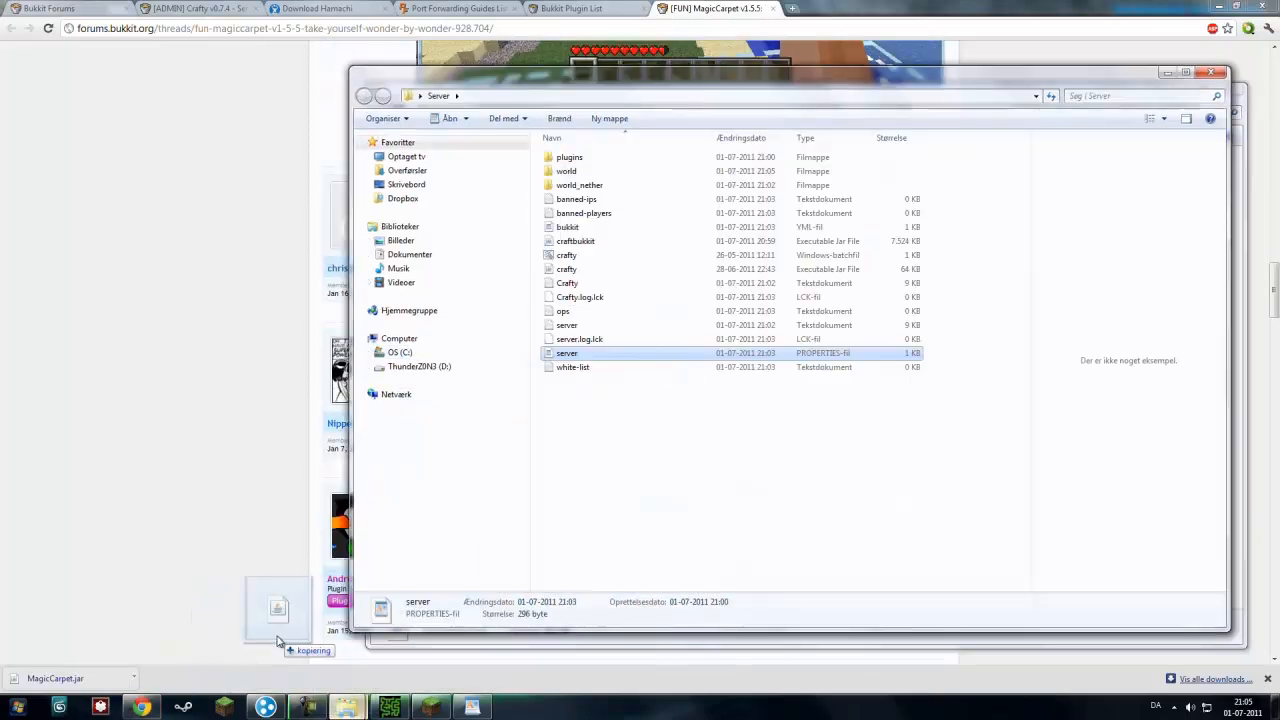
pyautogui.moveTo(278, 608); pyautogui.dragTo(570, 156)
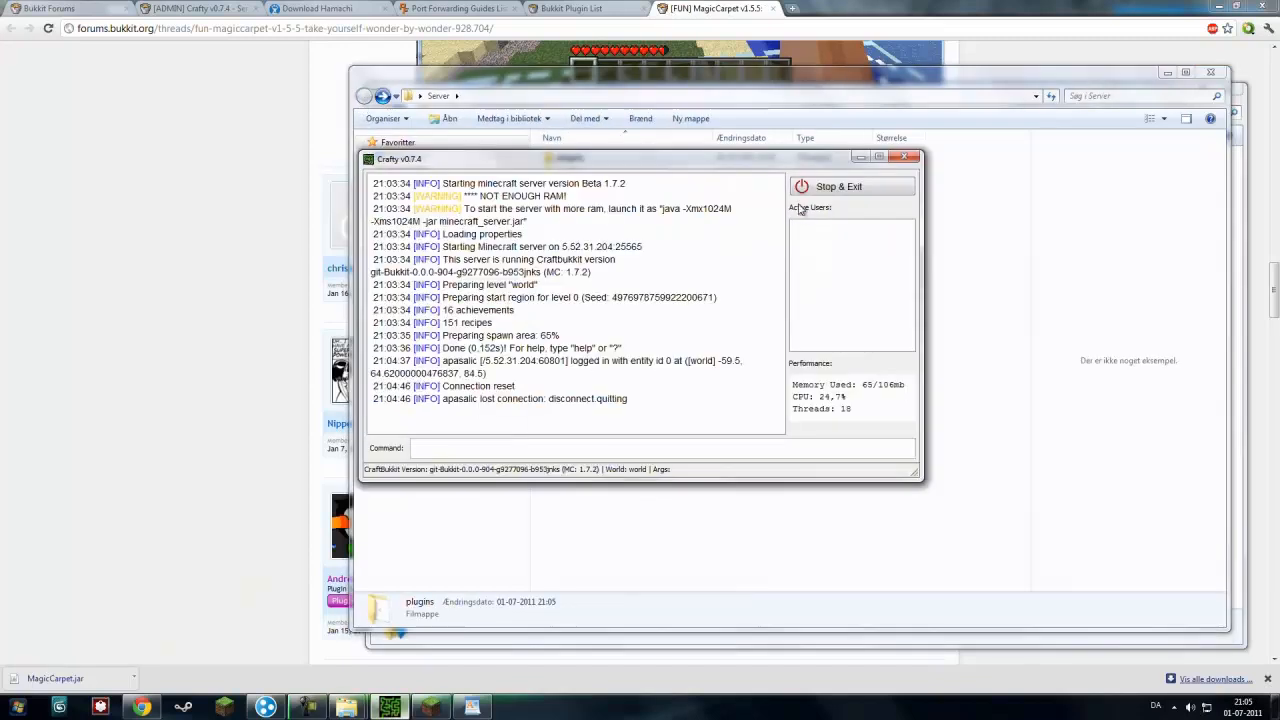
# Step: Stop & Exit Crafty, relaunch the crafty jar so MagicCarpet 1.5.5 loads, then return to Minecraft
pyautogui.click(904, 156)
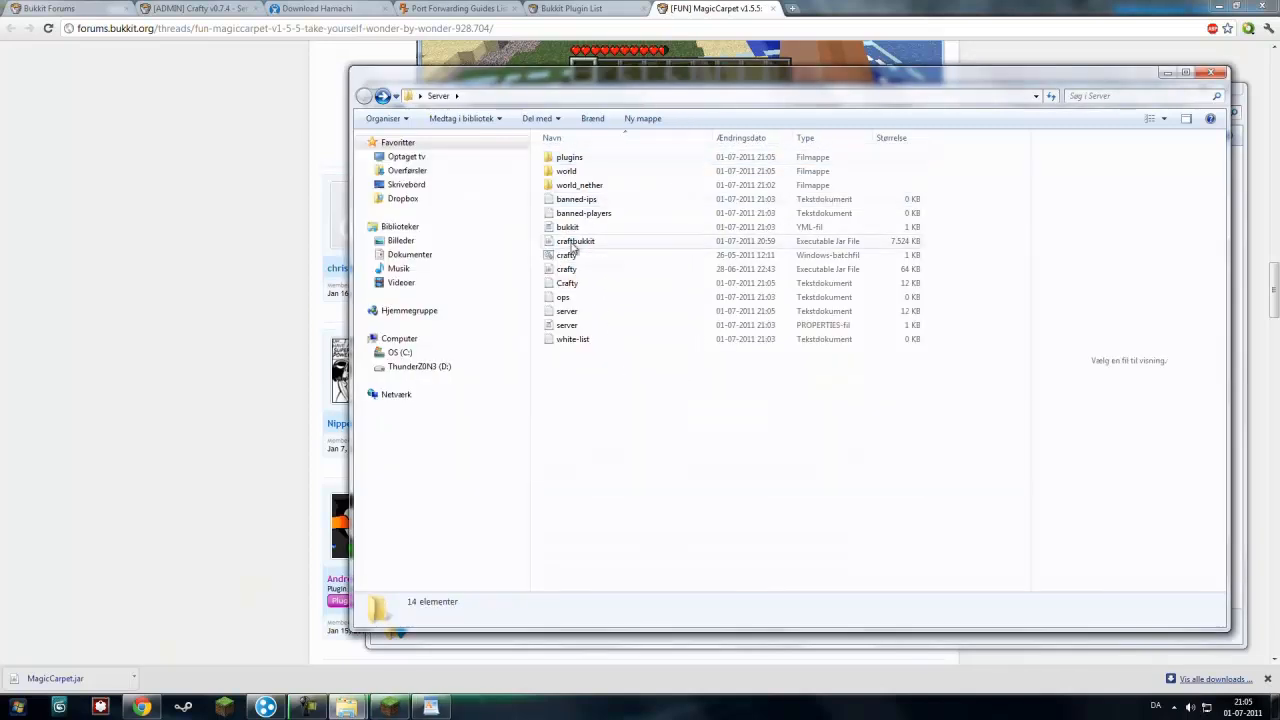
pyautogui.click(568, 256)
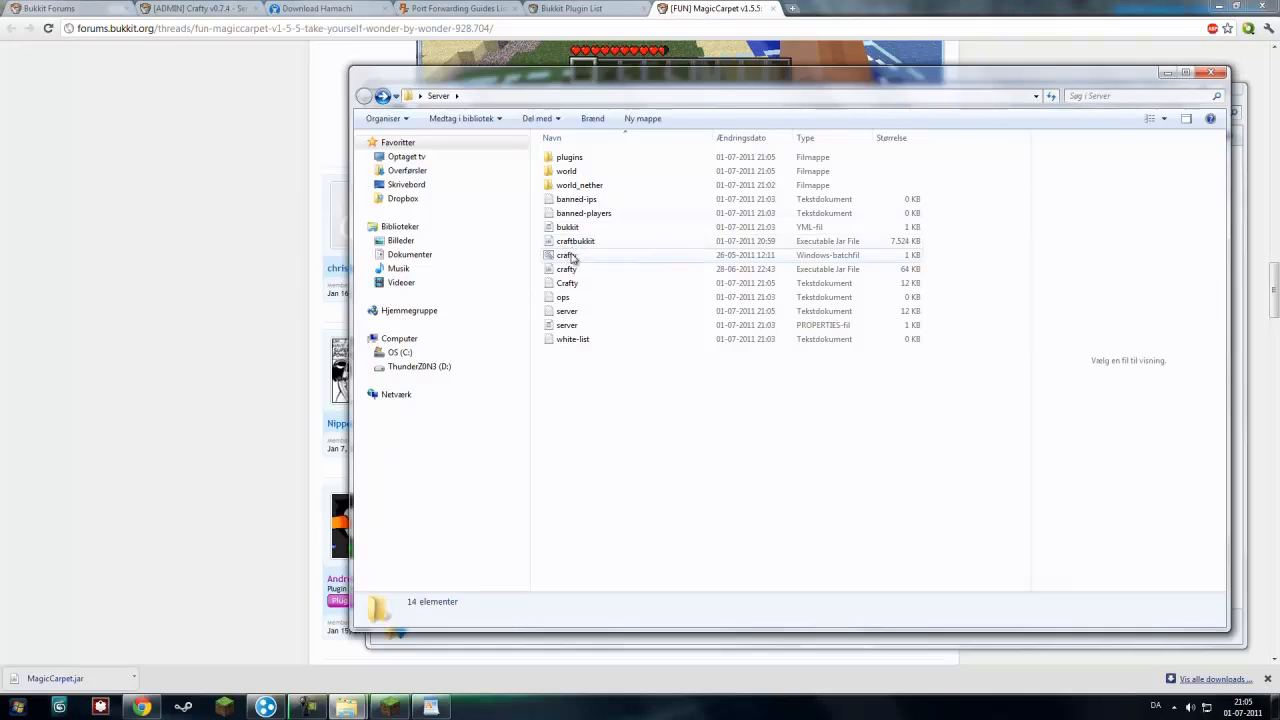
pyautogui.doubleClick(568, 256)
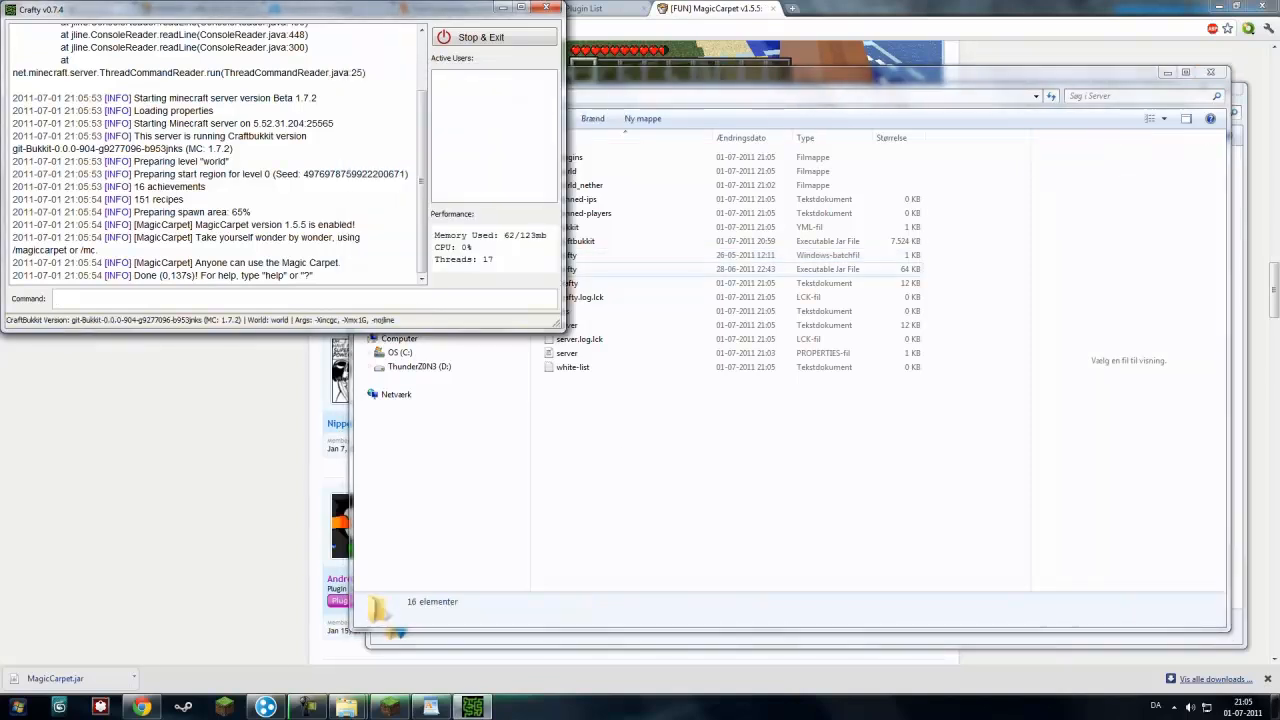
pyautogui.click(568, 256)
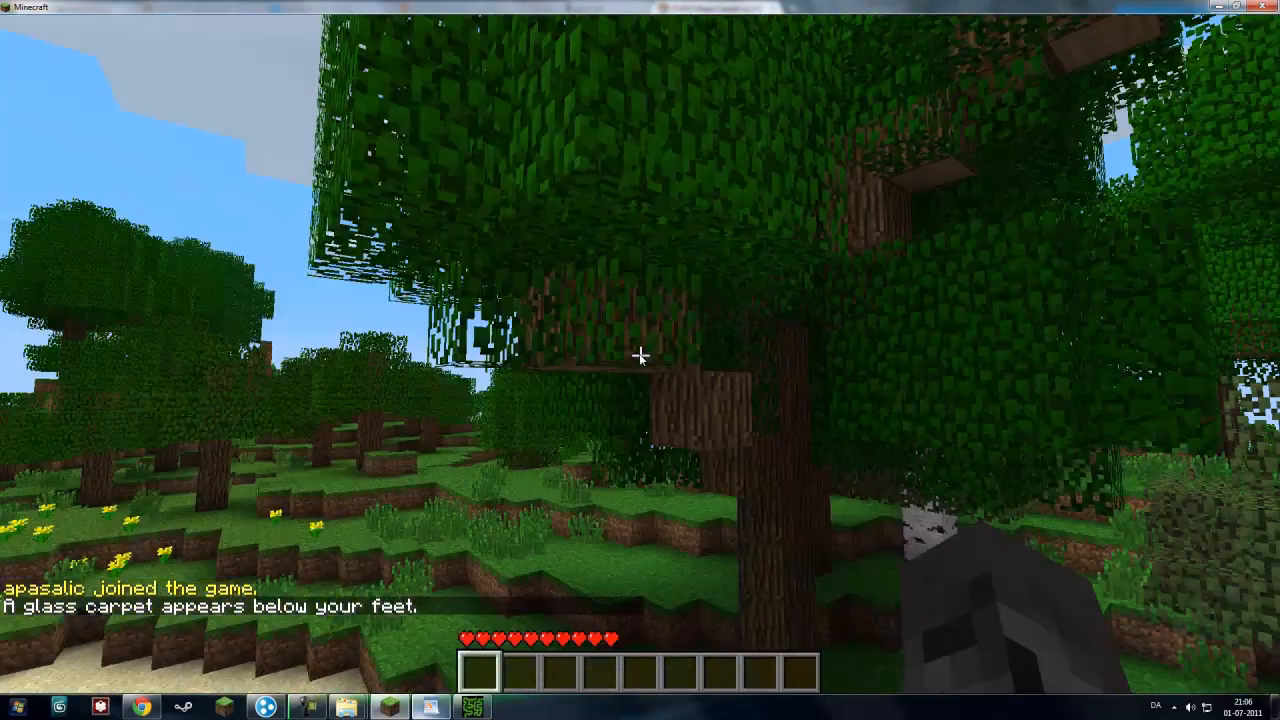
pyautogui.moveTo(640, 360)
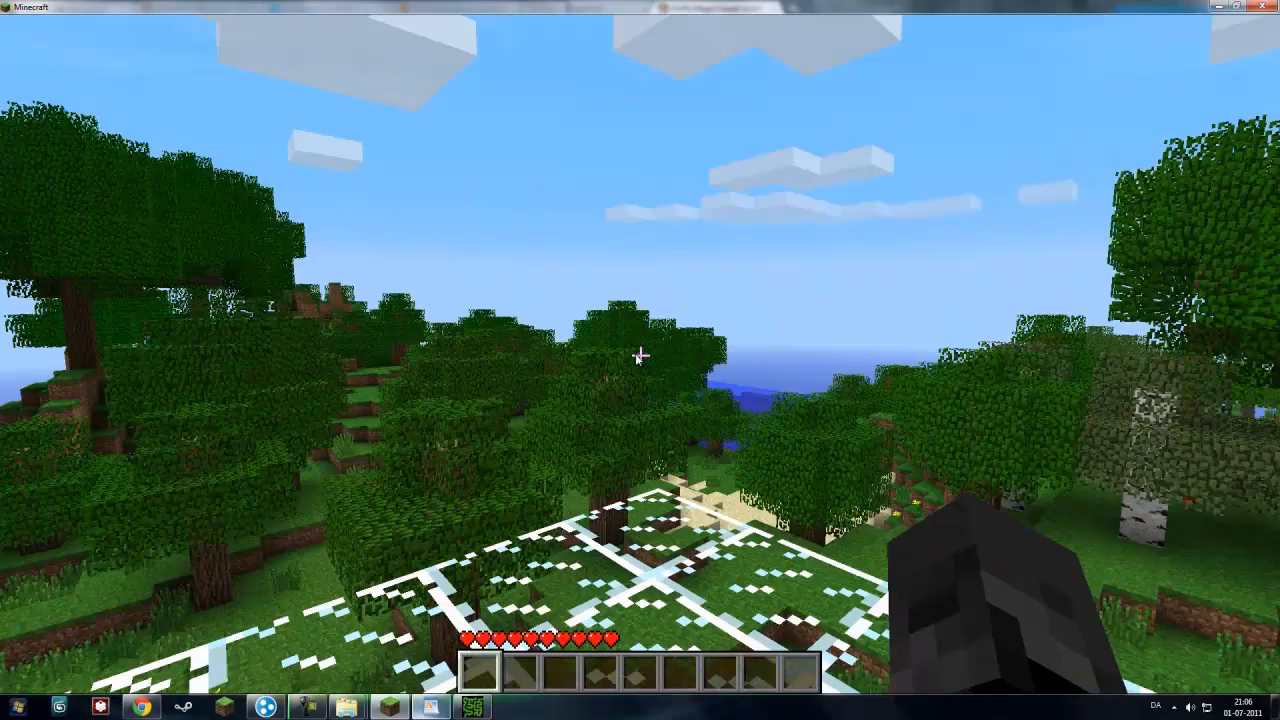
pyautogui.moveTo(640, 360)
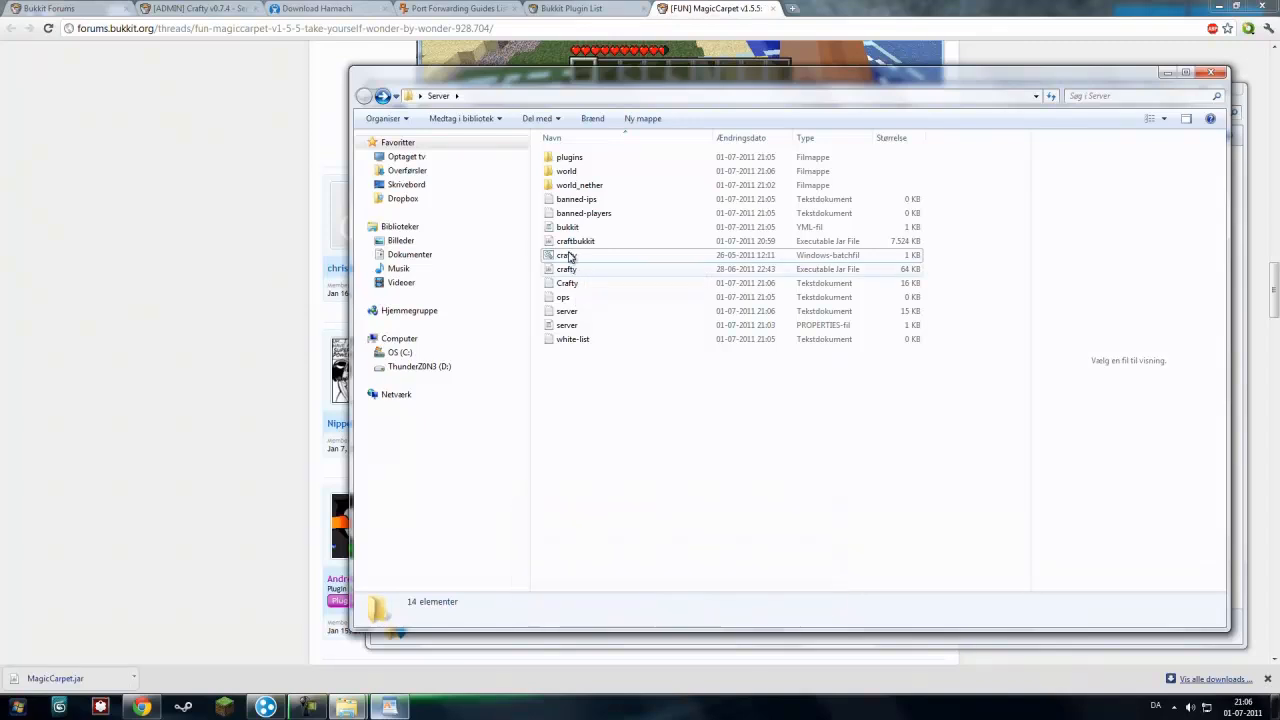
# Step: Ride the /mc glass carpet in-game, then select the crafty jar back in the Server folder
pyautogui.click(568, 268)
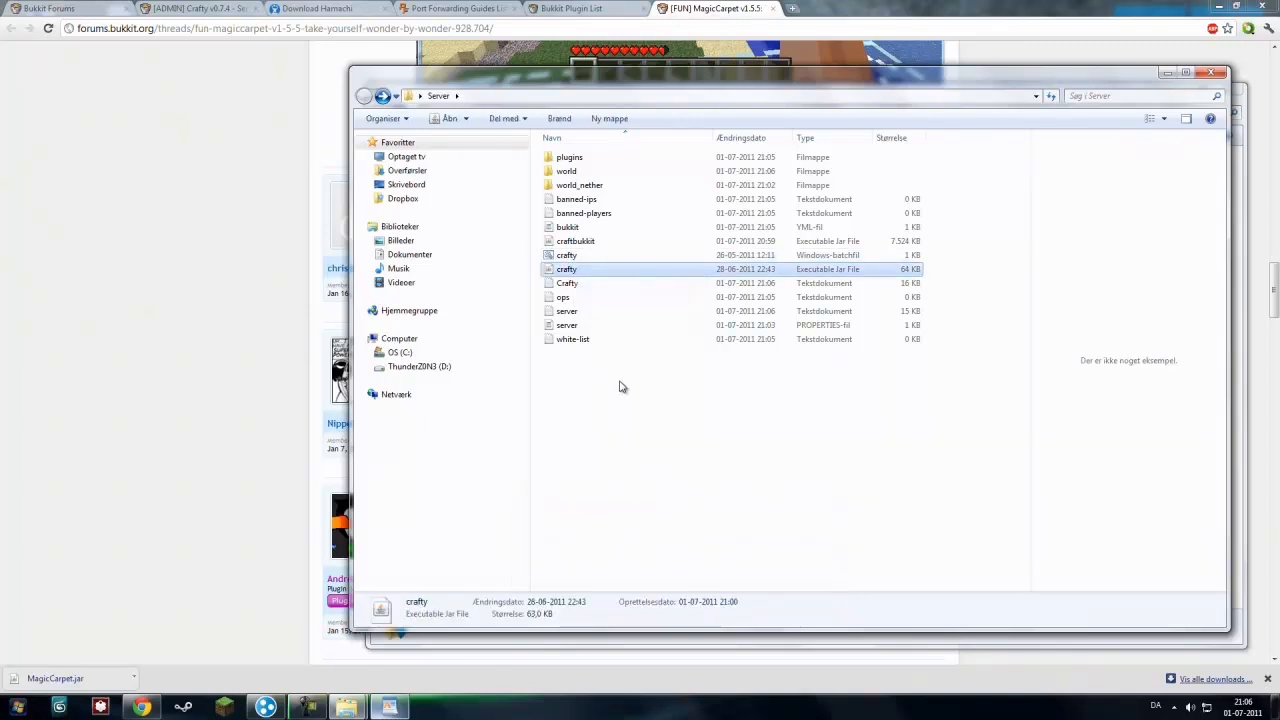